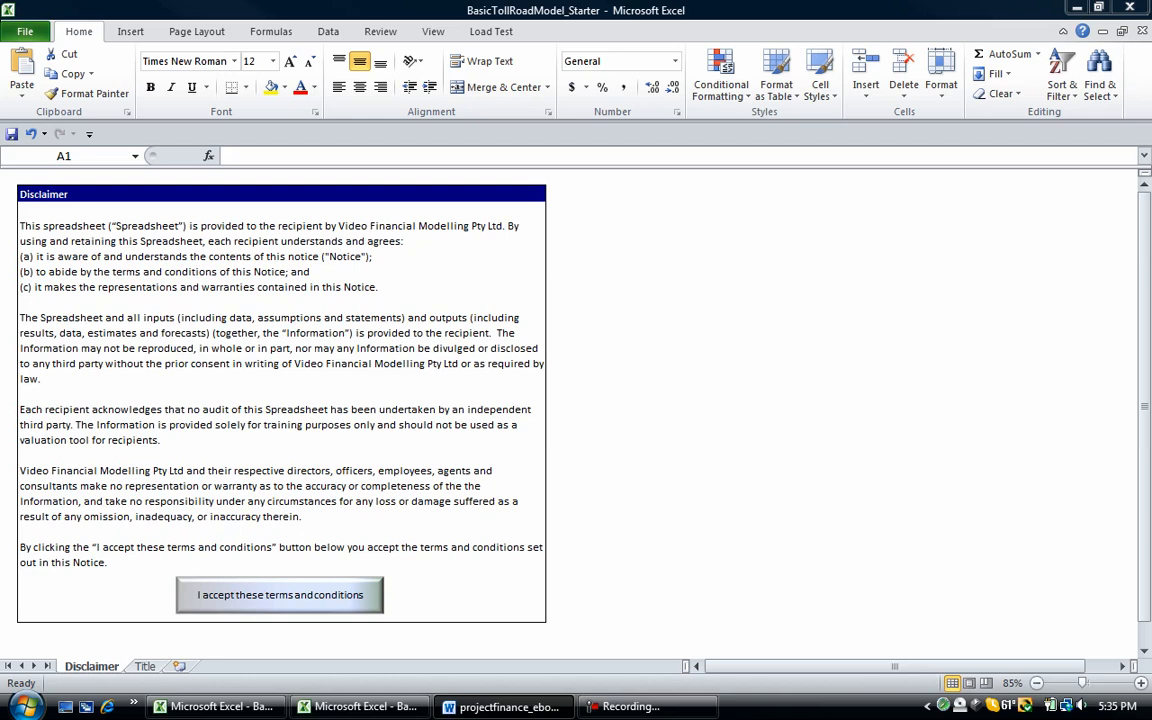
pyautogui.moveTo(996, 468)
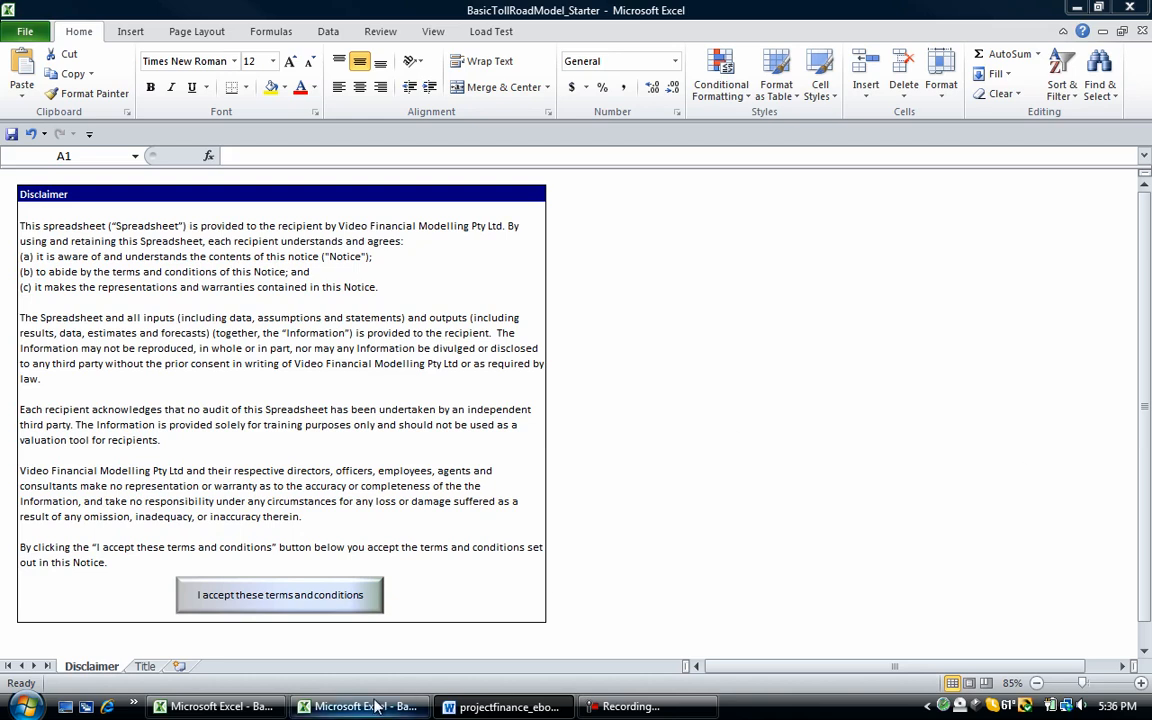
pyautogui.moveTo(570, 360)
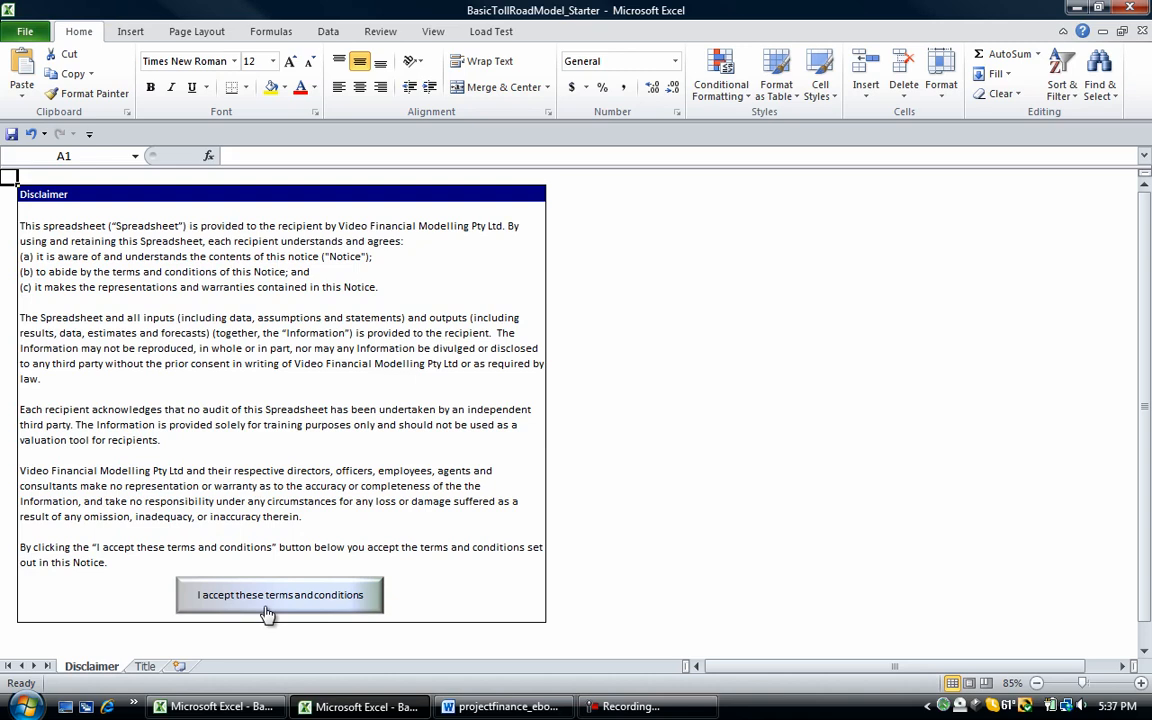
# Step: Accept the disclaimer terms to unlock the Basic Toll Road Model title sheet
pyautogui.click(280, 594)
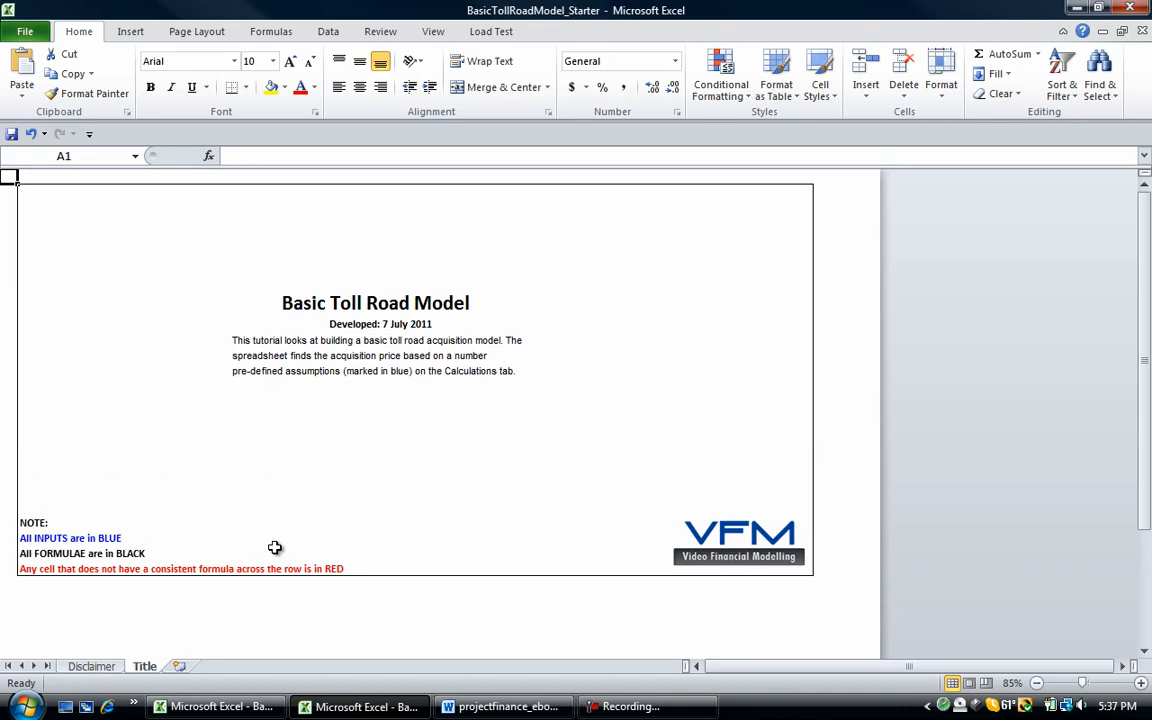
pyautogui.moveTo(264, 428)
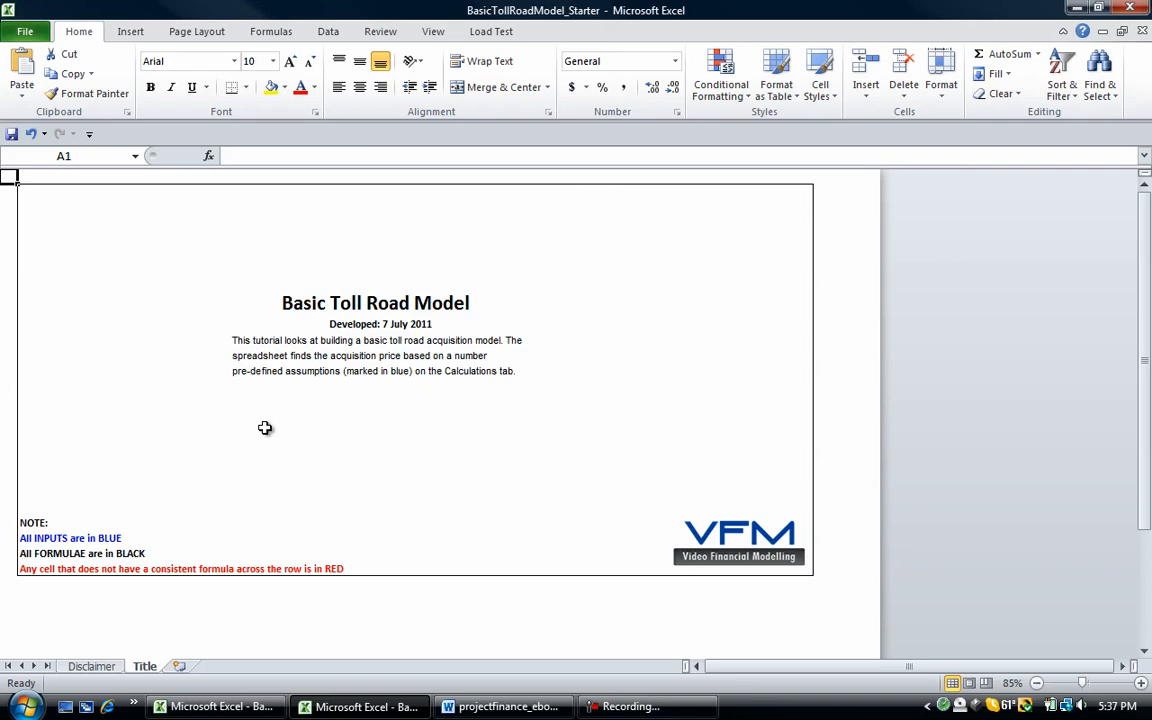
pyautogui.moveTo(224, 550)
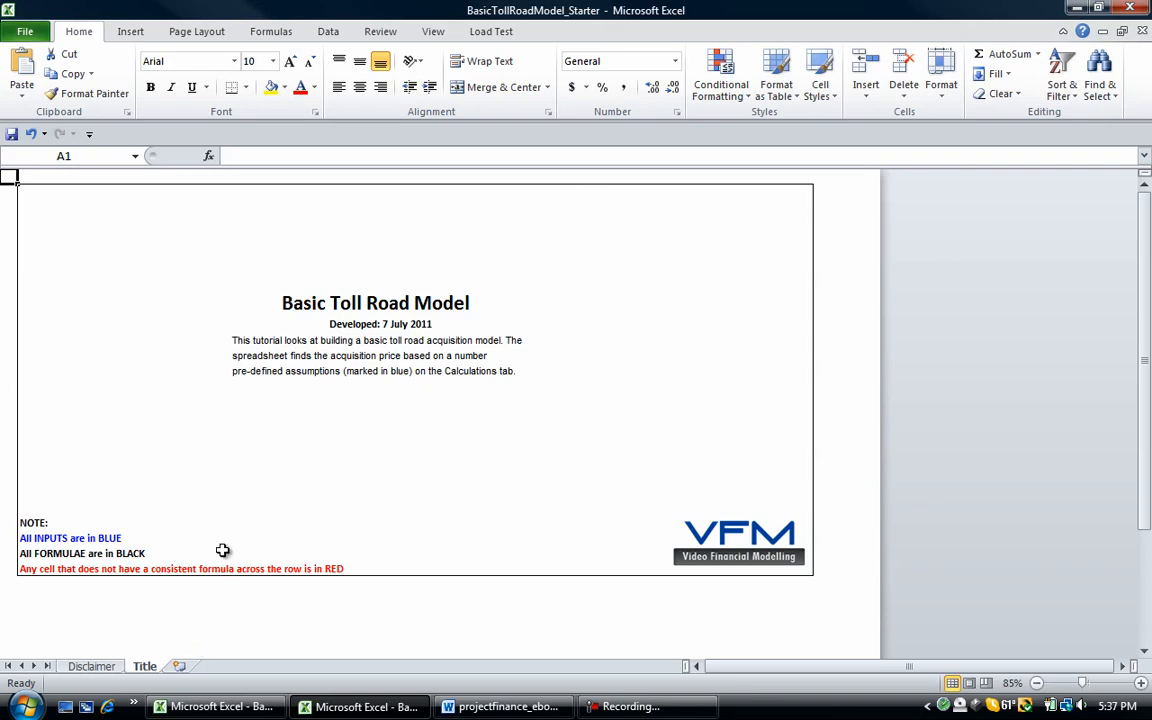
pyautogui.moveTo(180, 666)
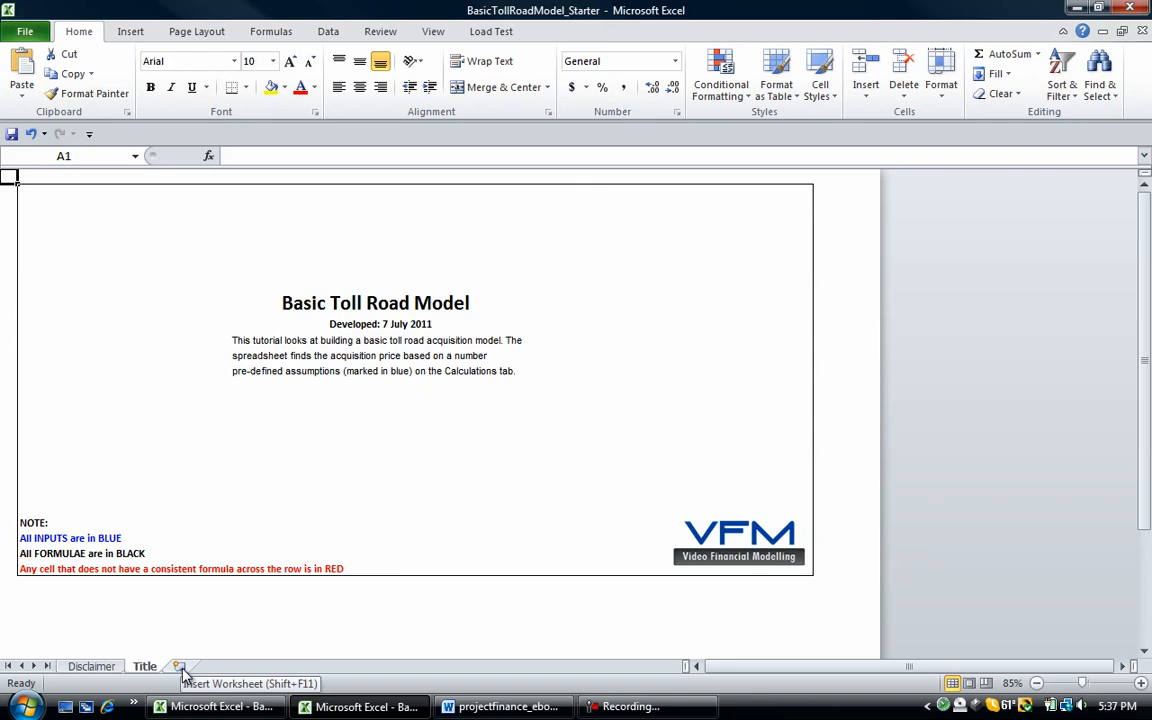
# Step: Insert a new worksheet, rename it 'Ass' and select row 1 for the dark blue heading band
pyautogui.click(178, 666)
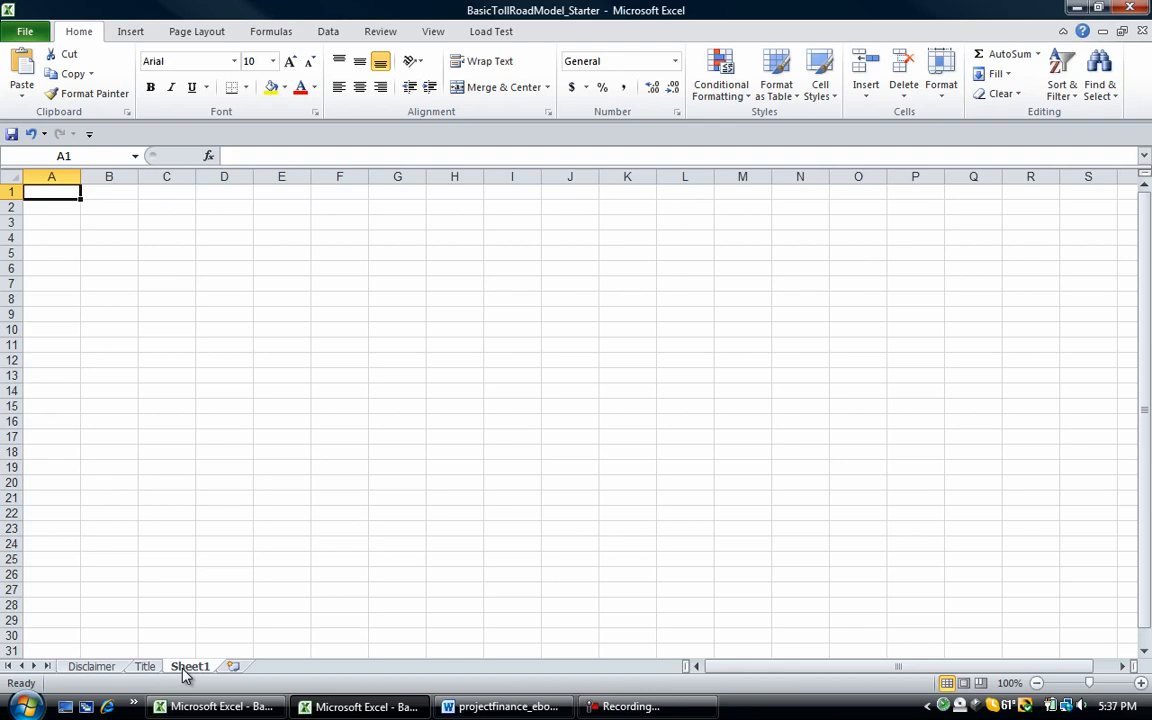
pyautogui.press('alt')
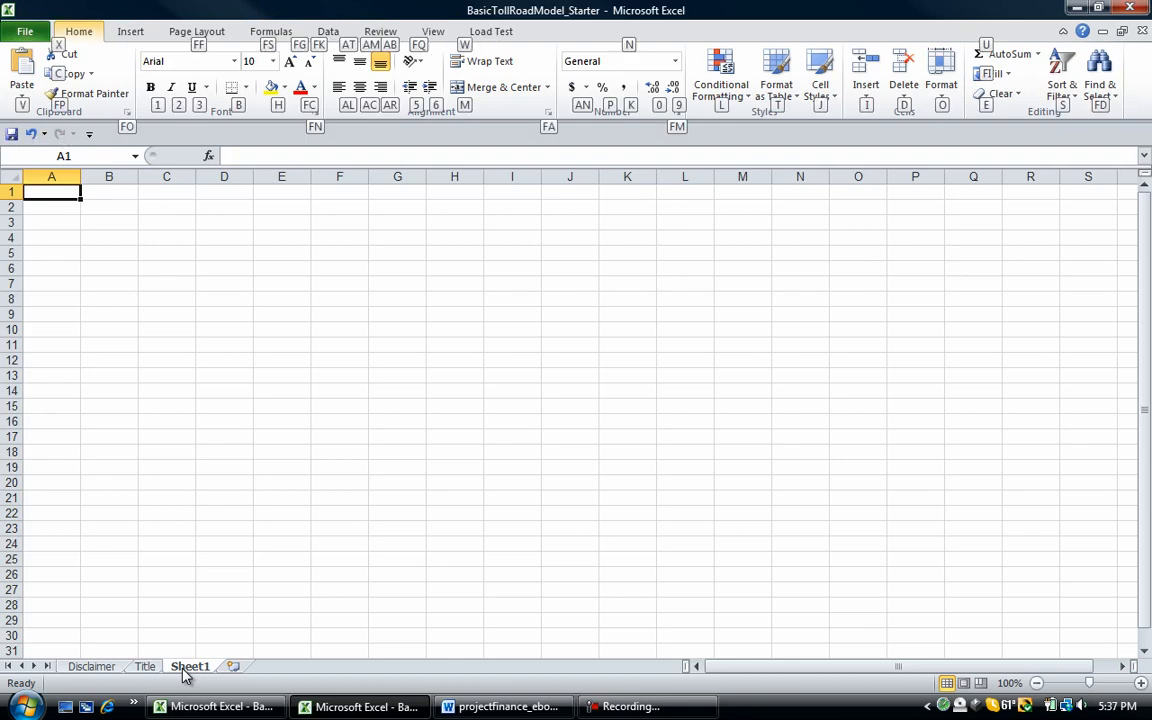
pyautogui.click(866, 72)
pyautogui.write('Ass')
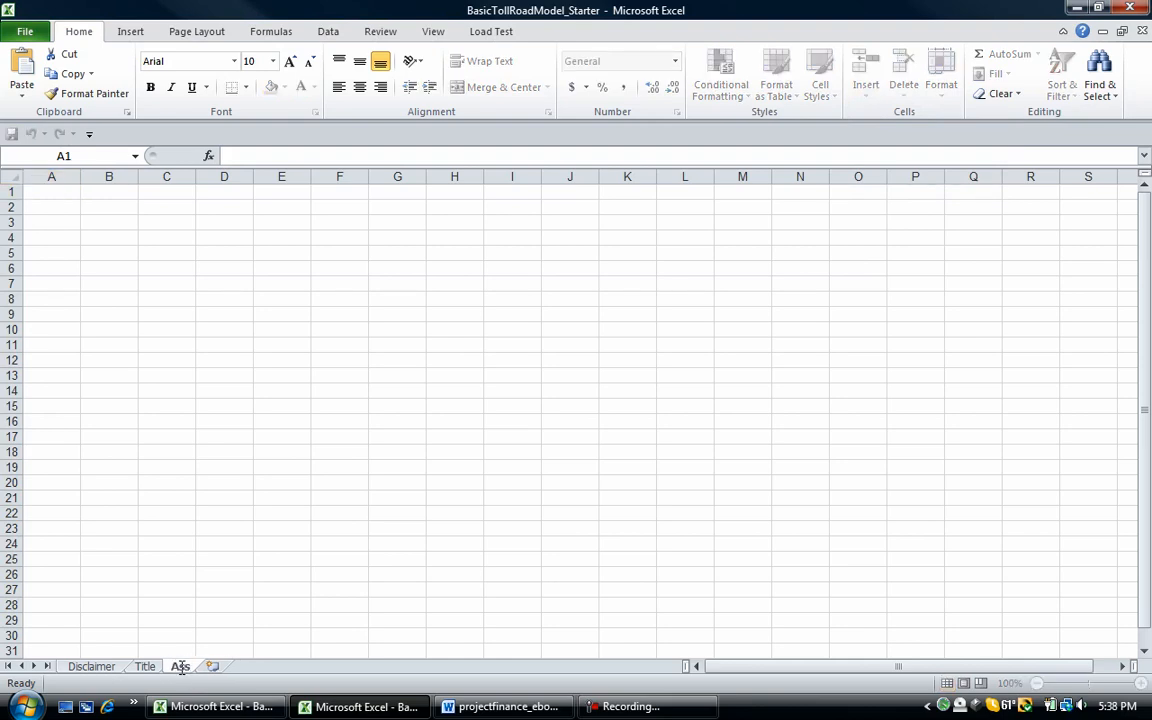
pyautogui.click(180, 666)
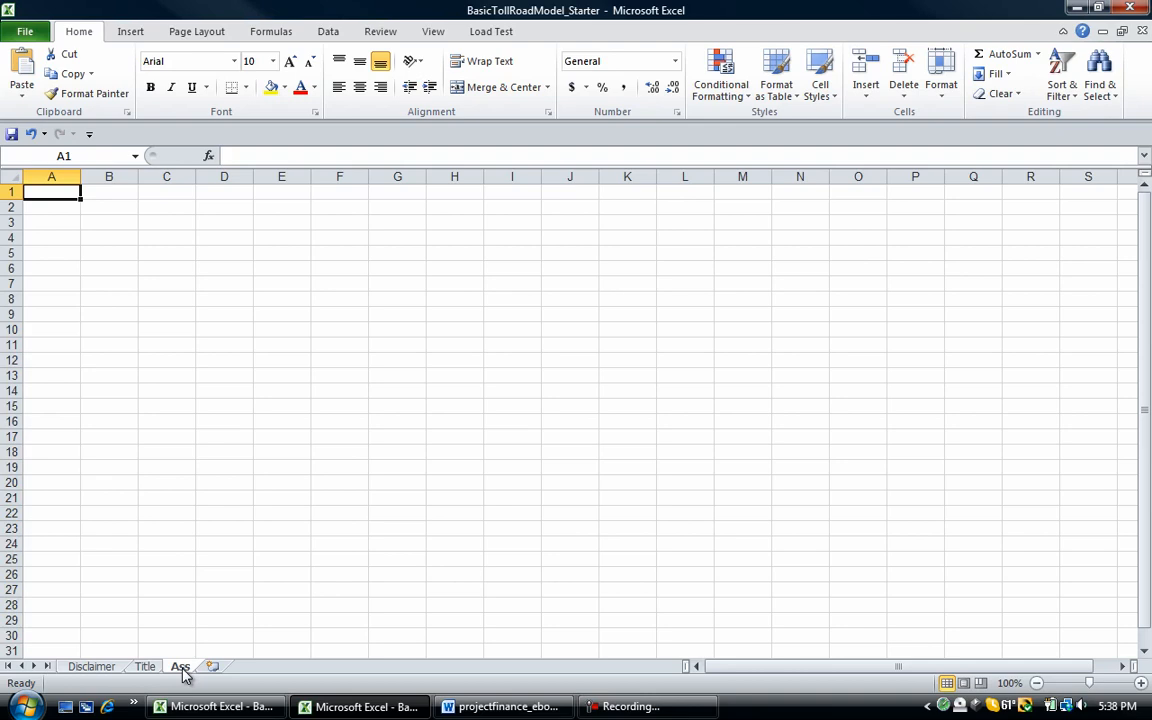
pyautogui.click(12, 192)
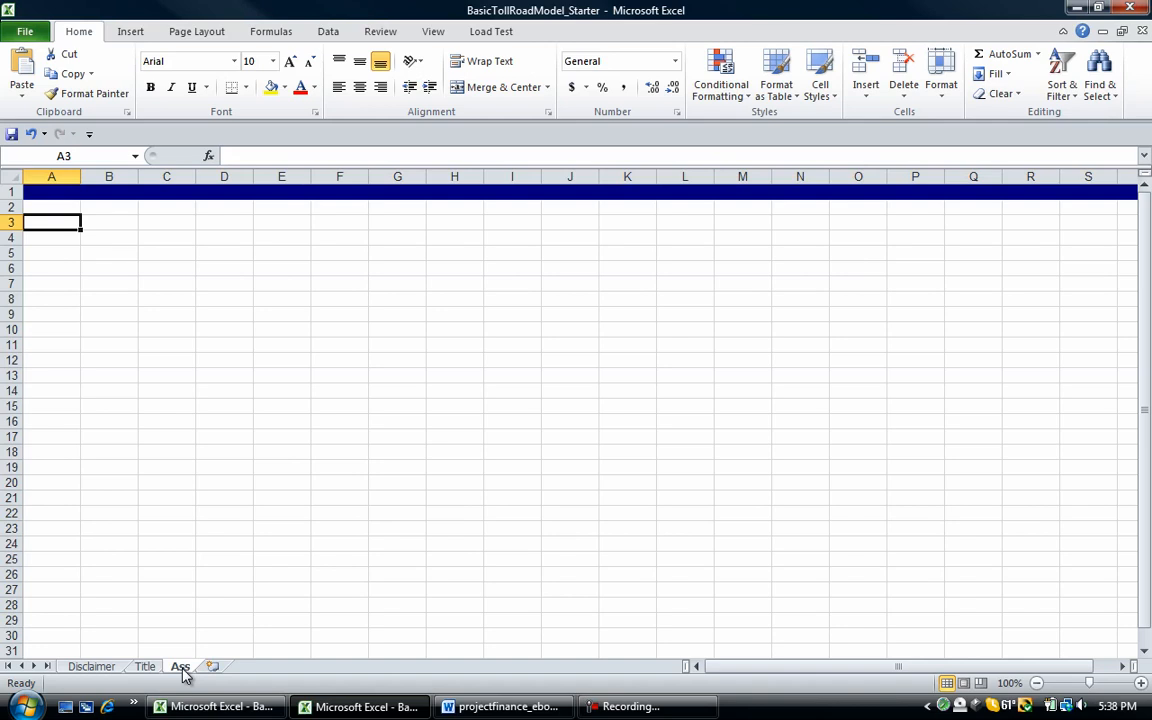
# Step: Narrow column A via Home > Format > Column Width
pyautogui.click(108, 222)
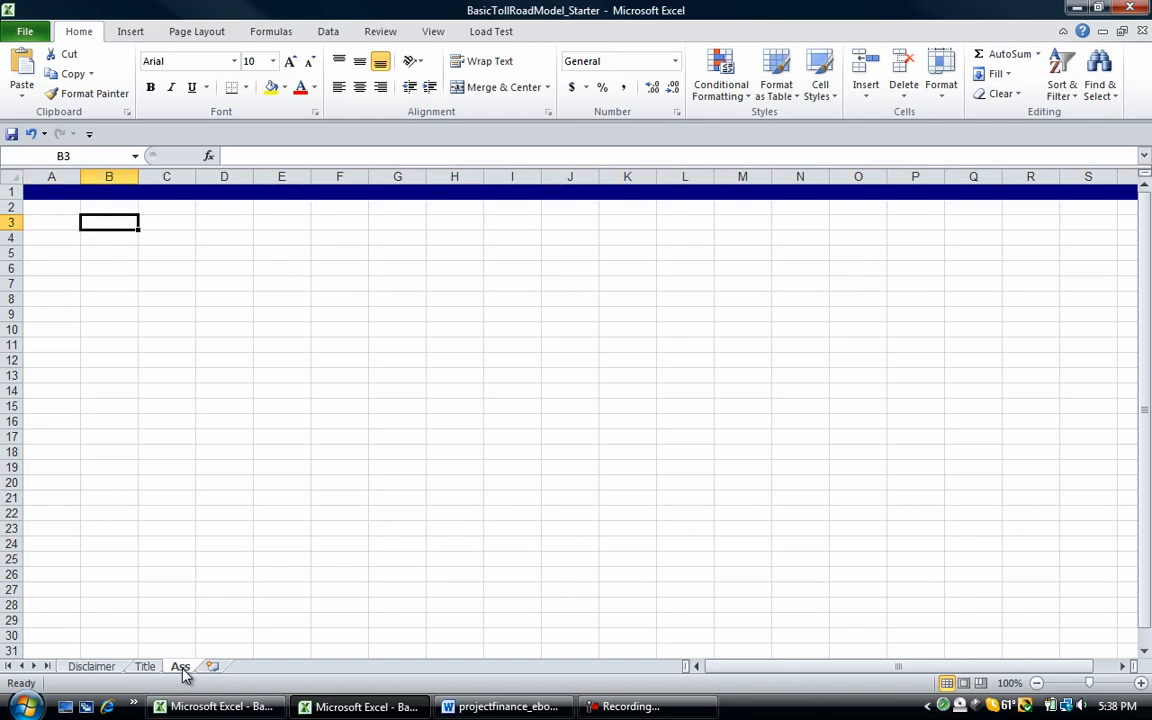
pyautogui.click(52, 222)
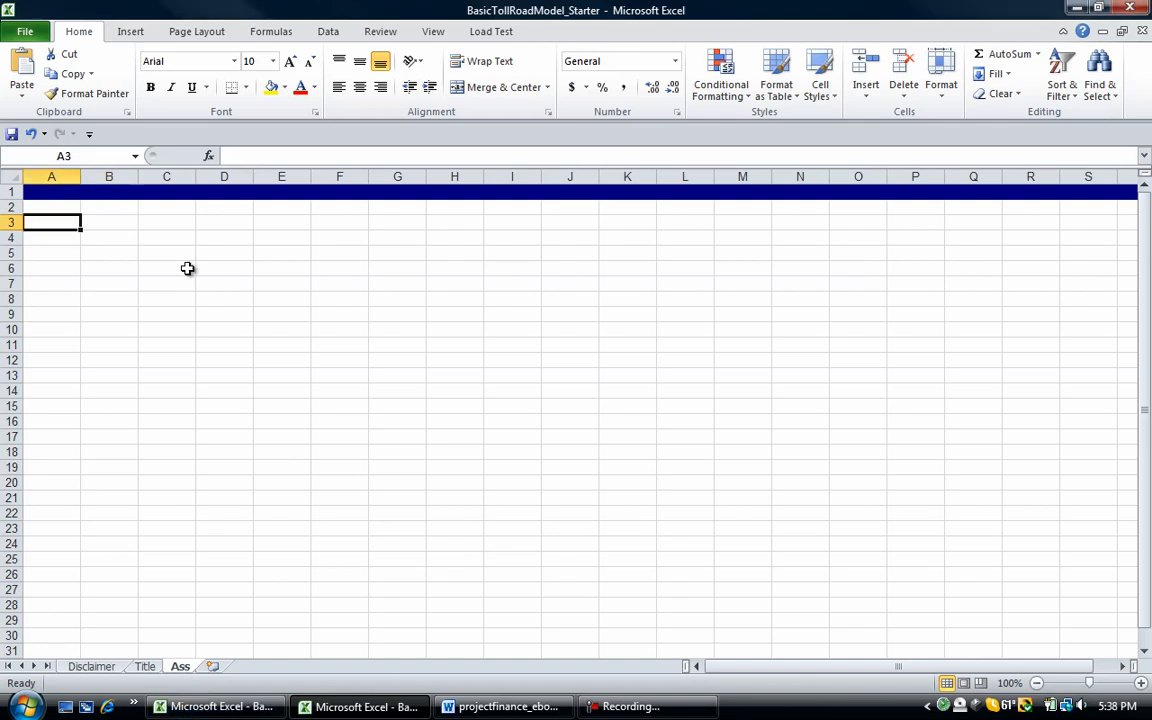
pyautogui.press('alt')
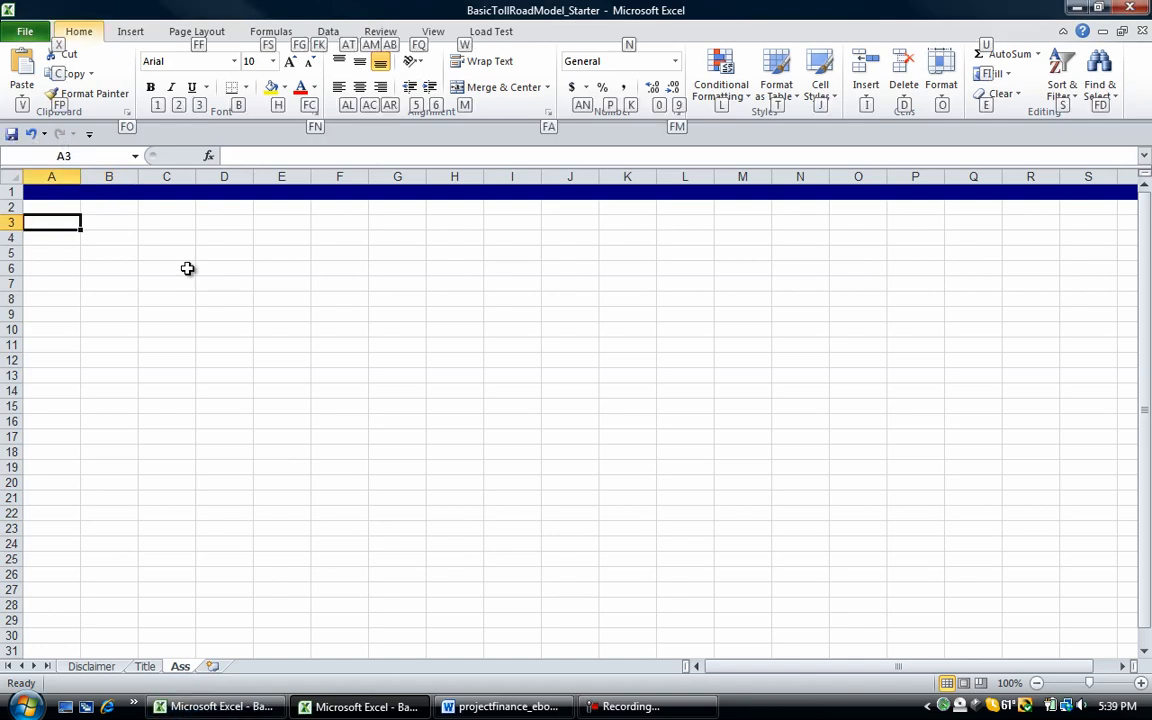
pyautogui.click(940, 76)
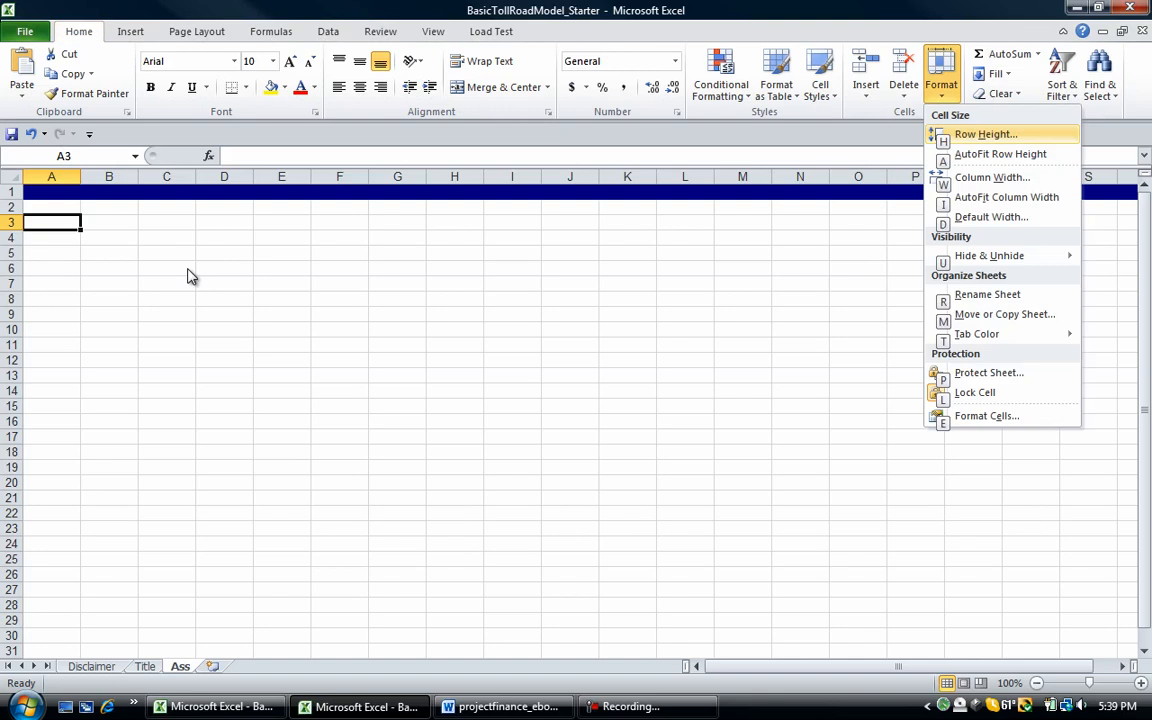
pyautogui.click(992, 176)
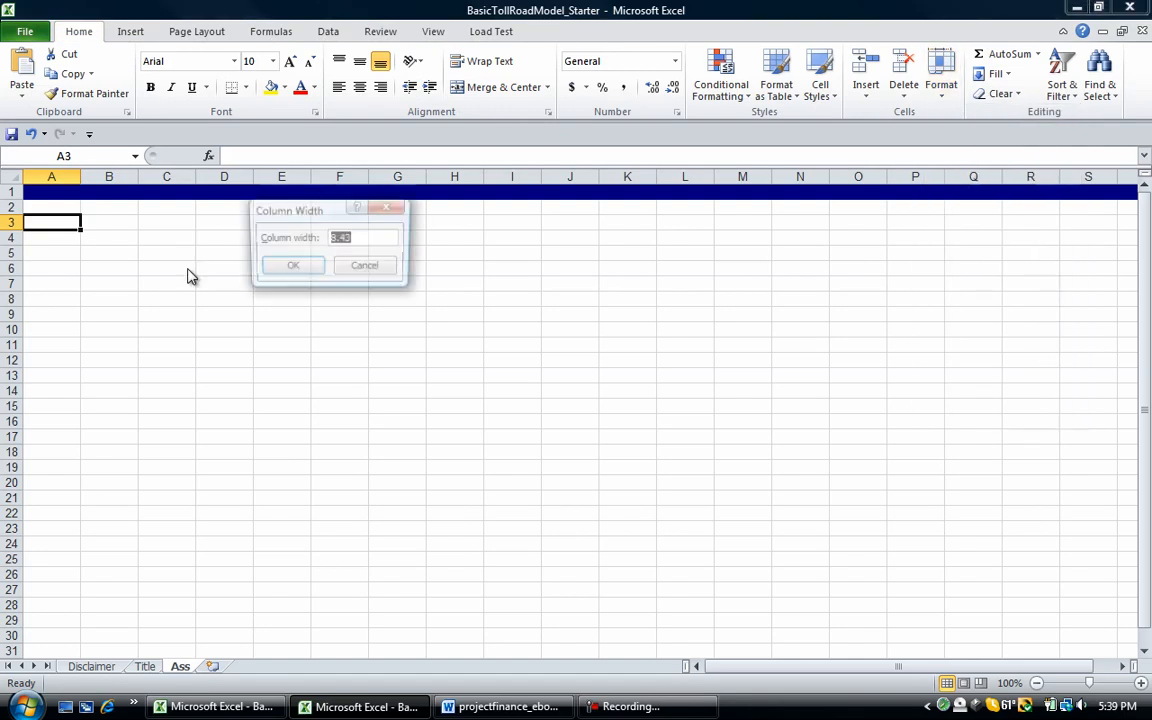
pyautogui.click(292, 264)
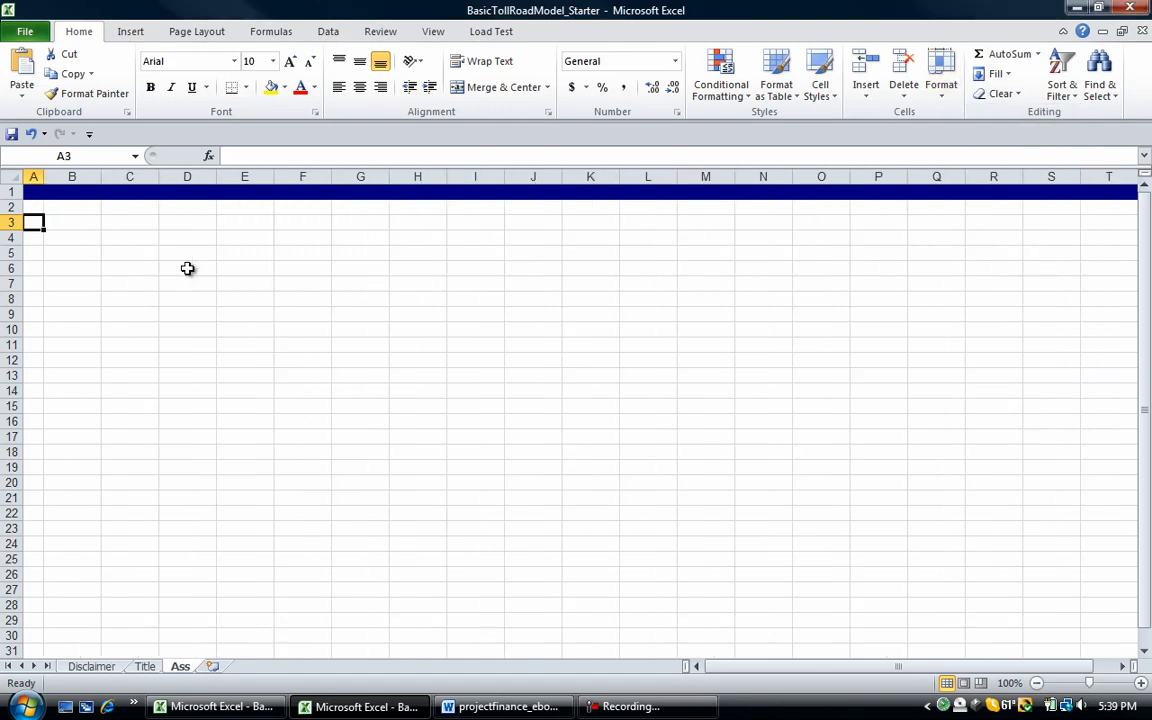
# Step: Title the sheet 'Assumptions' in A1 and zoom out to show more columns
pyautogui.click(32, 192)
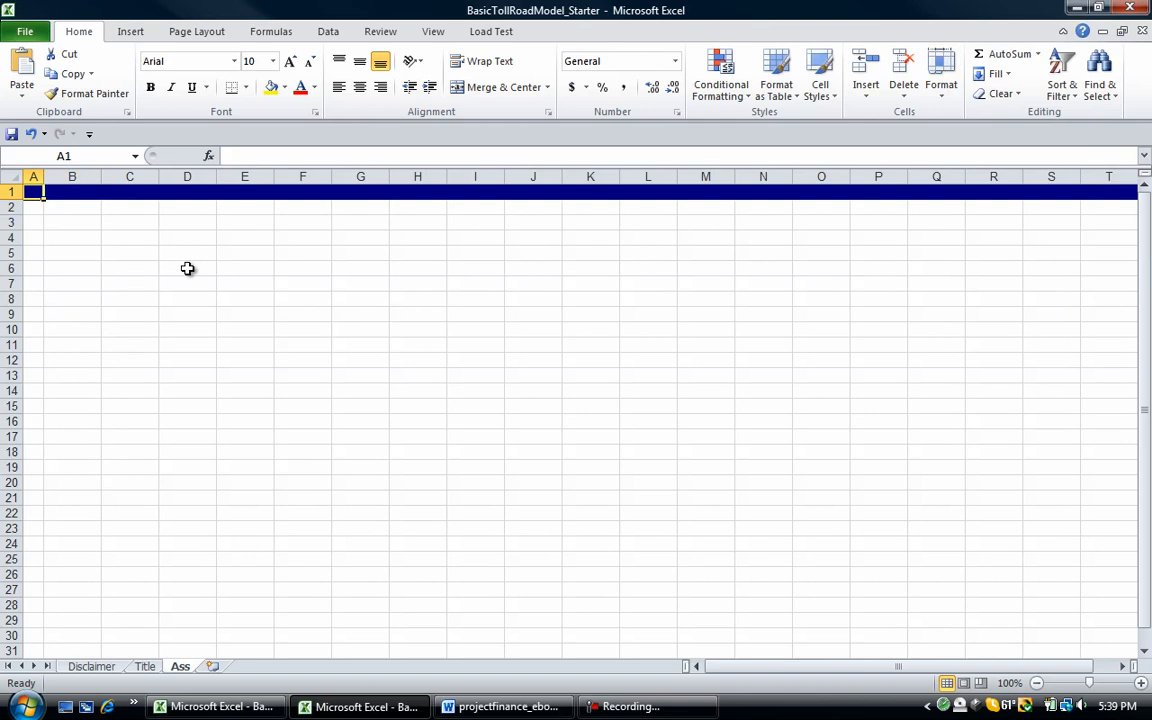
pyautogui.write('Assumptions')
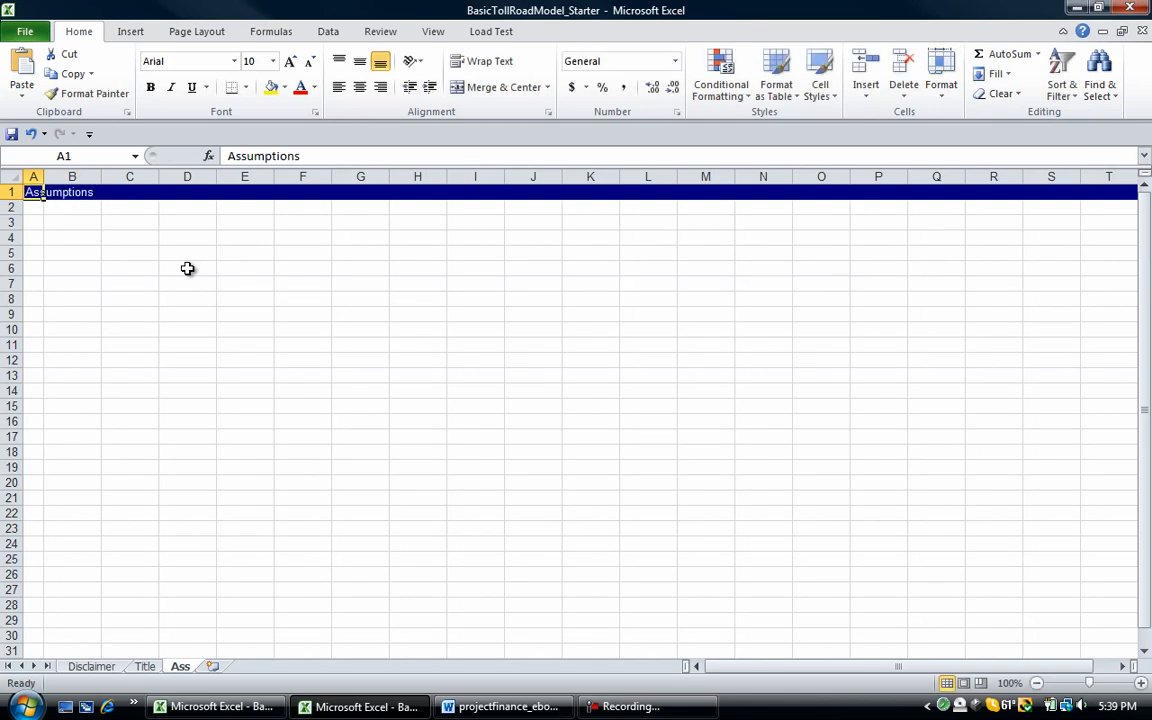
pyautogui.click(72, 222)
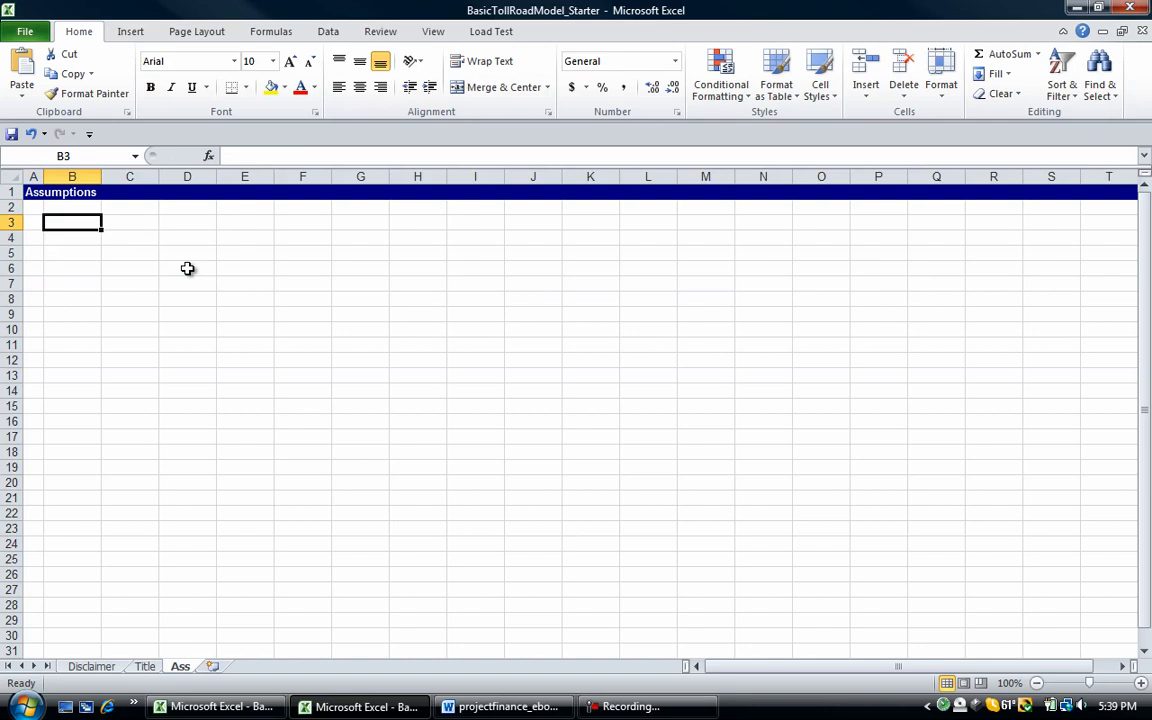
pyautogui.click(402, 64)
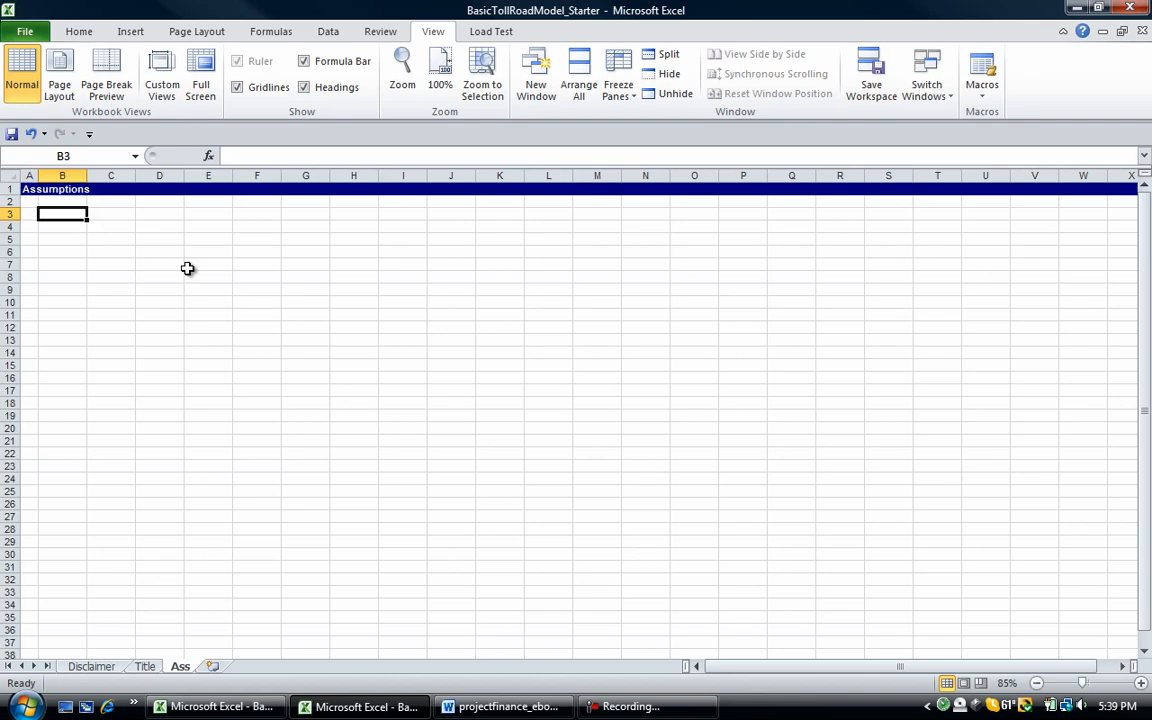
# Step: Add a General Assumptions heading with Model Start Date 31-Dec-11 in G5
pyautogui.write('Gene')
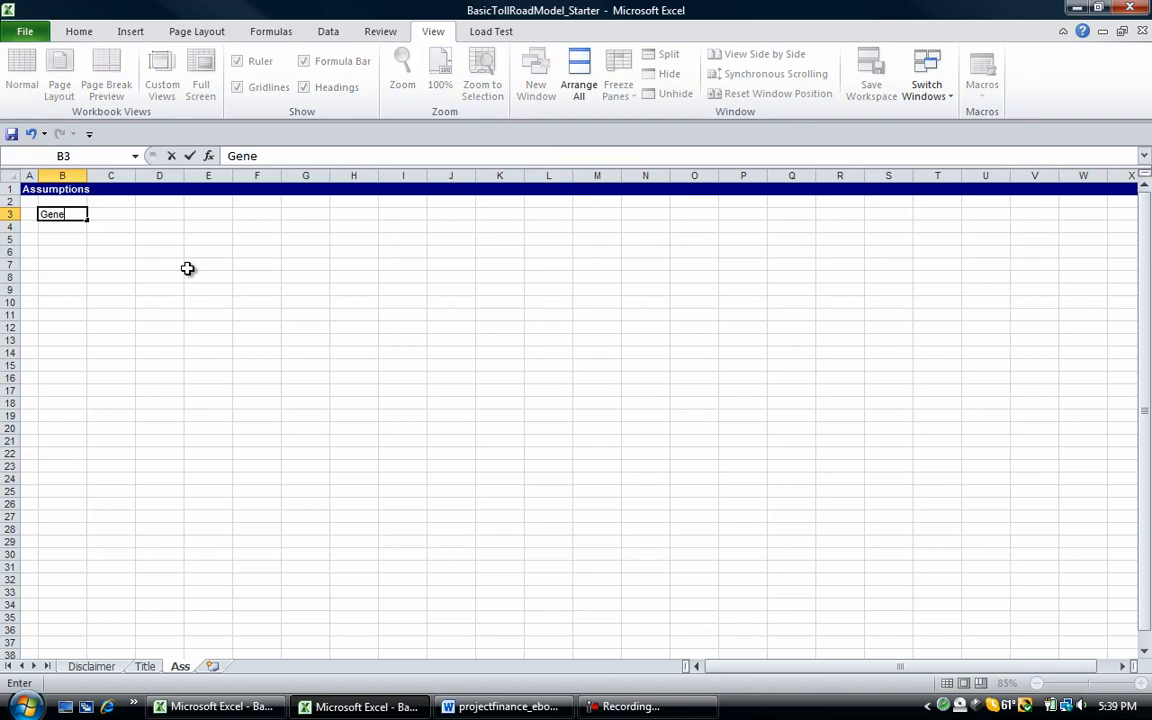
pyautogui.write('ral')
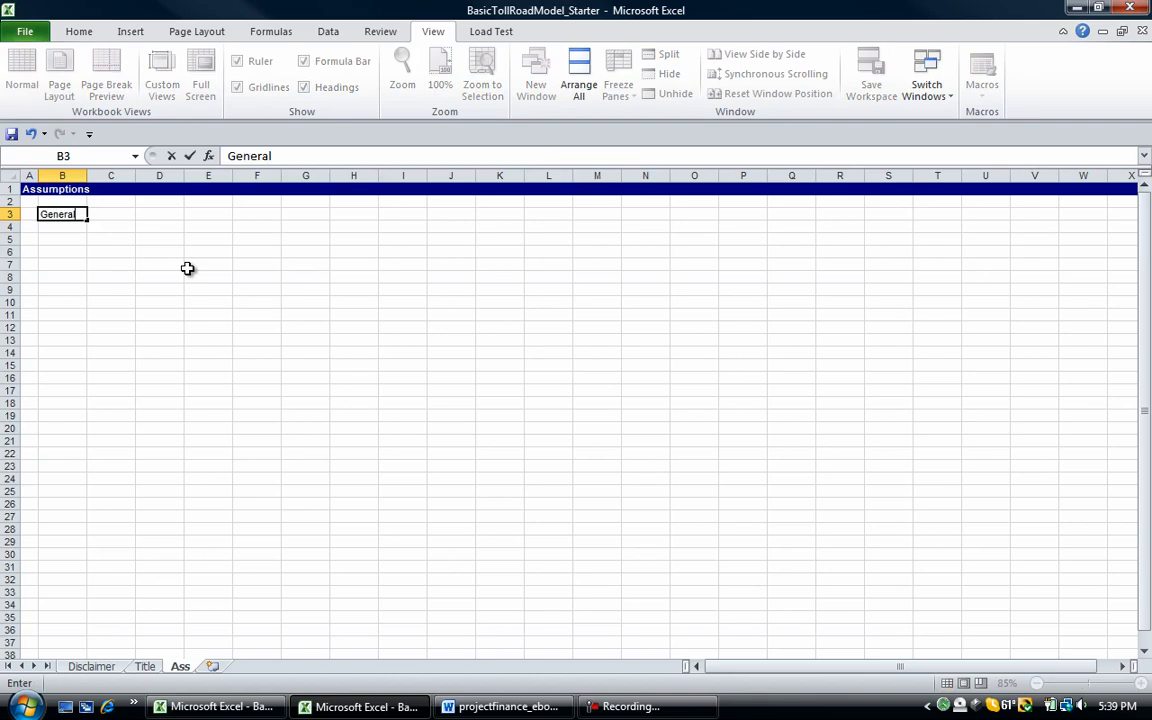
pyautogui.write('Assumptions')
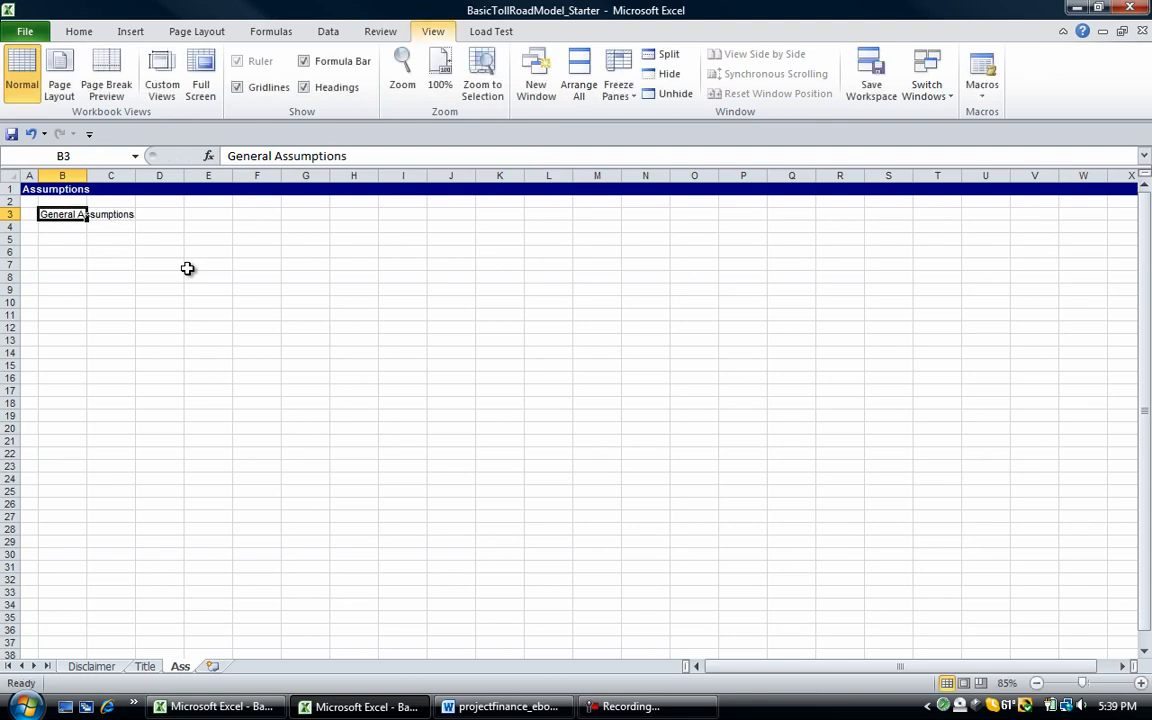
pyautogui.write('Model Start Date')
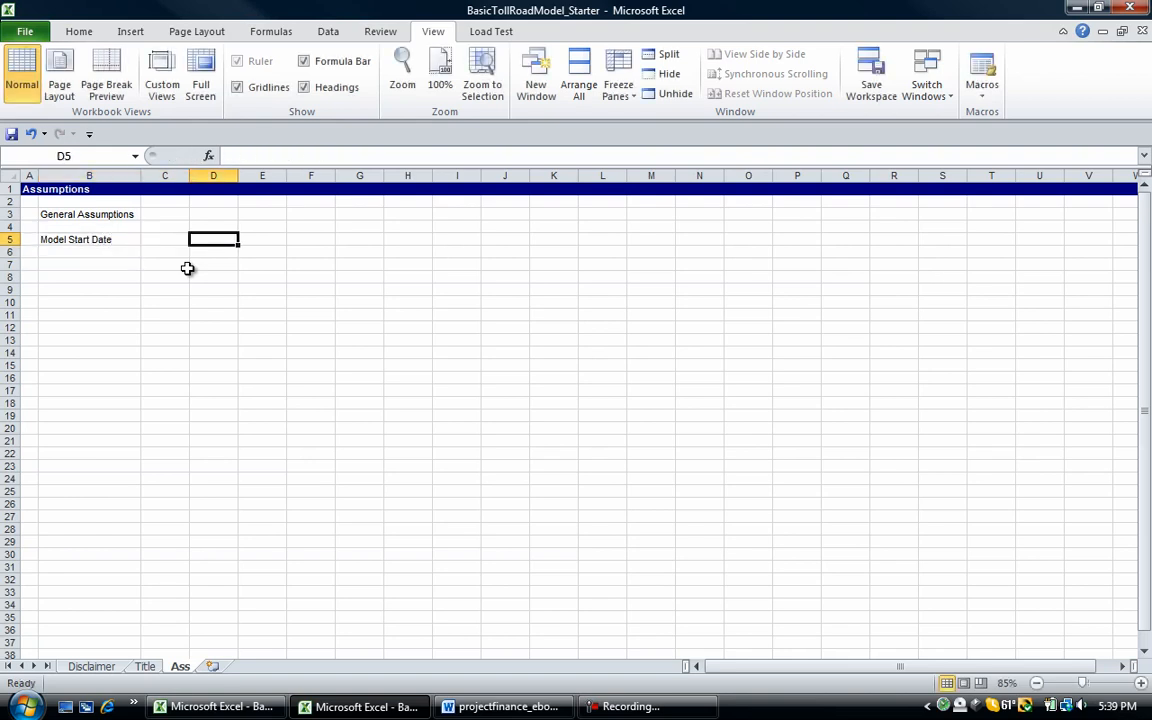
pyautogui.click(360, 240)
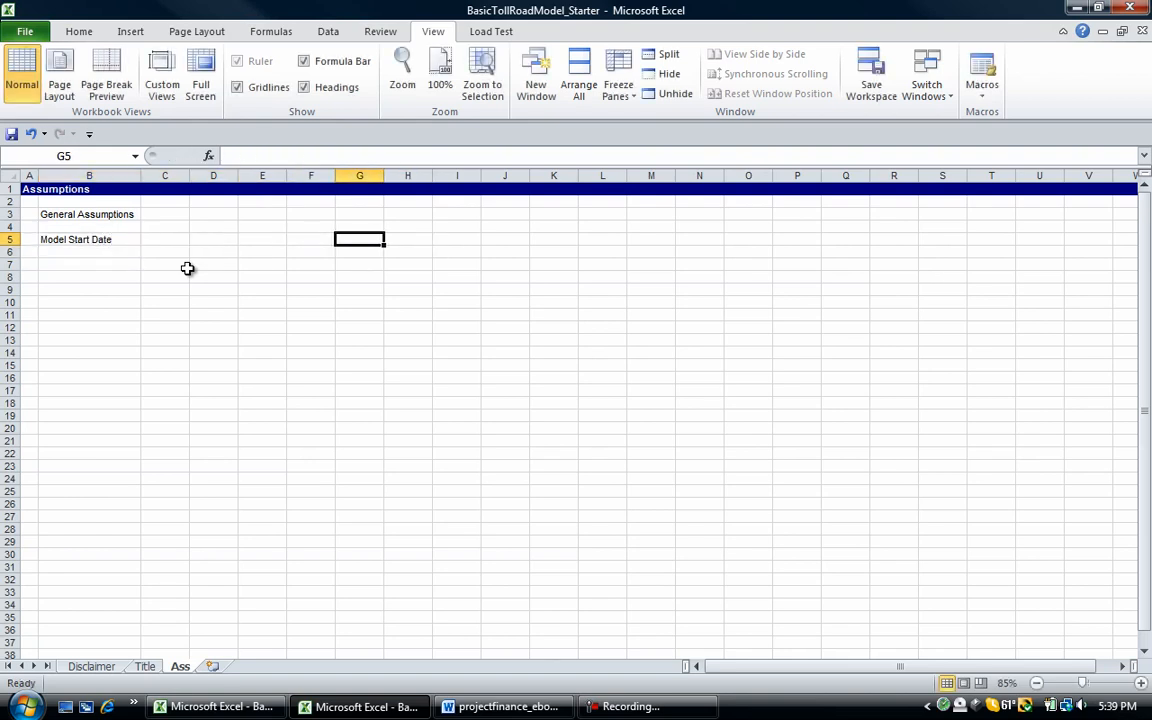
pyautogui.write('31')
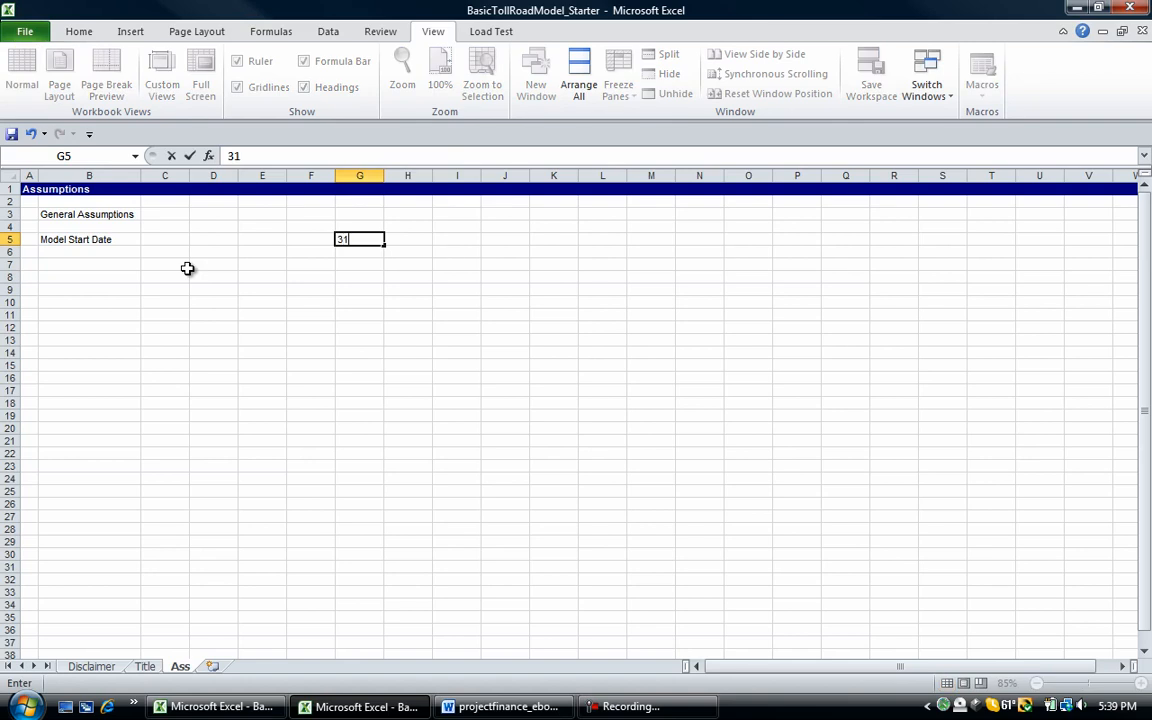
pyautogui.write('Dec')
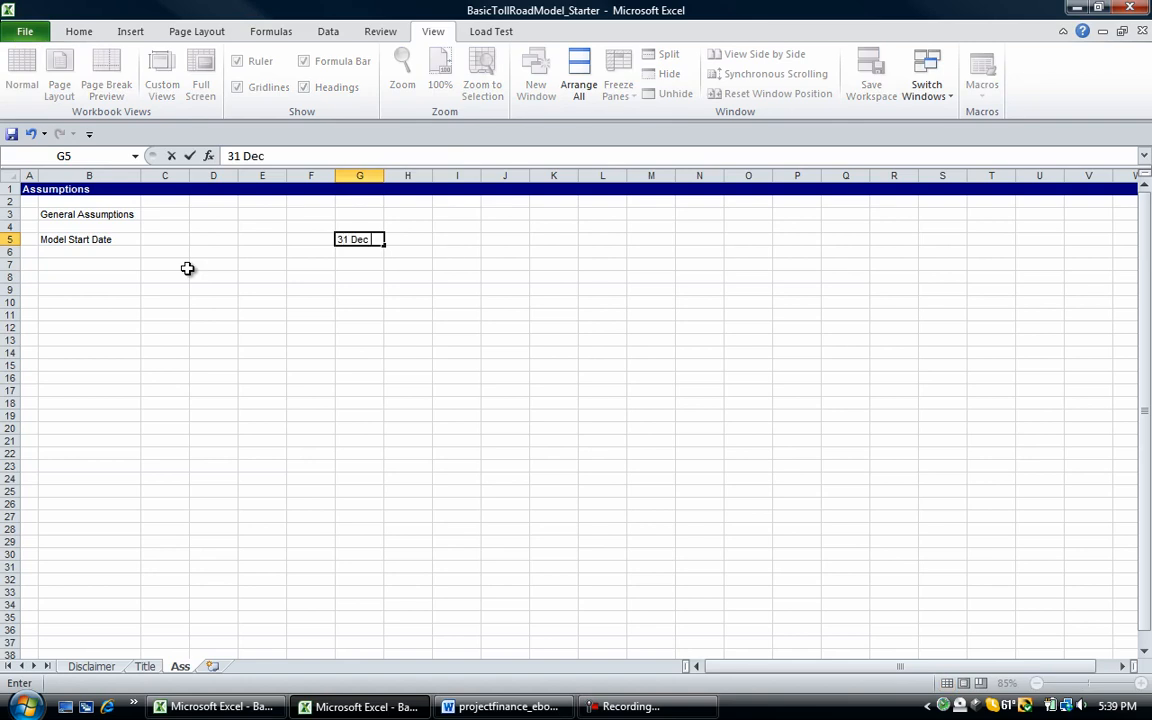
pyautogui.write('2012')
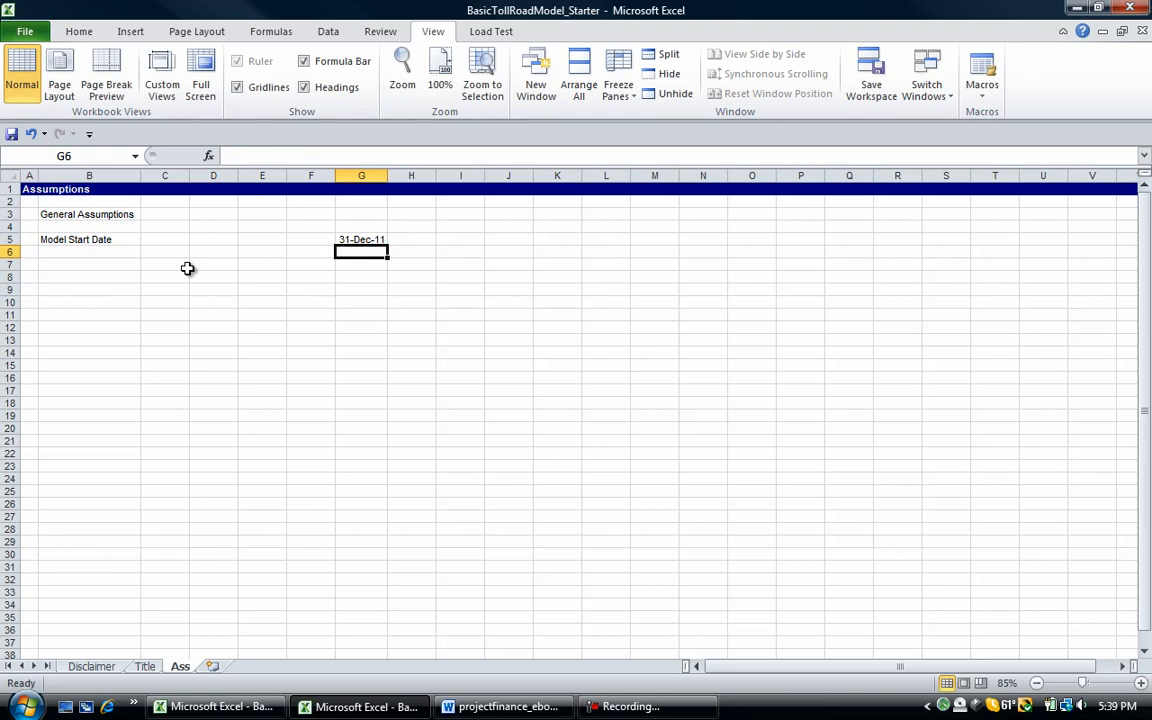
# Step: Add Inflation 2% in row 6, remove the empty row and bold the General Assumptions heading
pyautogui.click(88, 252)
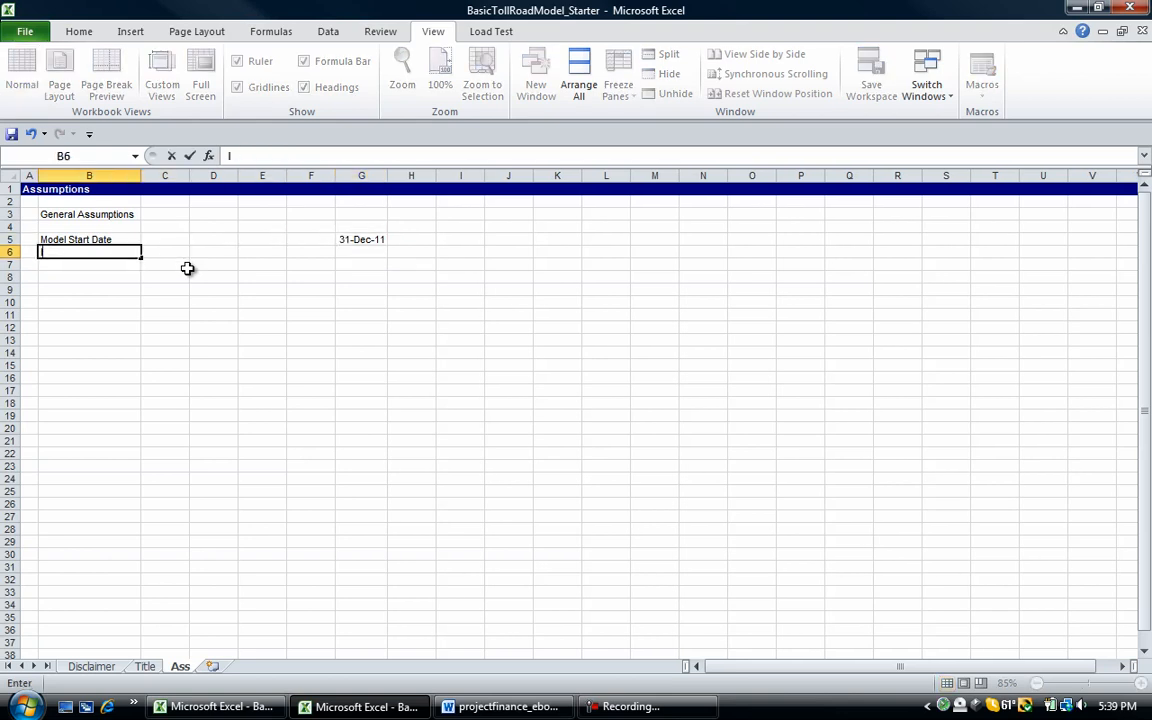
pyautogui.write('Inflation')
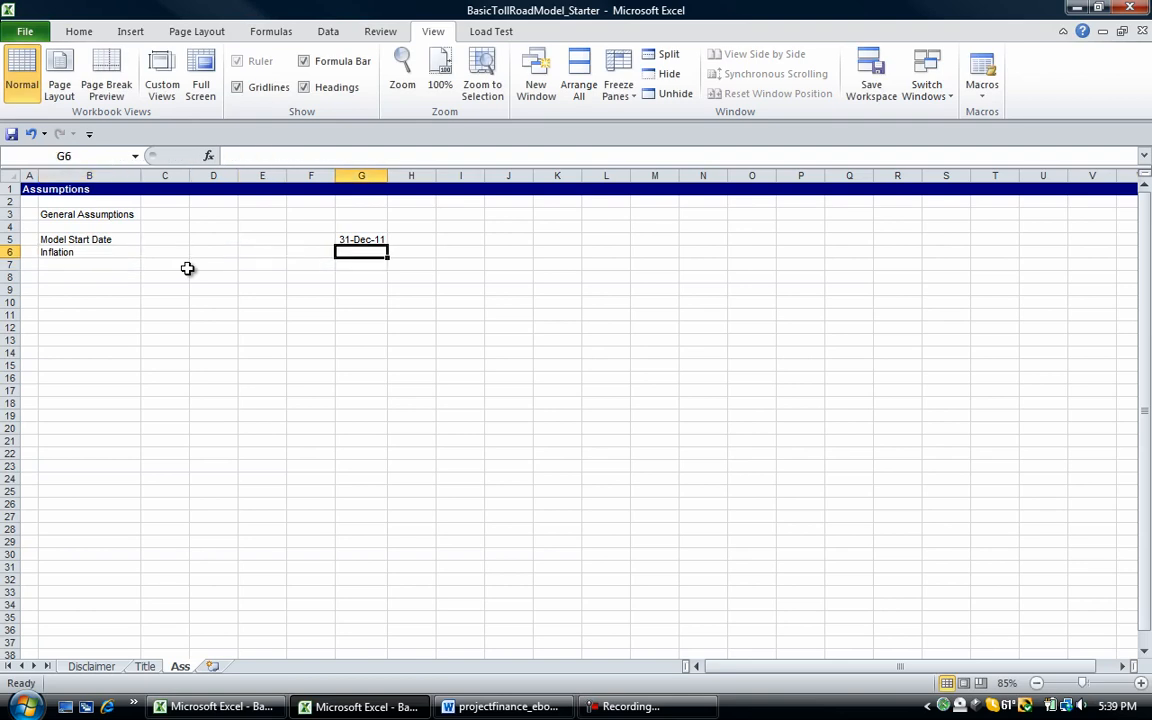
pyautogui.click(164, 264)
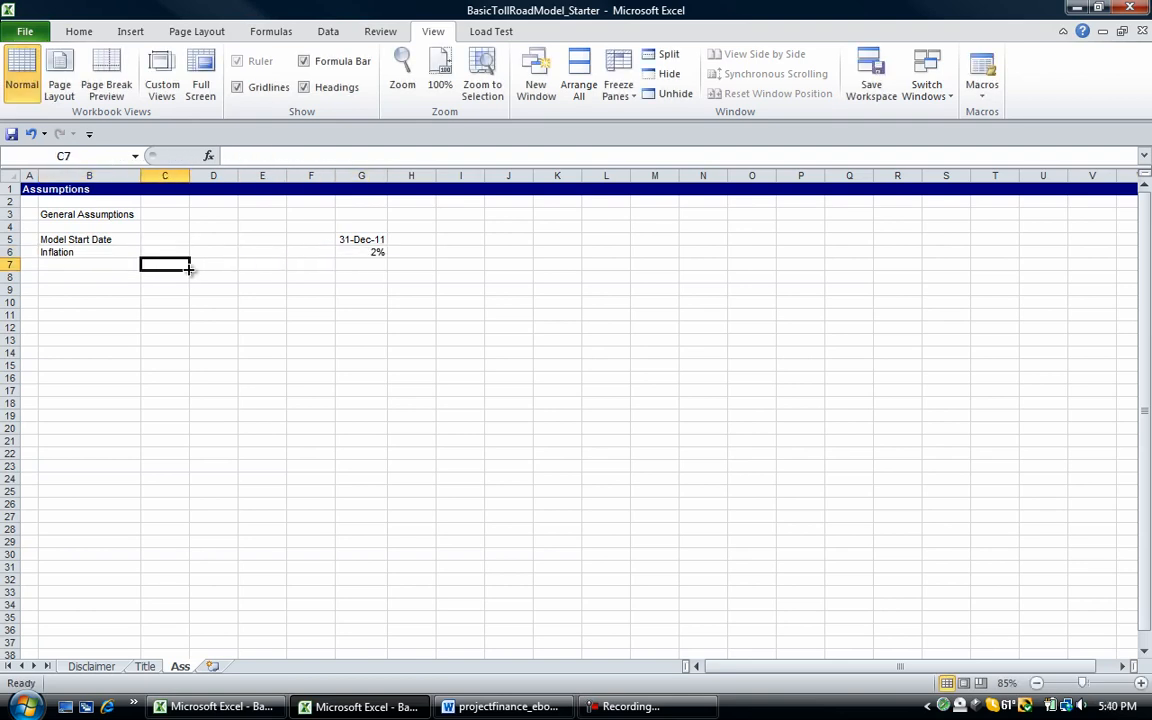
pyautogui.click(88, 226)
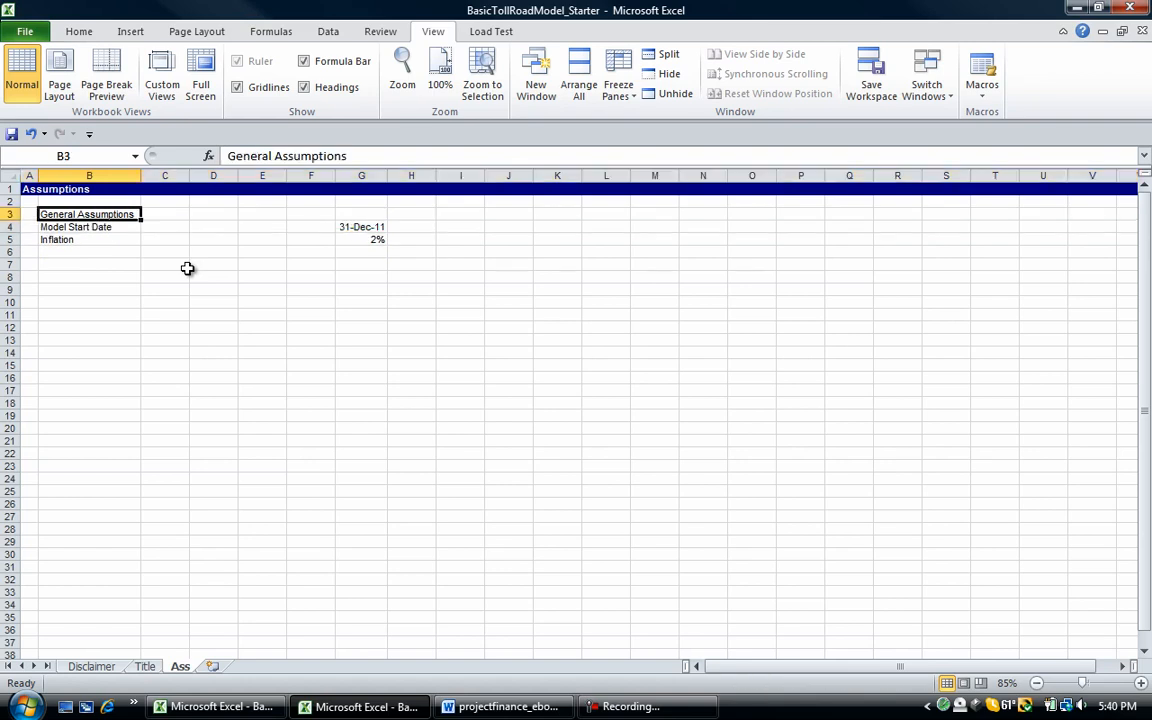
pyautogui.click(88, 276)
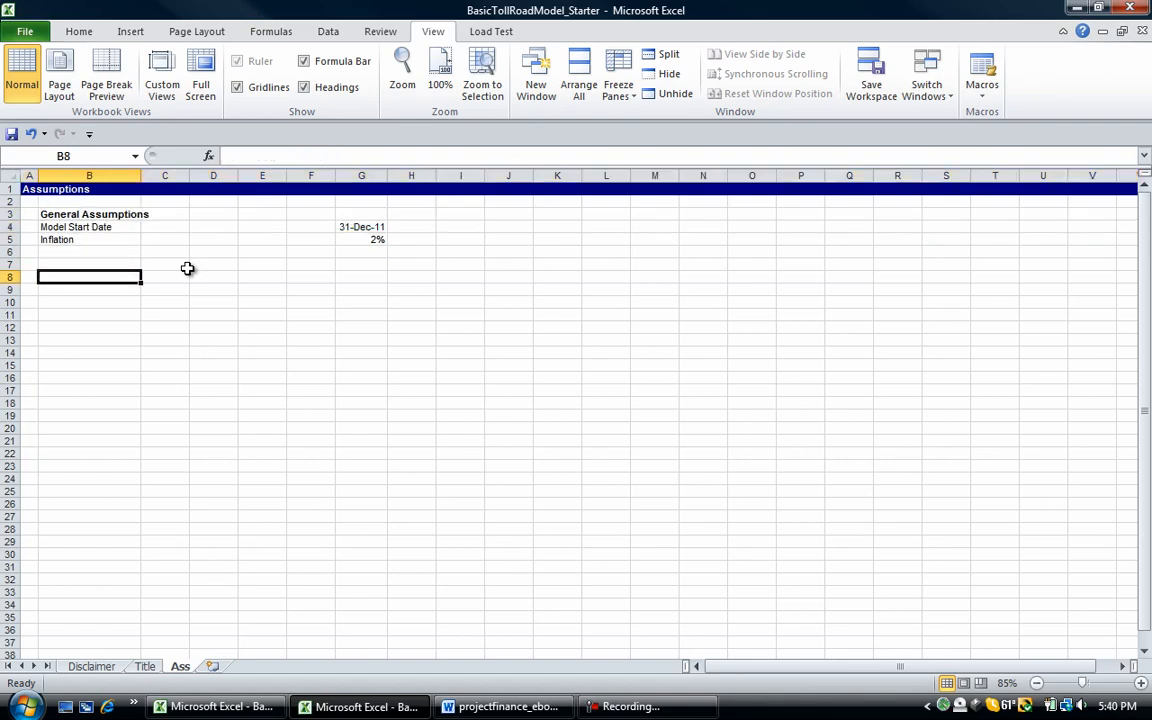
# Step: Add Operating Assumptions and Revenue headings with Car Toll, Truck Toll and cars per day labels
pyautogui.write('RE')
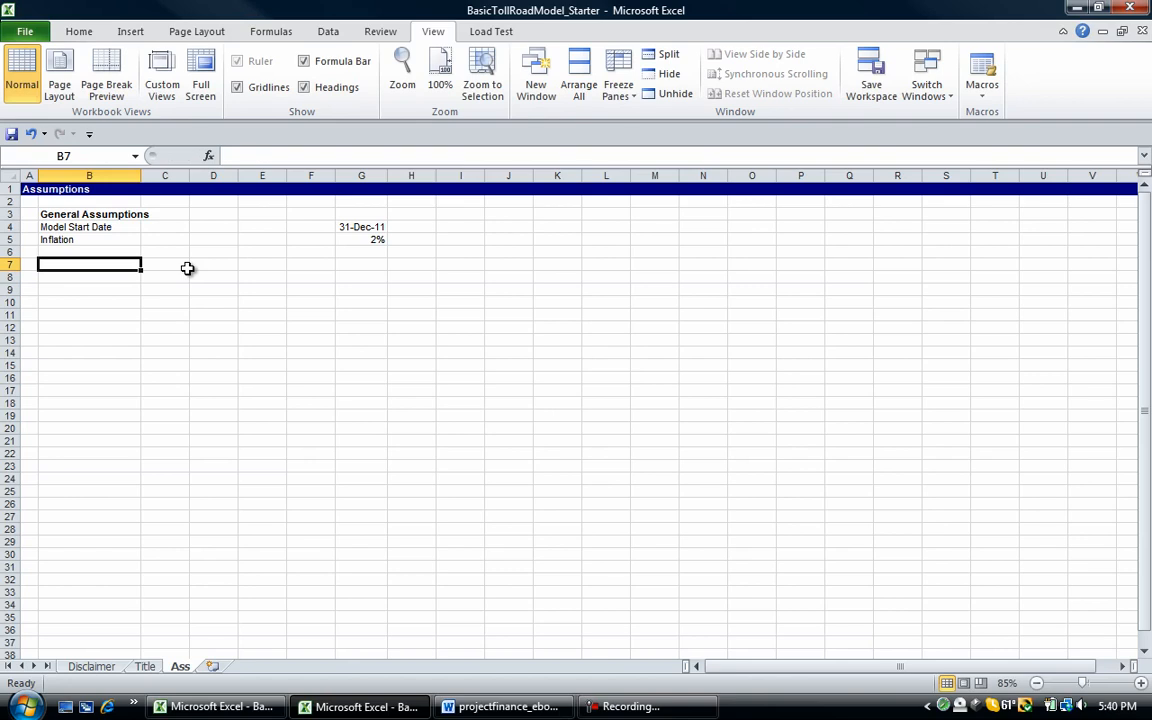
pyautogui.write('Operating Assumptions')
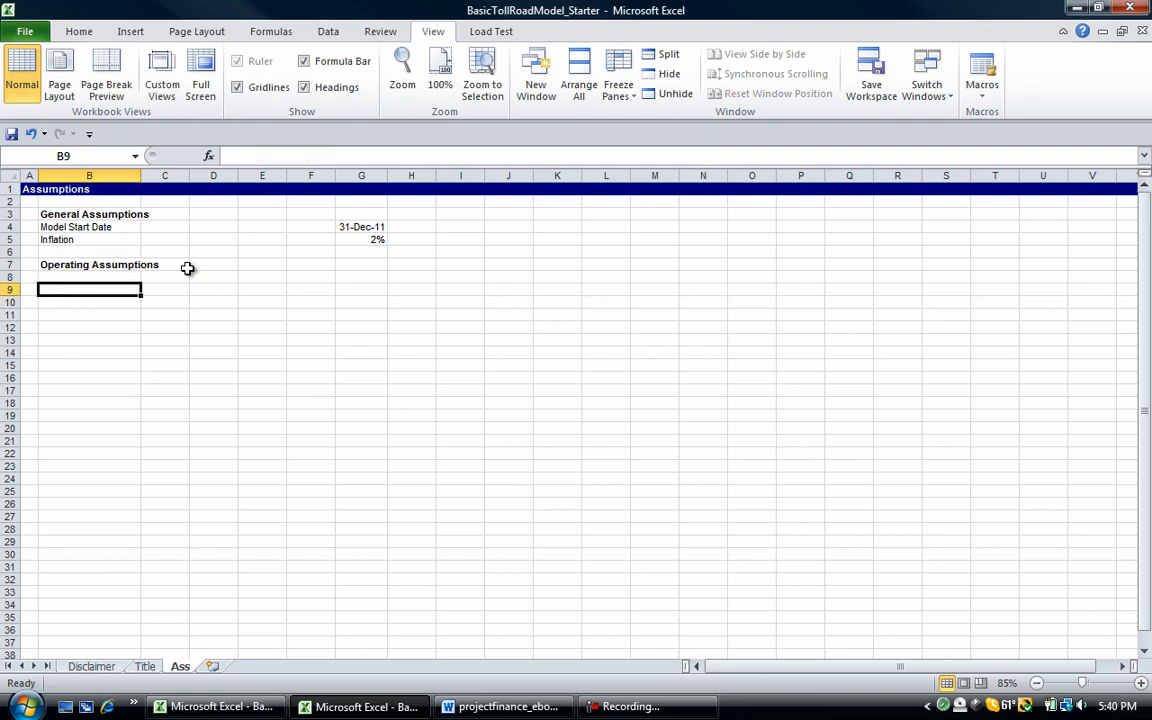
pyautogui.write('REvenue')
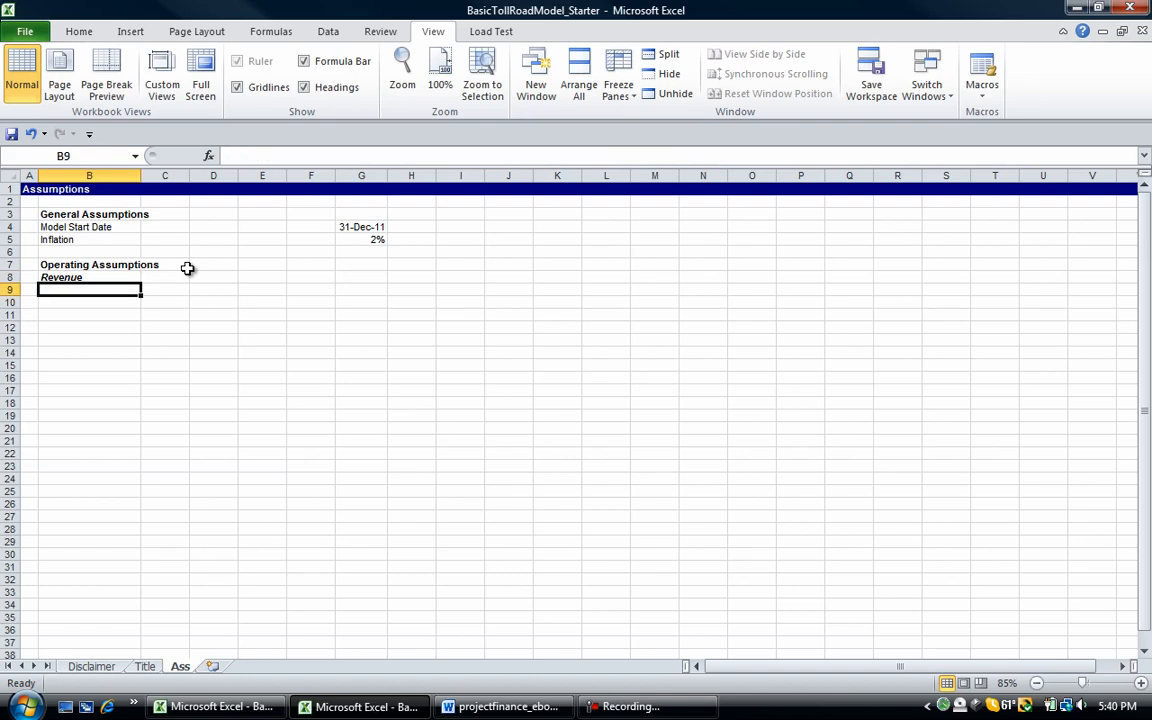
pyautogui.write('Car Toll')
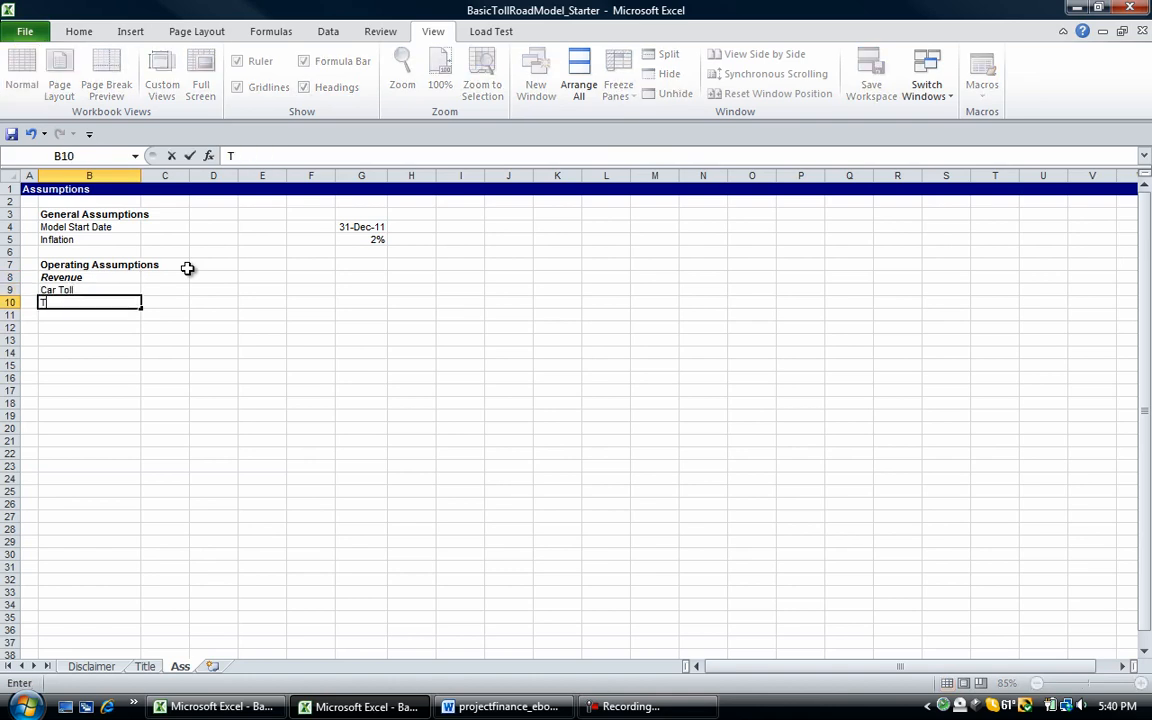
pyautogui.write('ruck Ti')
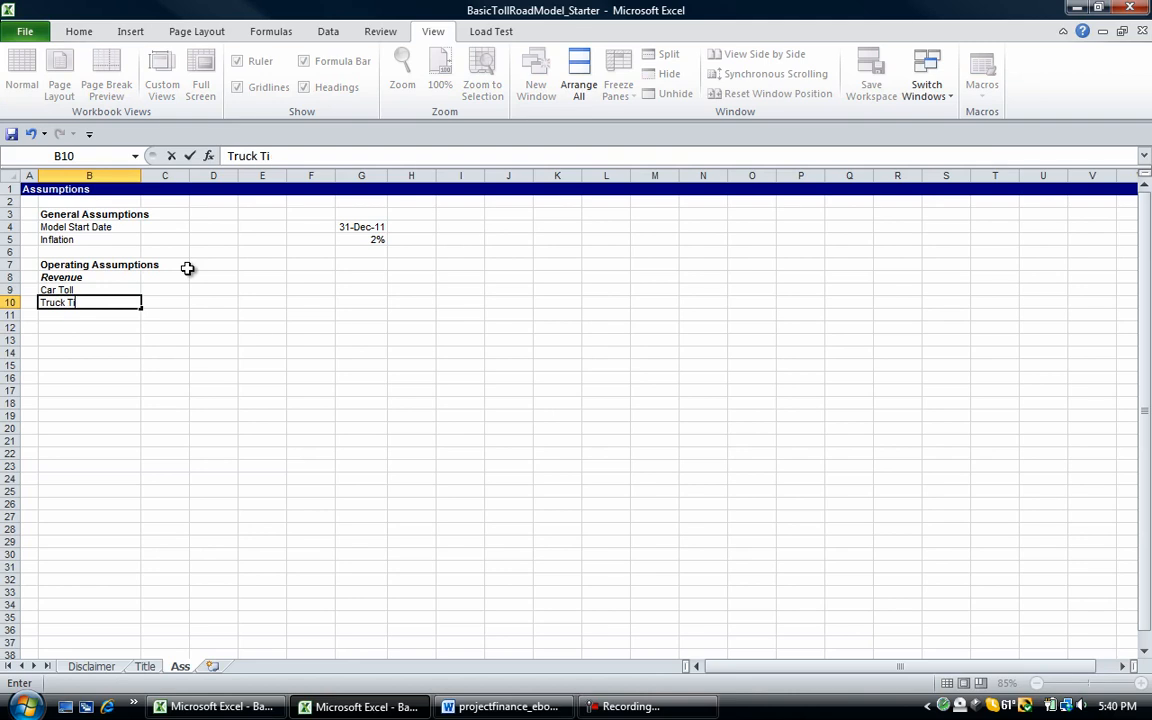
pyautogui.press('Return')
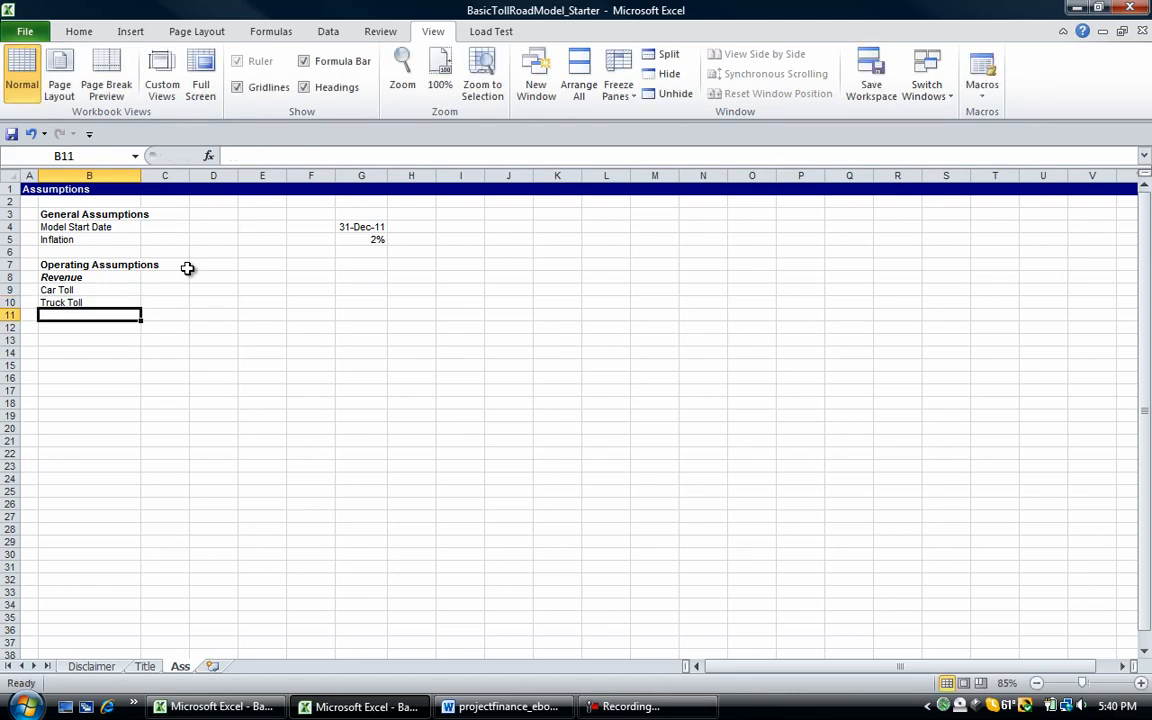
pyautogui.write('Number of C')
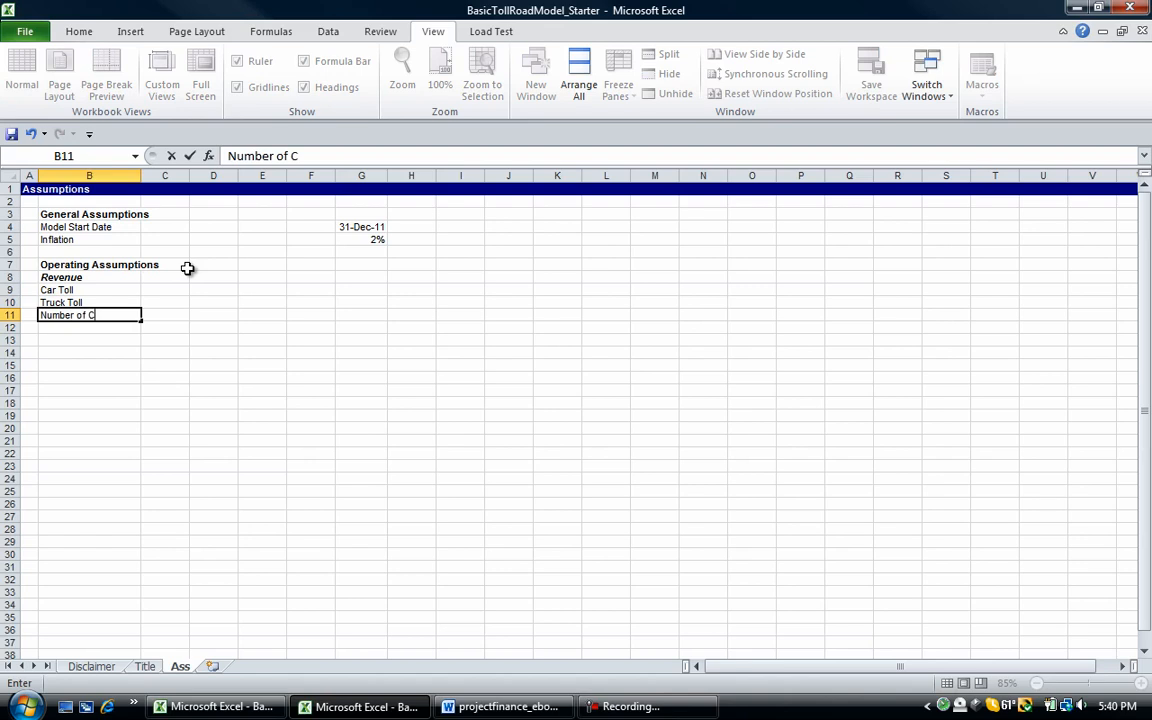
pyautogui.write('ars per day')
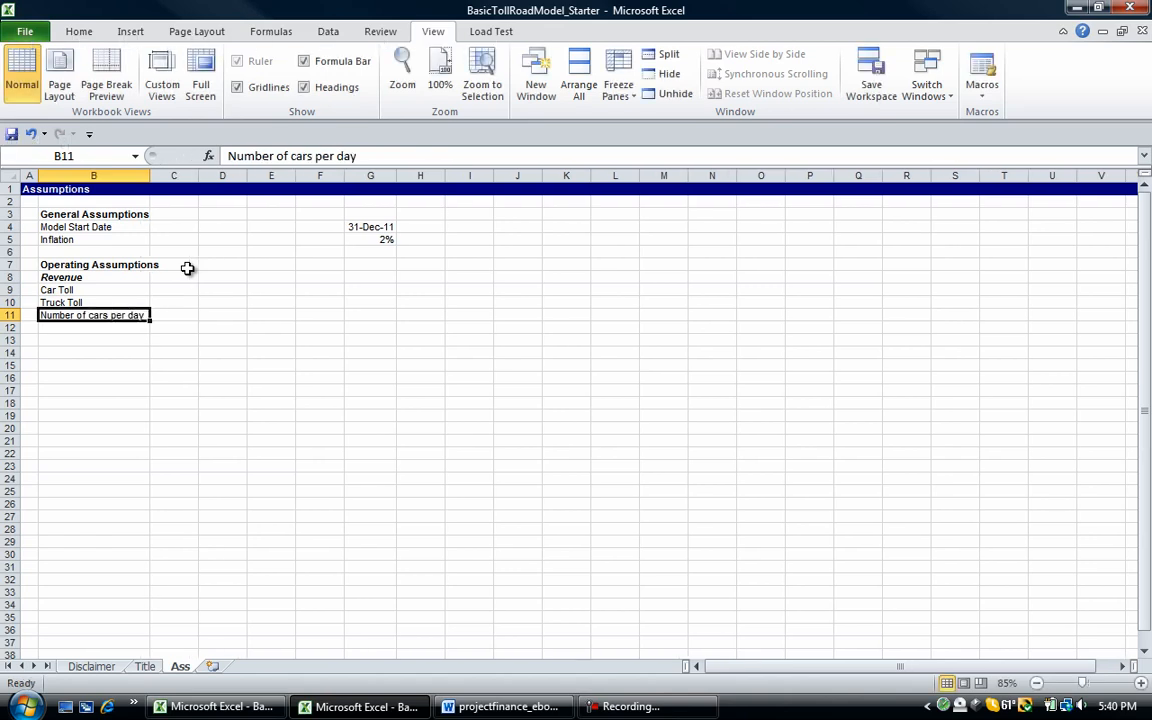
pyautogui.click(92, 288)
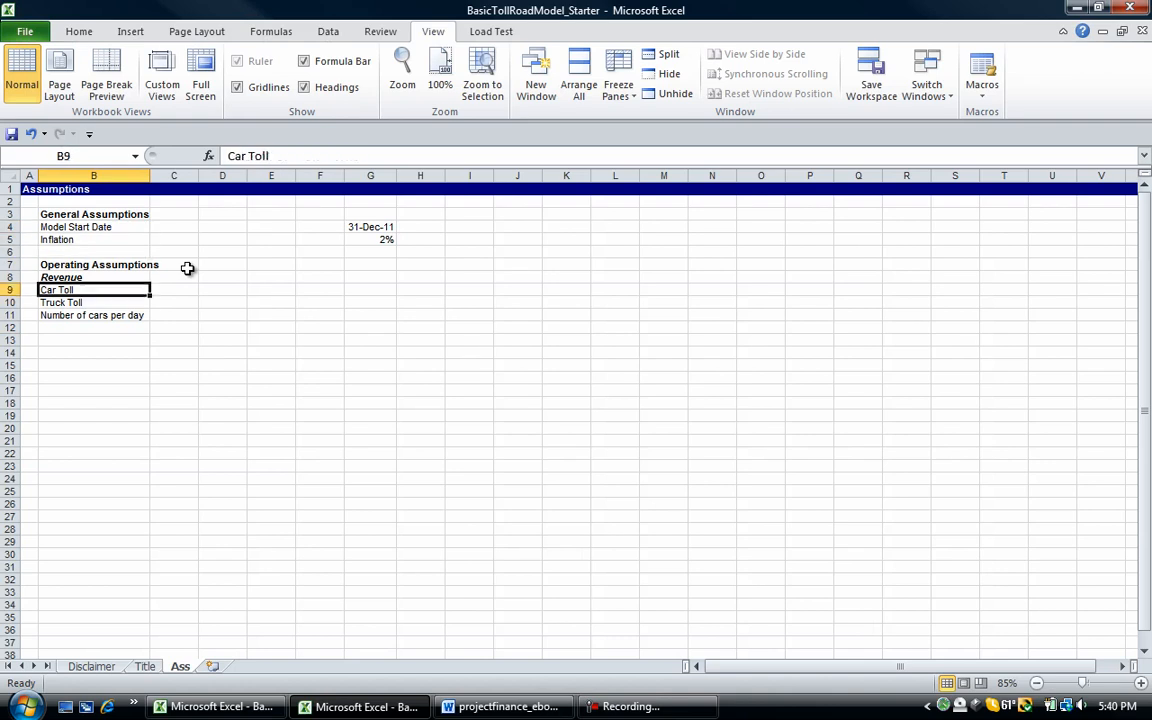
# Step: Note 'At model start date' beside daily counts, add trucks per day and cars growth rate (pa) labels
pyautogui.click(420, 316)
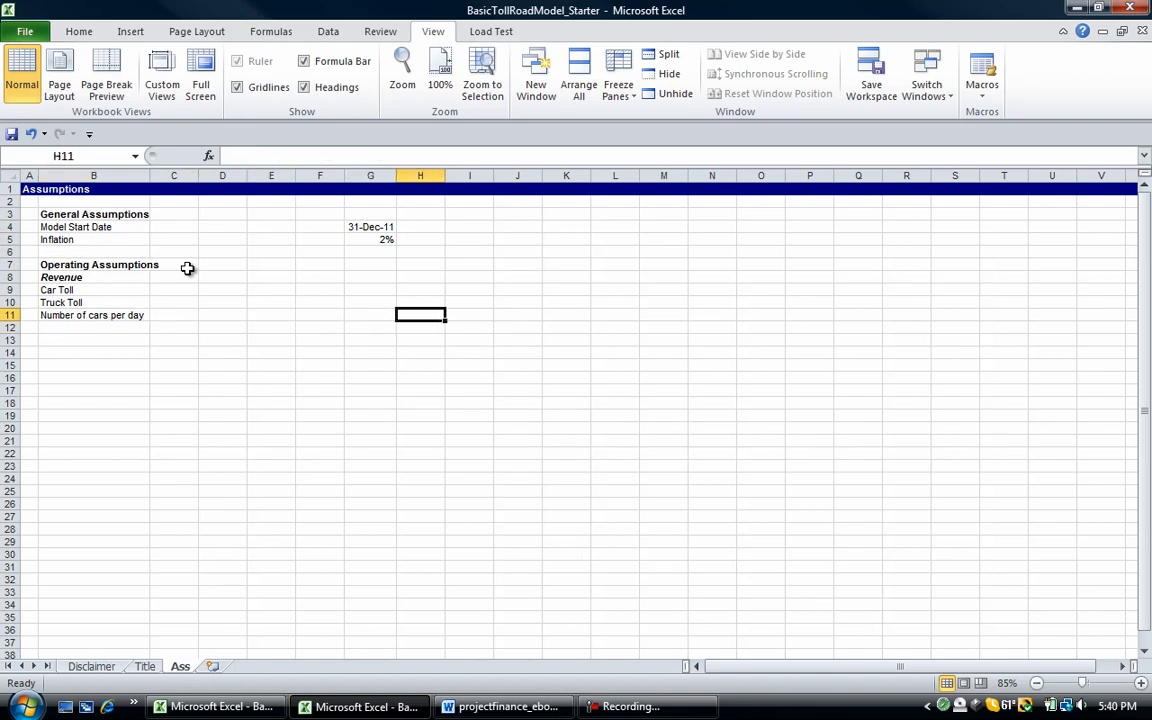
pyautogui.write('At model start date')
pyautogui.click(94, 326)
pyautogui.write('Number of trucper day')
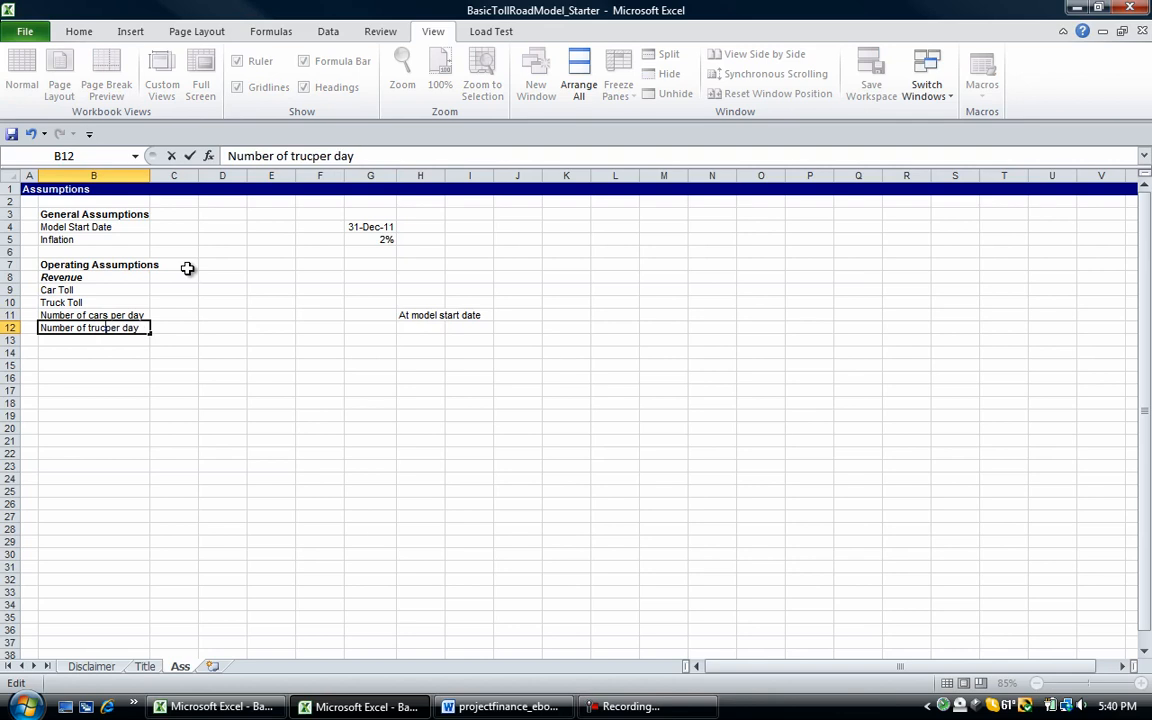
pyautogui.press('Return')
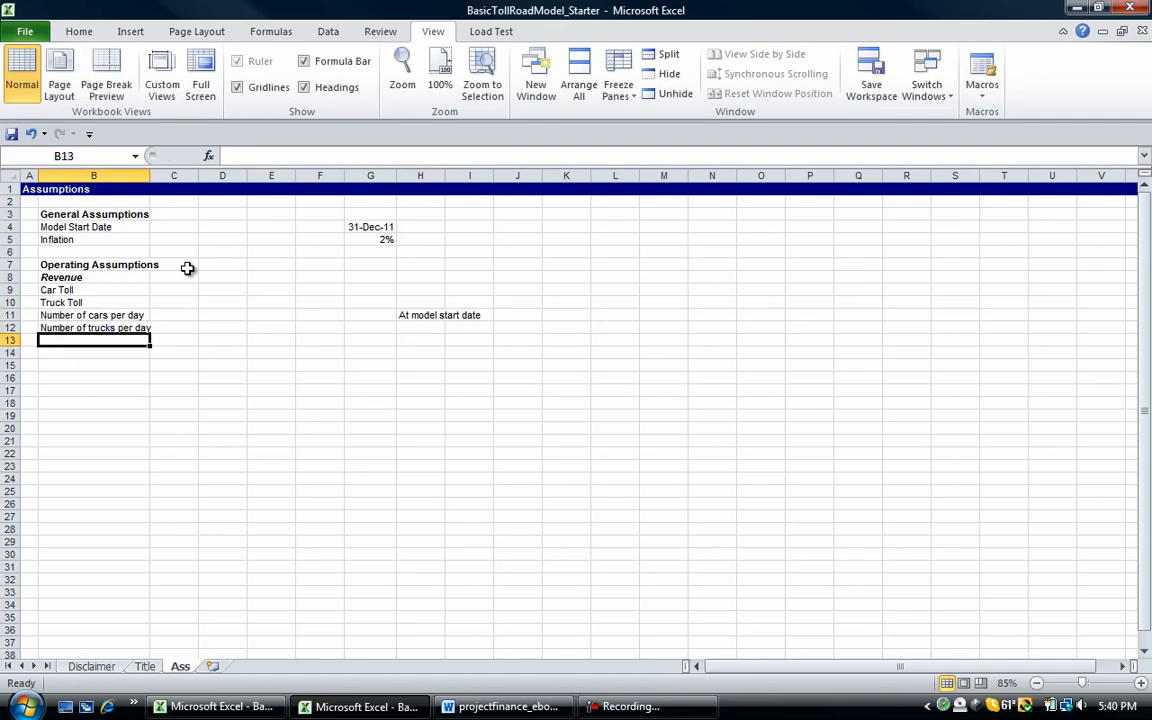
pyautogui.write('Number of car')
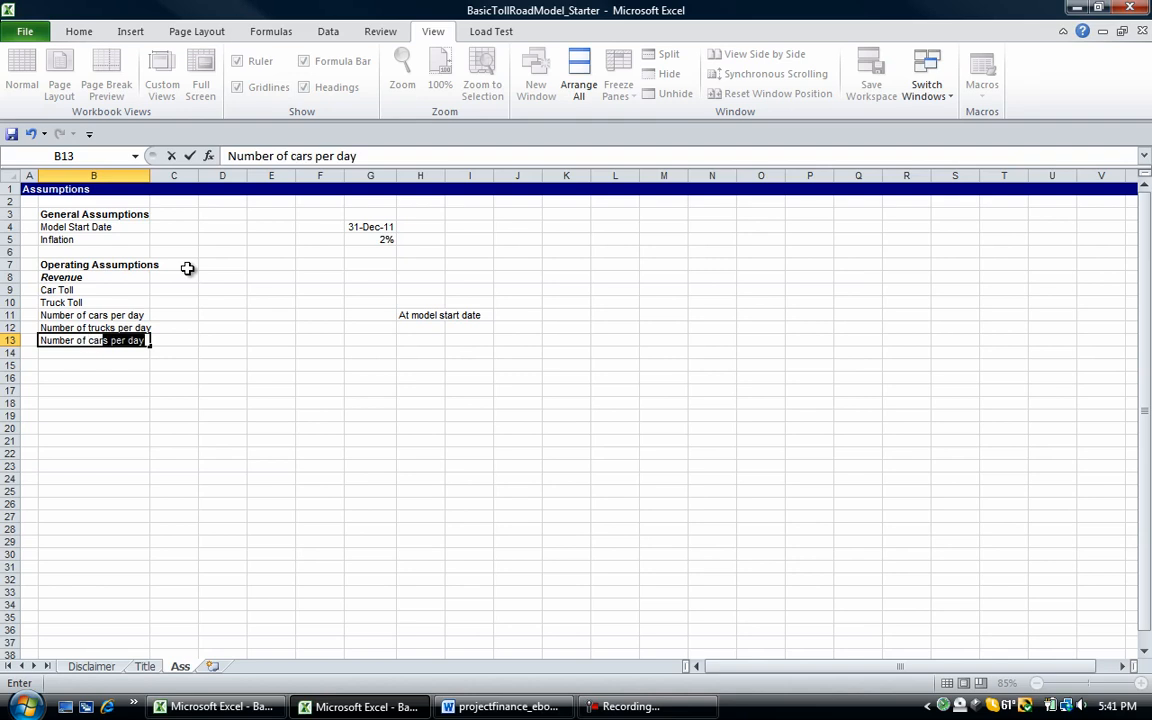
pyautogui.write('Number of cars growth')
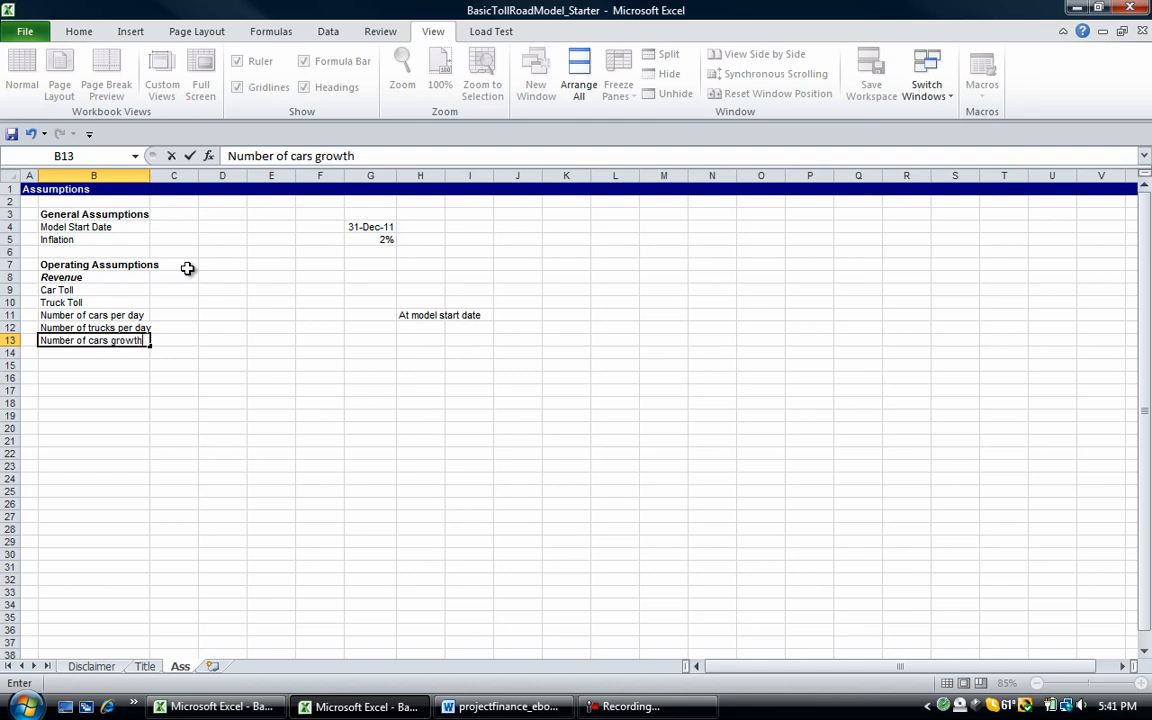
pyautogui.write('rate')
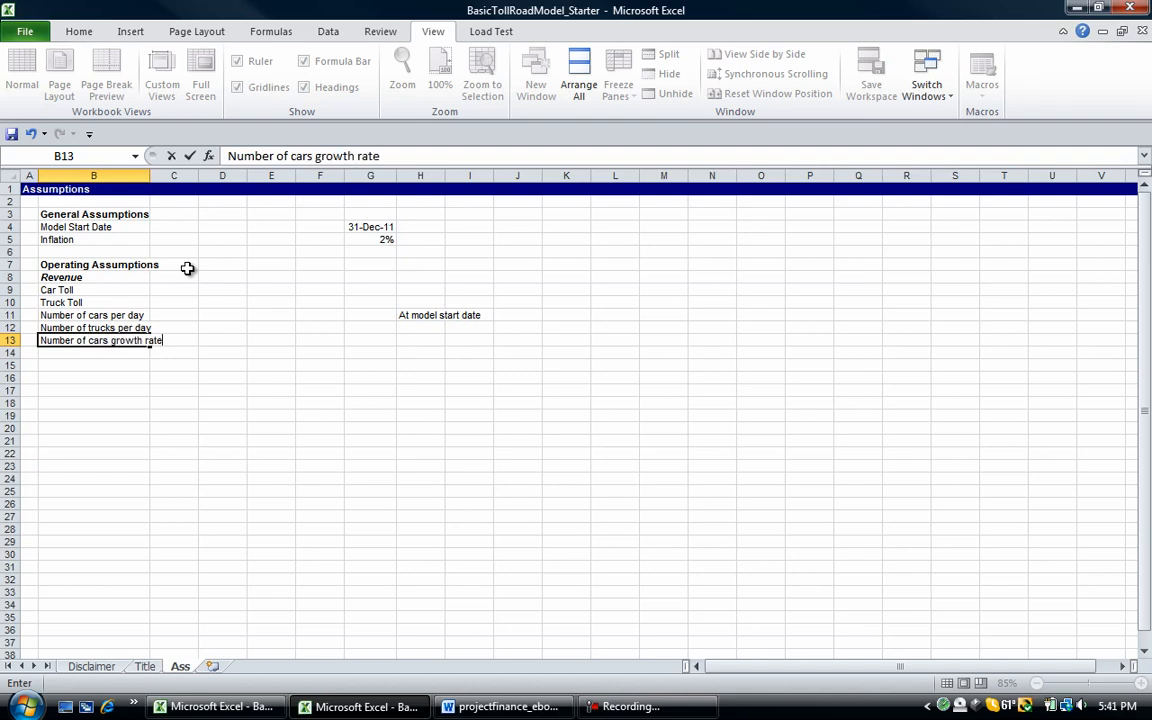
pyautogui.write('(pa')
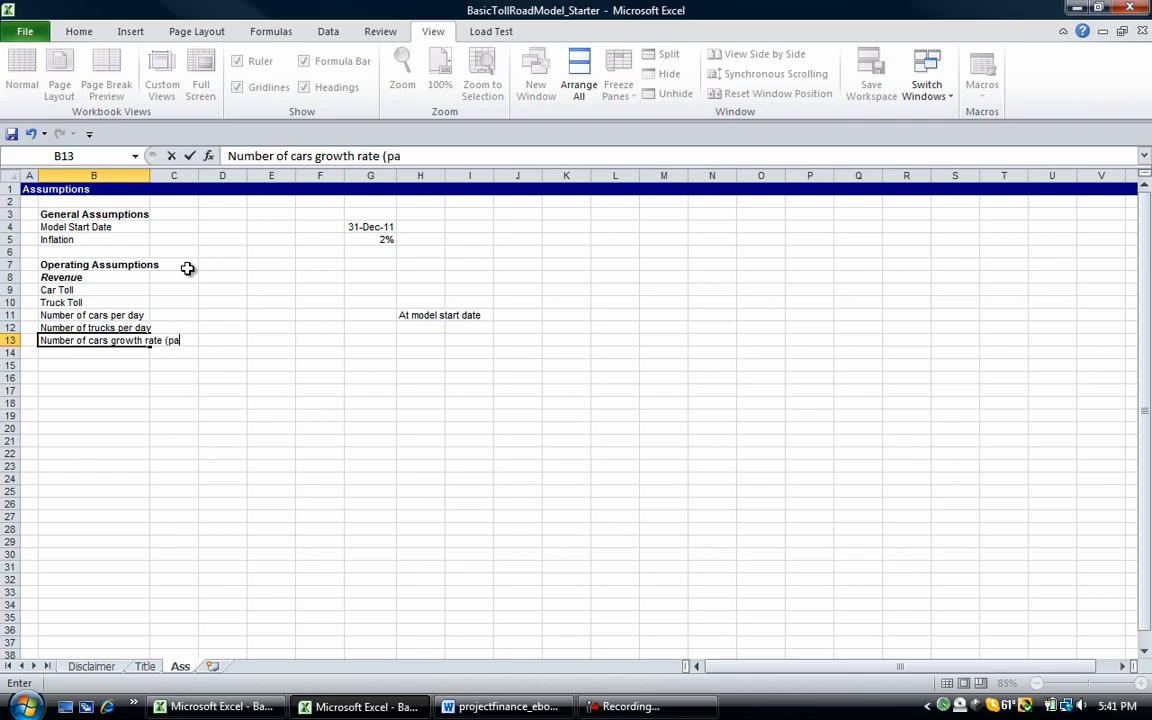
pyautogui.press('Return')
pyautogui.write('Number of trucks growth rate (pa)')
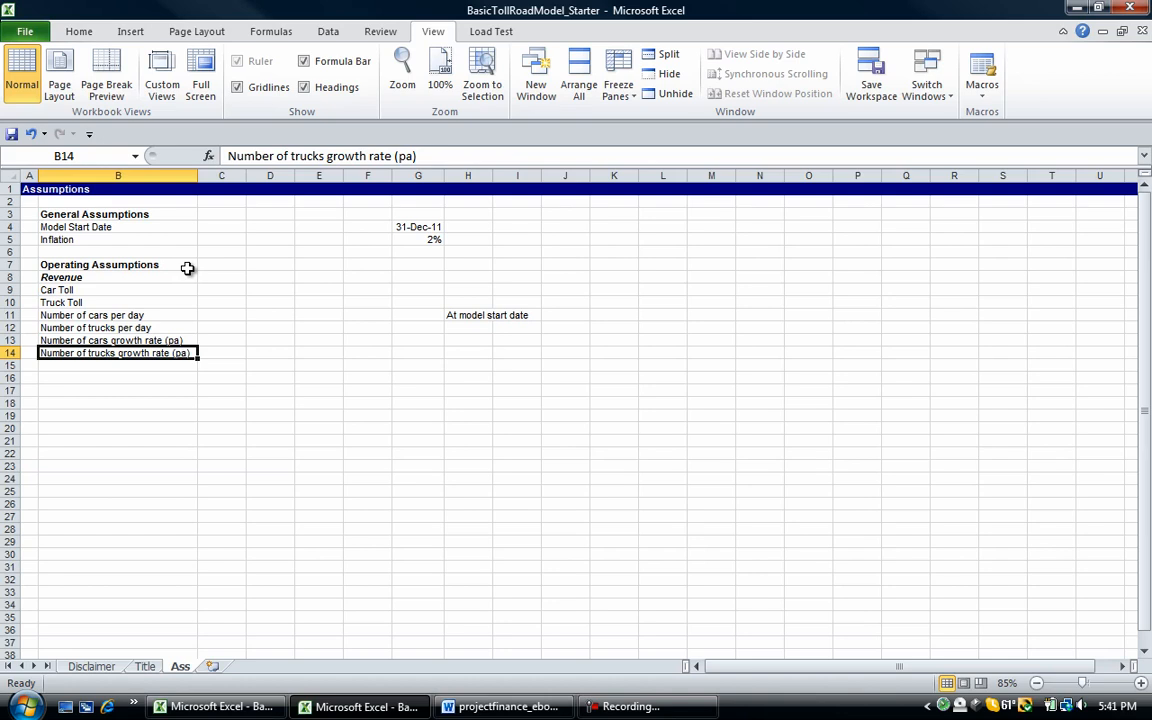
# Step: Review the per-day and growth rate (pa) labels, then select the car toll value cell G9
pyautogui.click(118, 288)
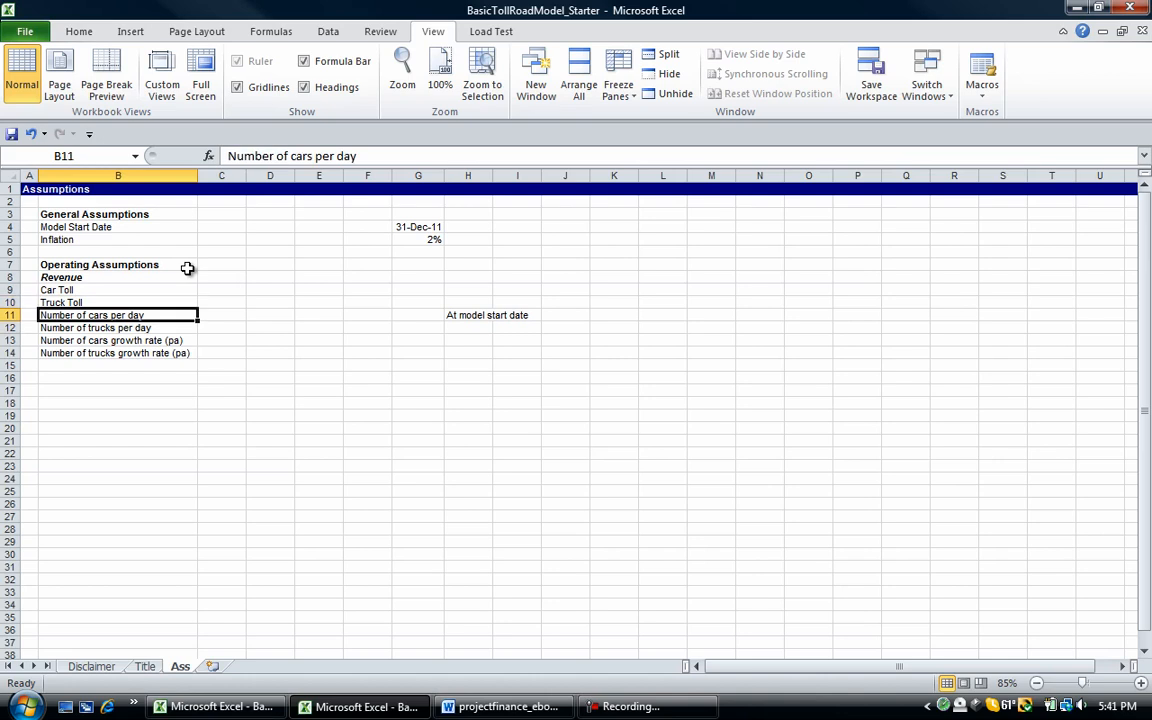
pyautogui.click(418, 316)
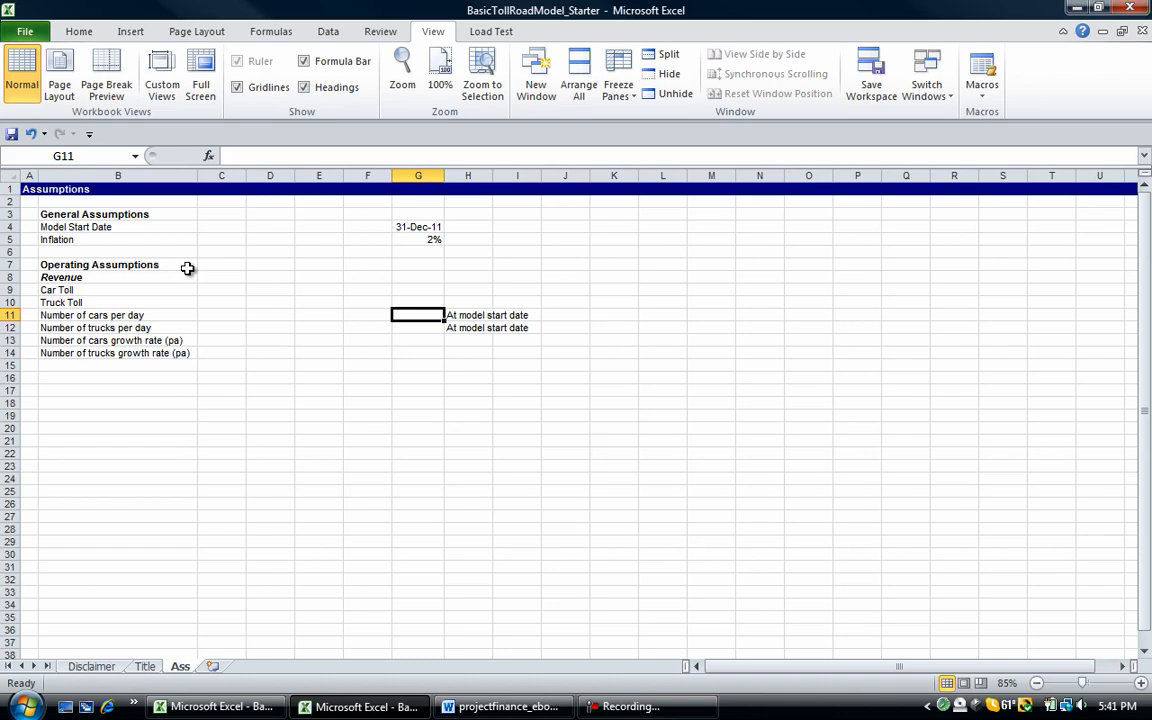
pyautogui.click(320, 316)
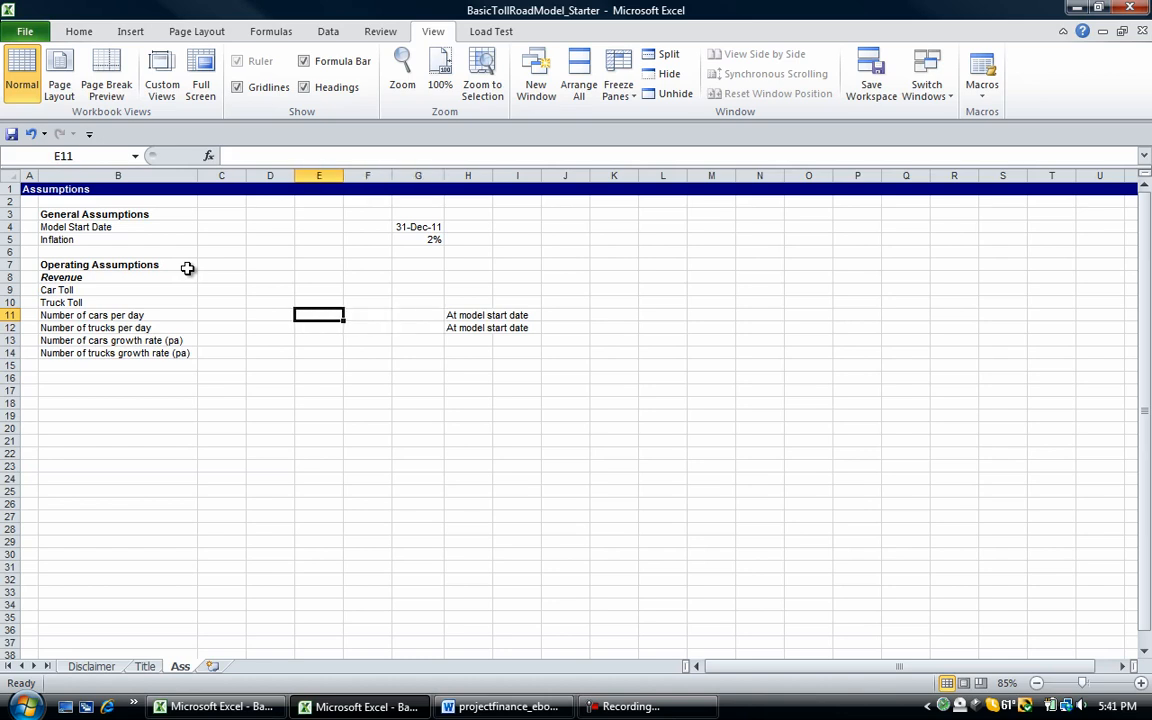
pyautogui.click(116, 288)
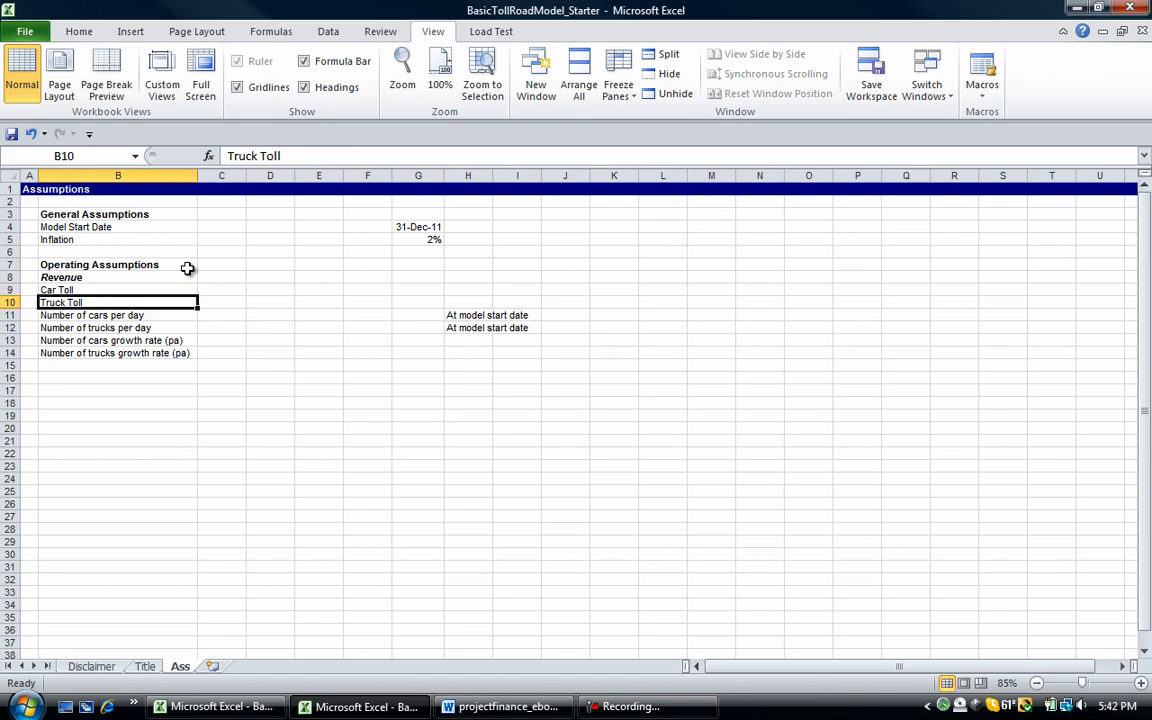
pyautogui.click(116, 340)
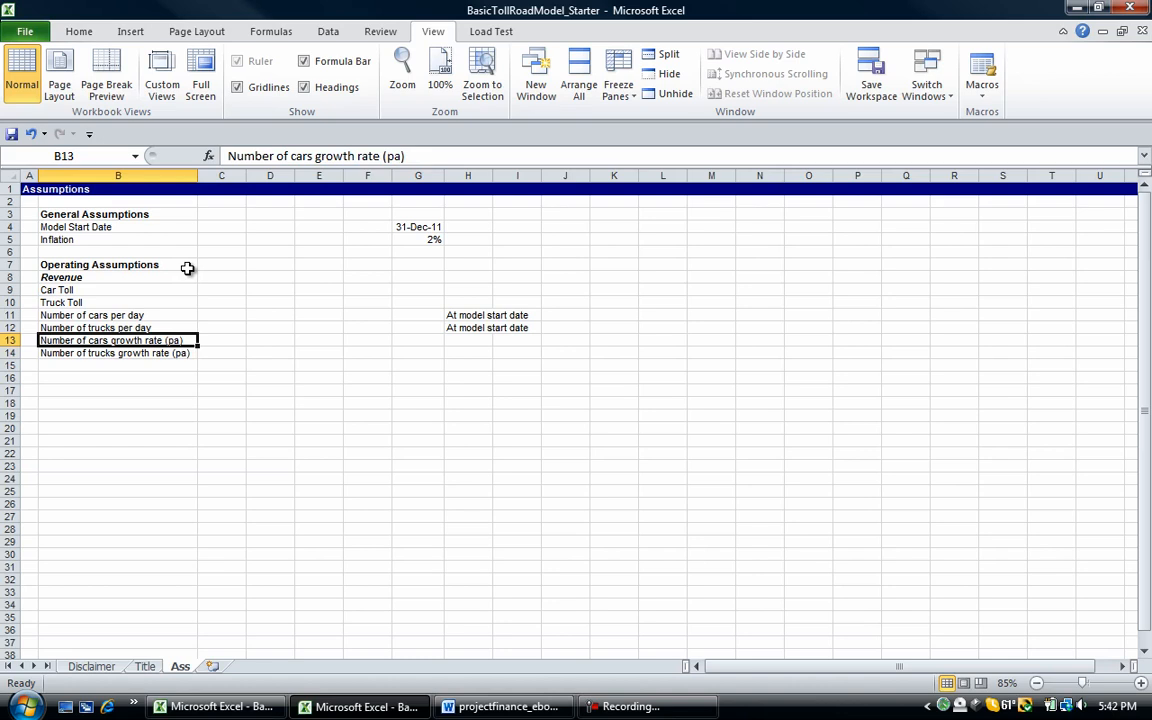
pyautogui.click(118, 364)
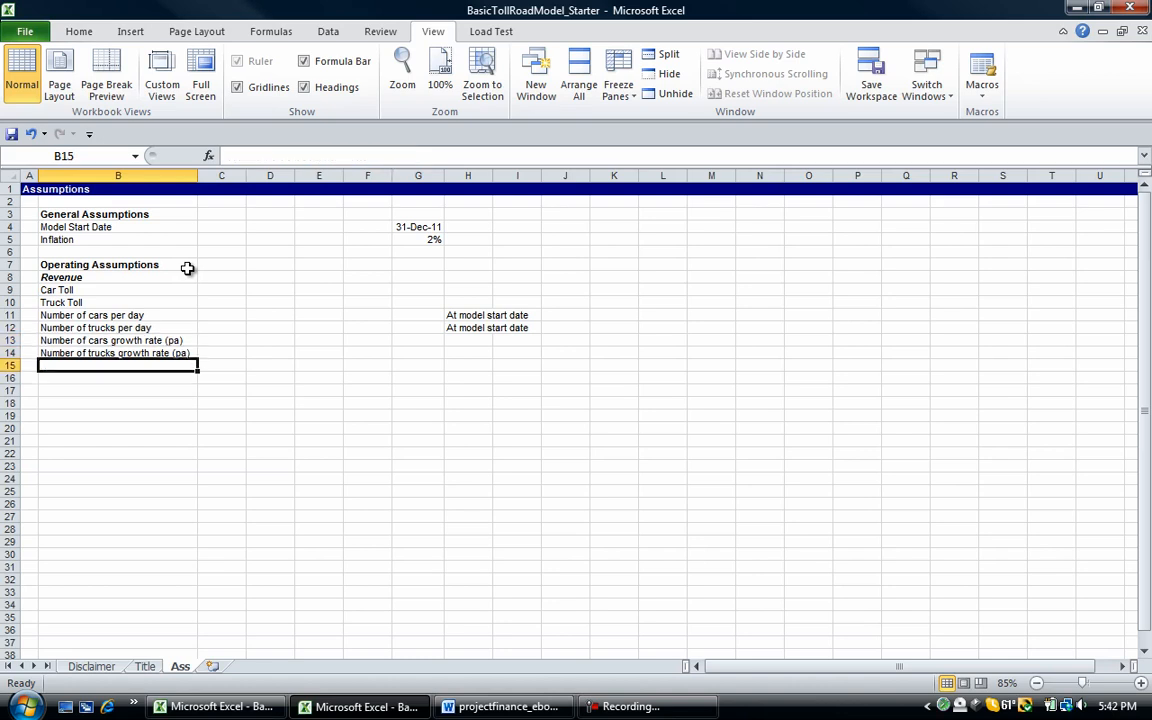
pyautogui.click(118, 352)
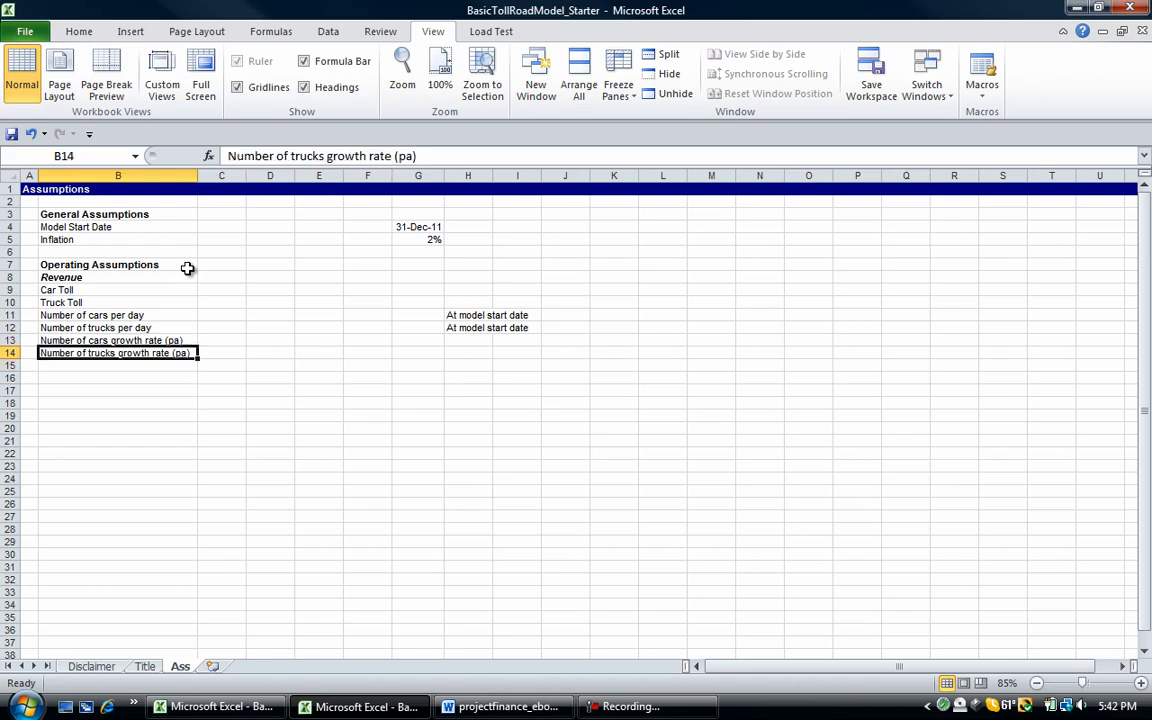
pyautogui.click(418, 288)
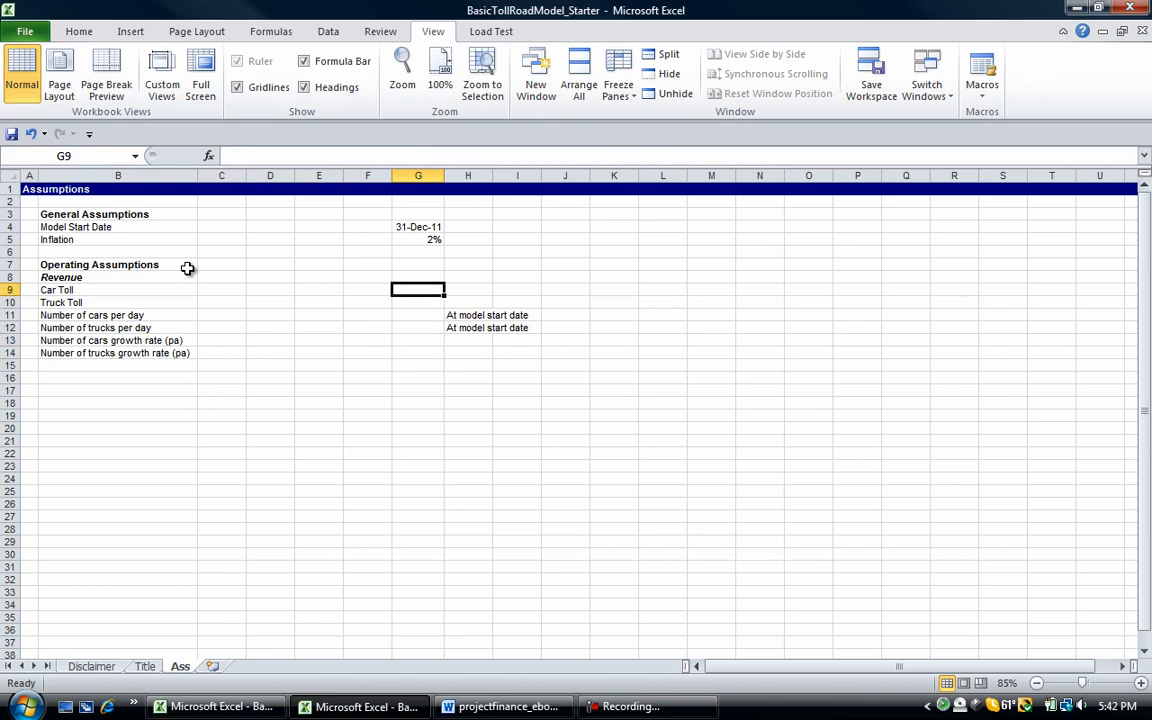
# Step: Enter revenue inputs: tolls 3.25 and 5.25, 80000 cars and 9000 trucks per day, growth 4% and 2%
pyautogui.write('3')
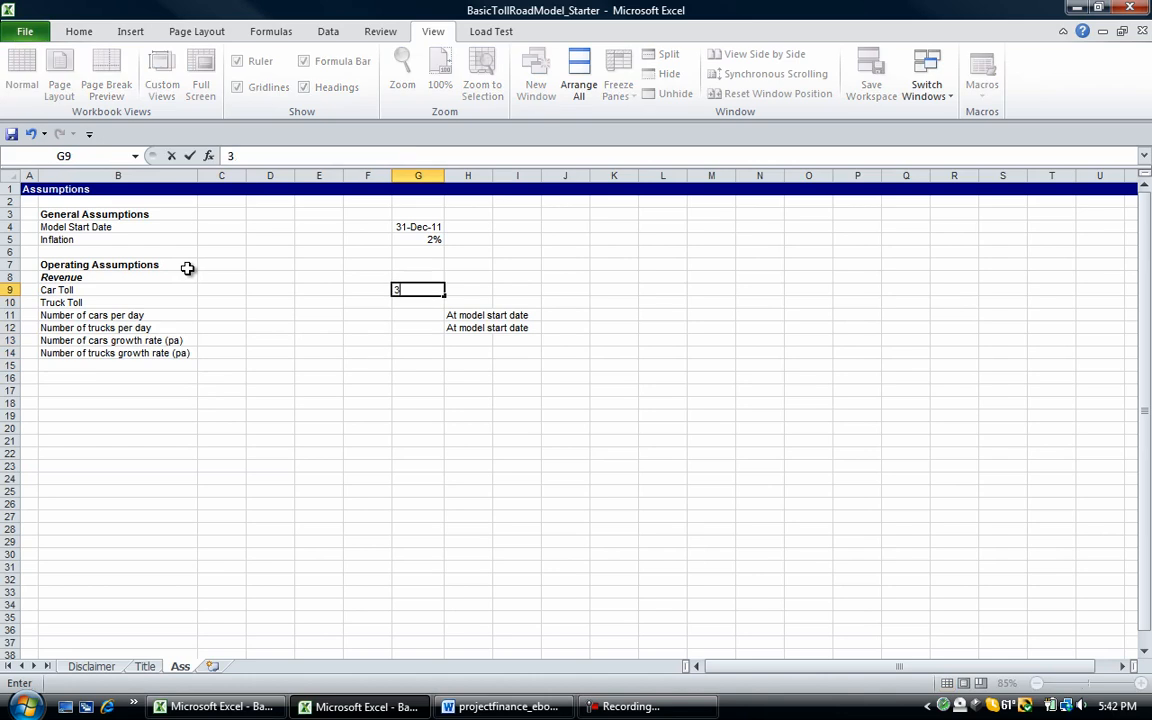
pyautogui.press('Return')
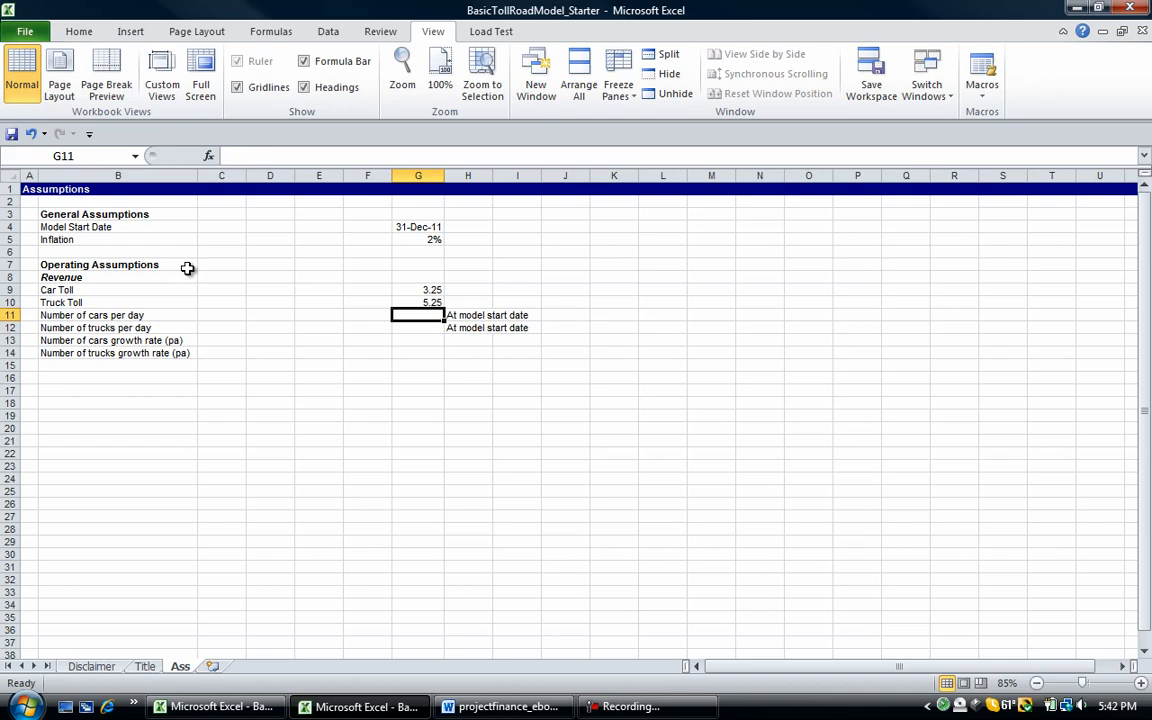
pyautogui.write('80000')
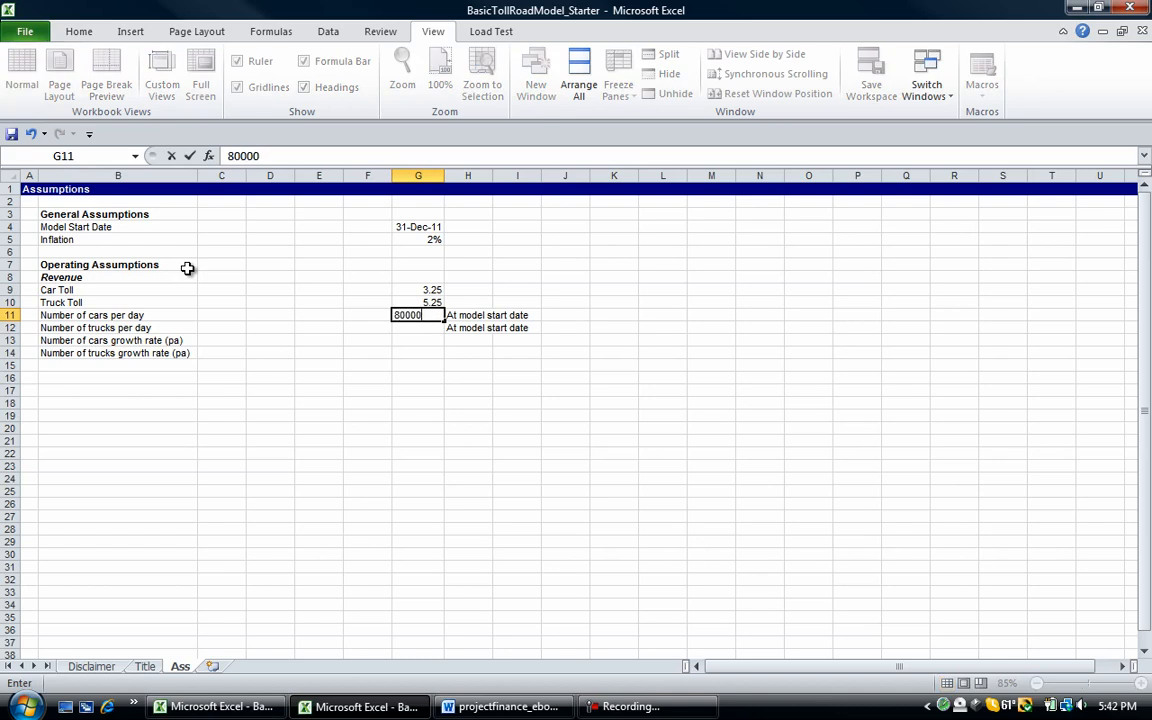
pyautogui.press('Return')
pyautogui.write('9000')
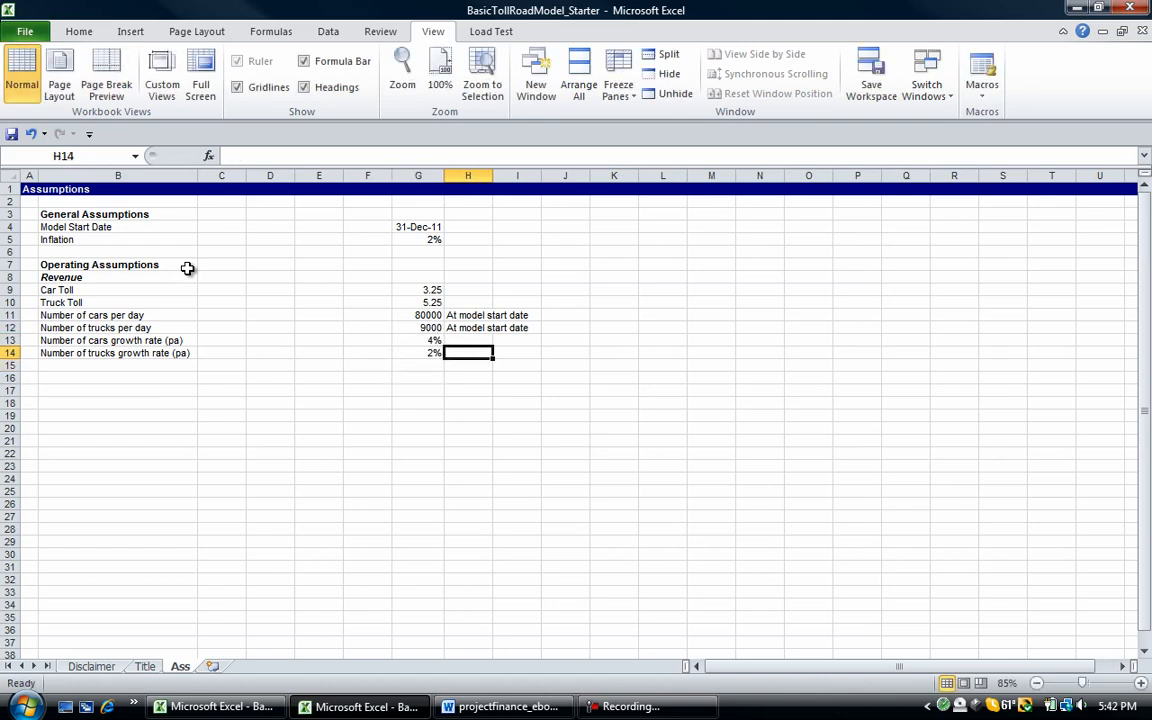
# Step: Make G9:G14 blue, comma-style the daily counts and show growth rates as 4.00%/2.00%
pyautogui.moveTo(418, 340); pyautogui.dragTo(418, 352)
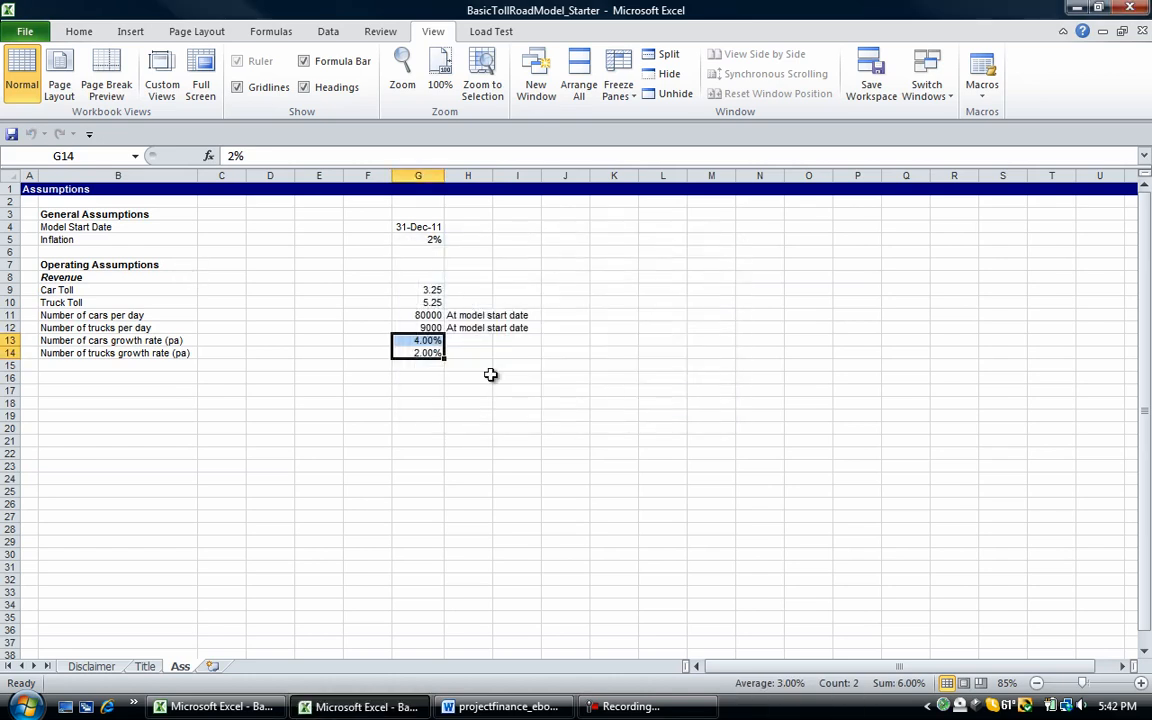
pyautogui.click(418, 328)
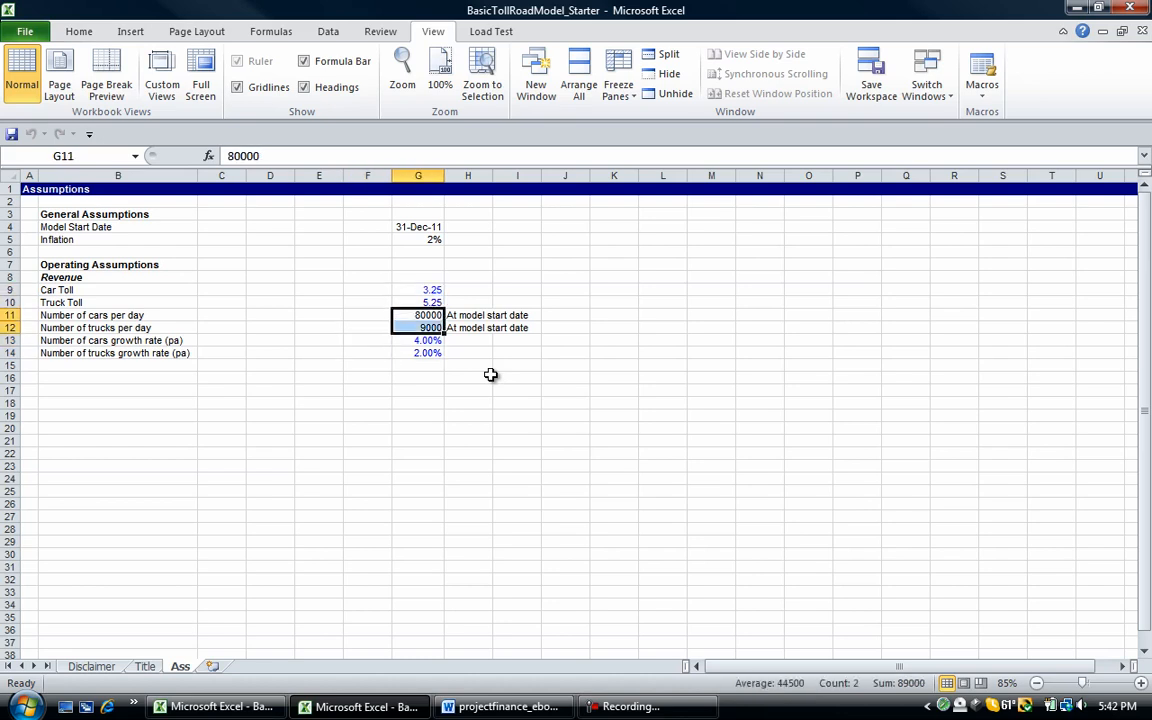
pyautogui.click(368, 316)
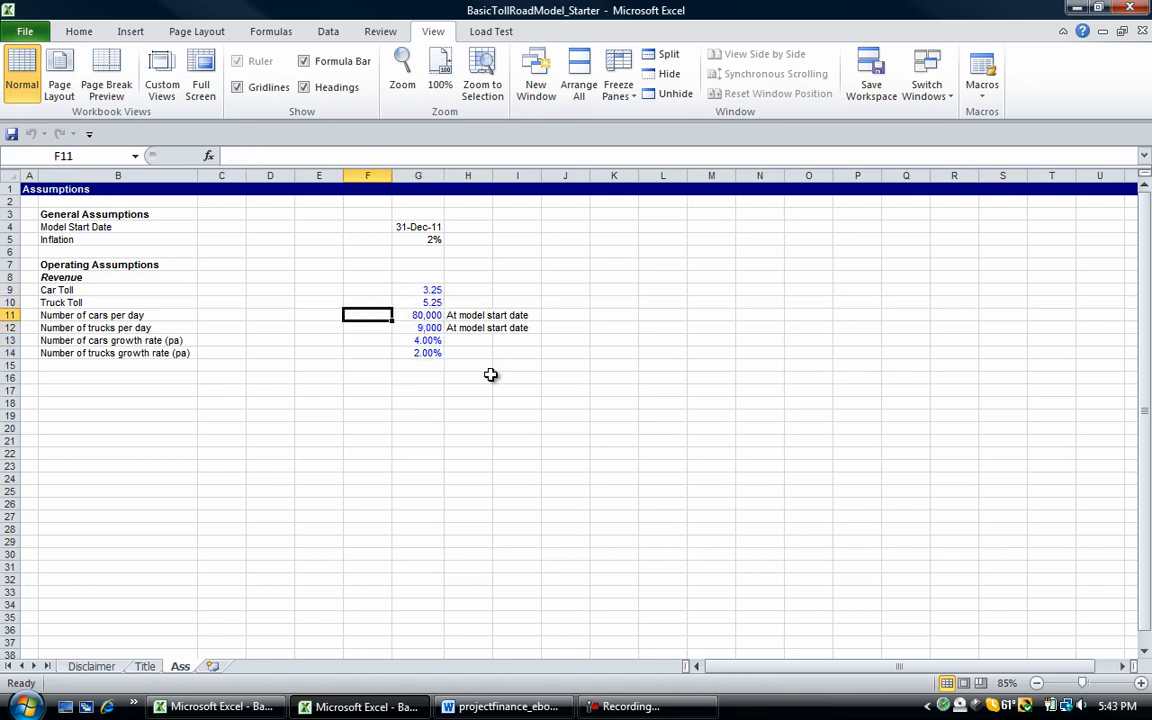
pyautogui.click(368, 288)
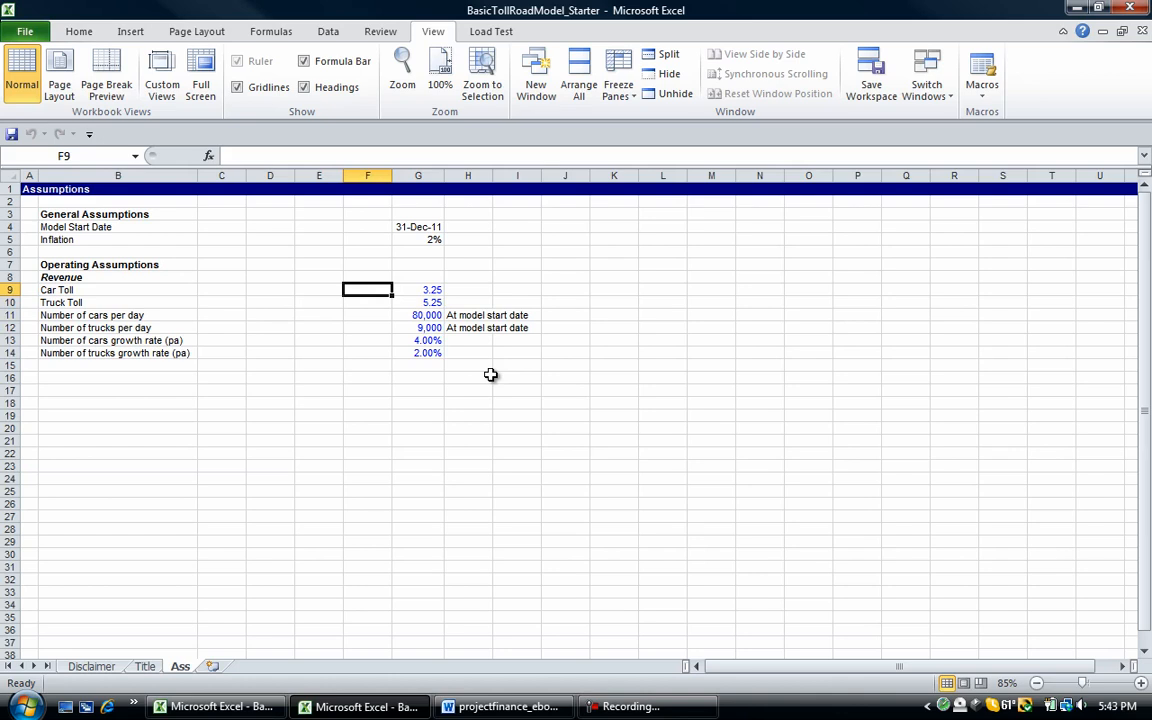
pyautogui.click(368, 214)
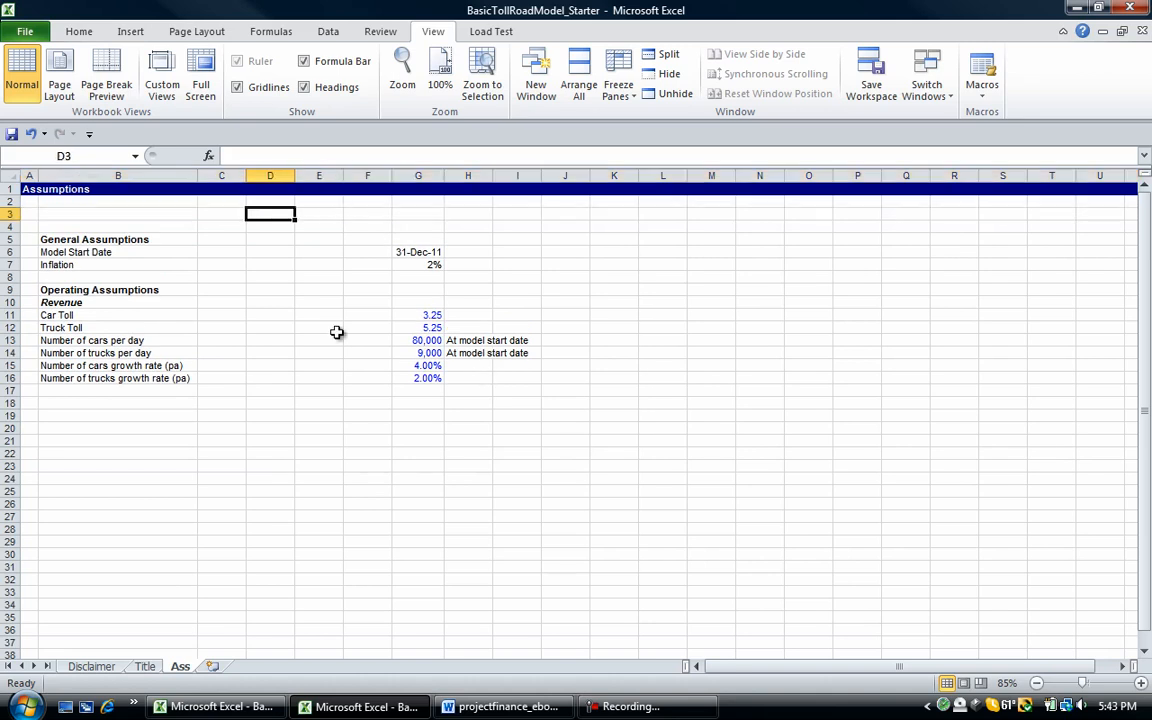
# Step: Insert rows below the title and enter the Data Type heading in D3
pyautogui.click(10, 212)
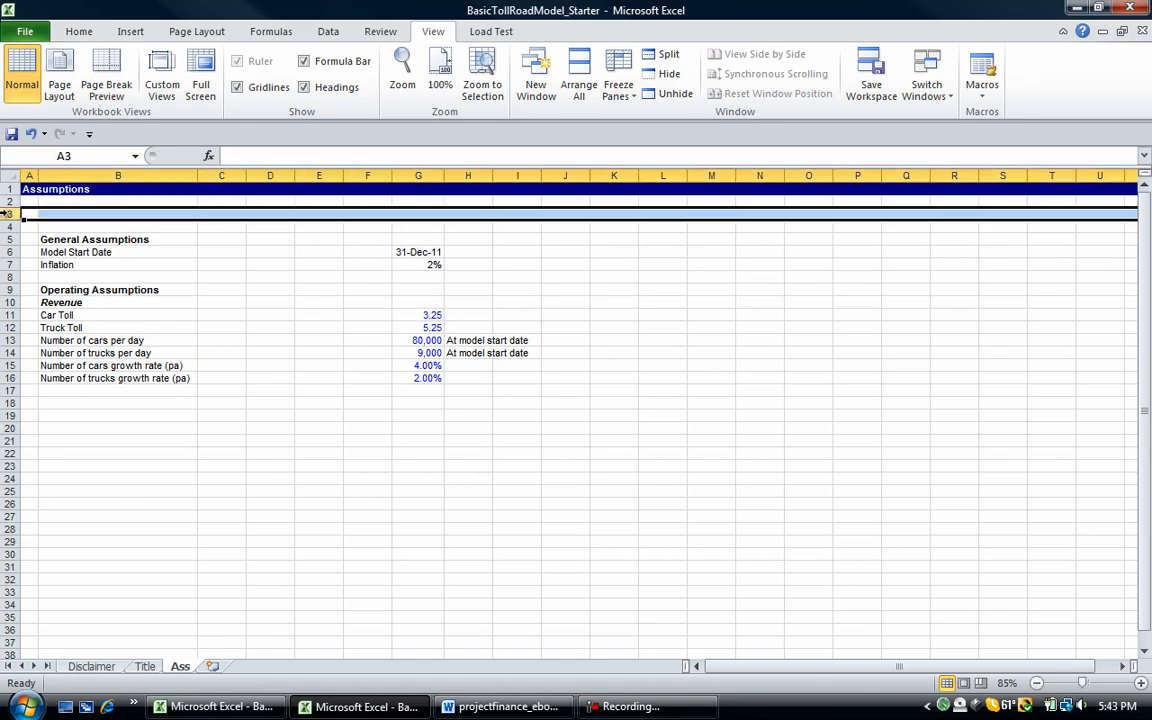
pyautogui.rightClick(12, 214)
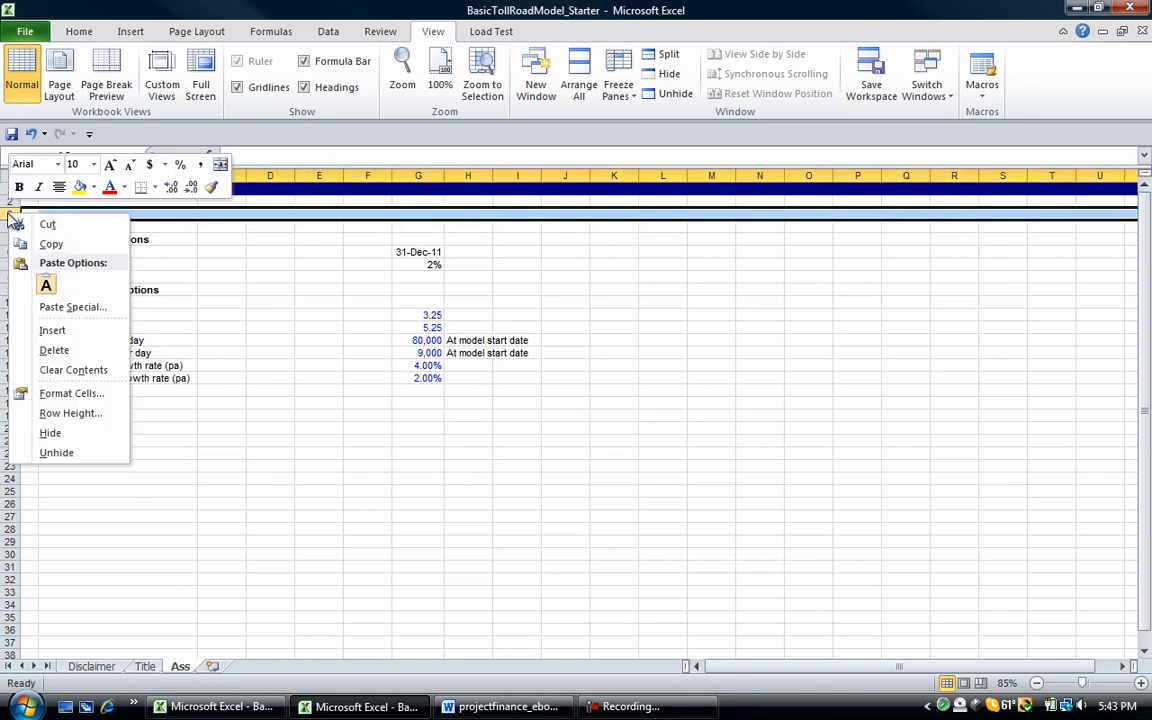
pyautogui.moveTo(52, 330)
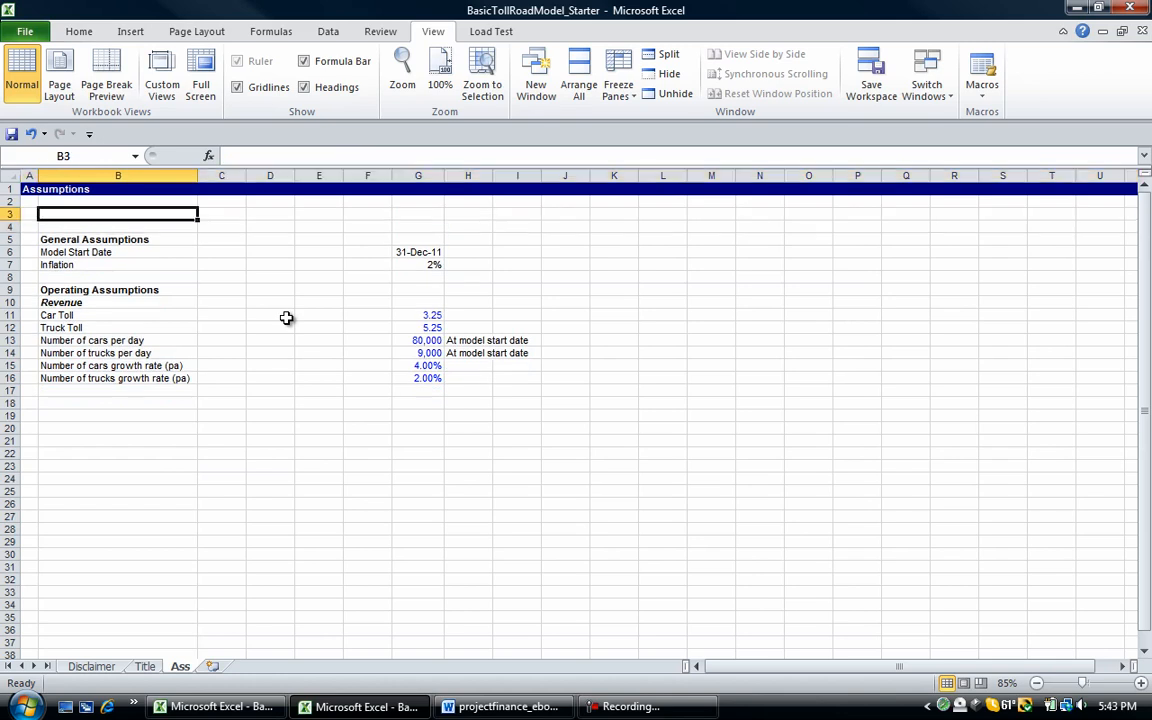
pyautogui.click(270, 212)
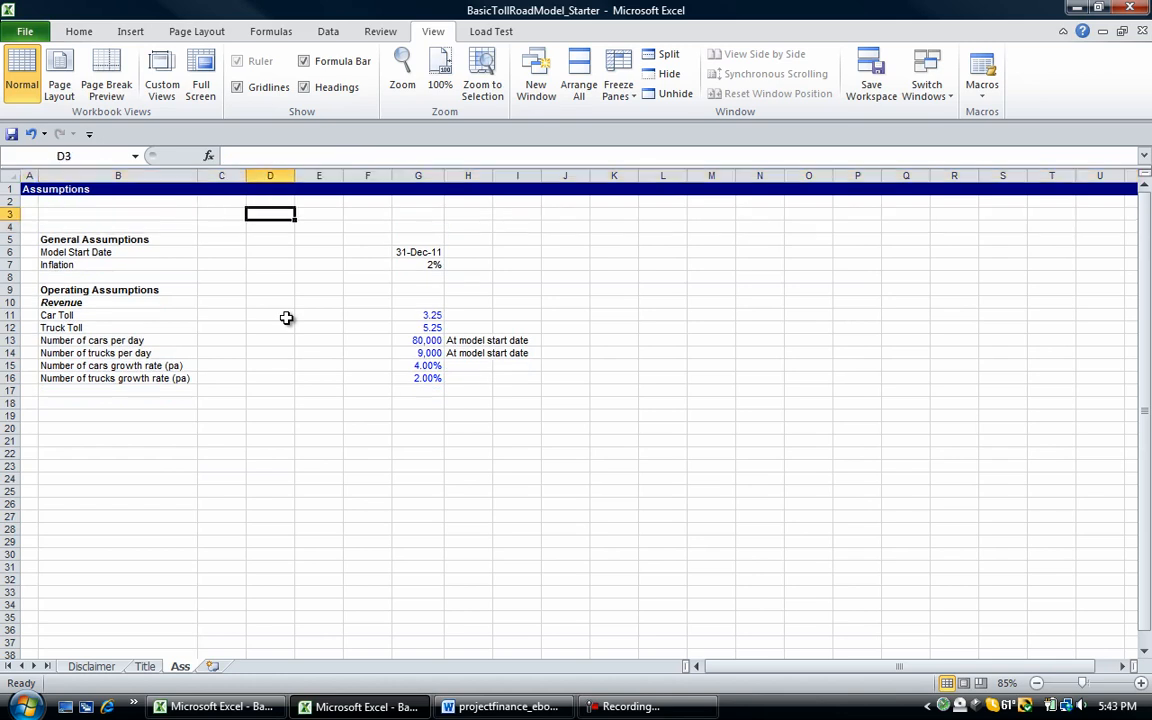
pyautogui.write('Data Type')
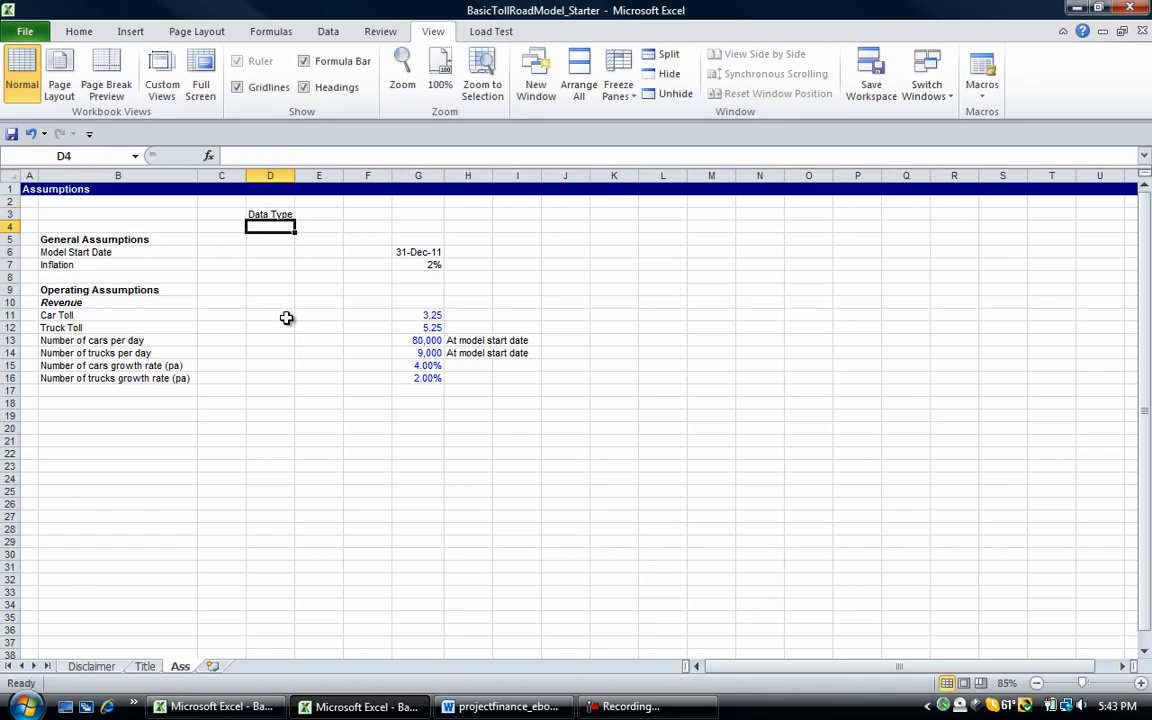
pyautogui.click(318, 214)
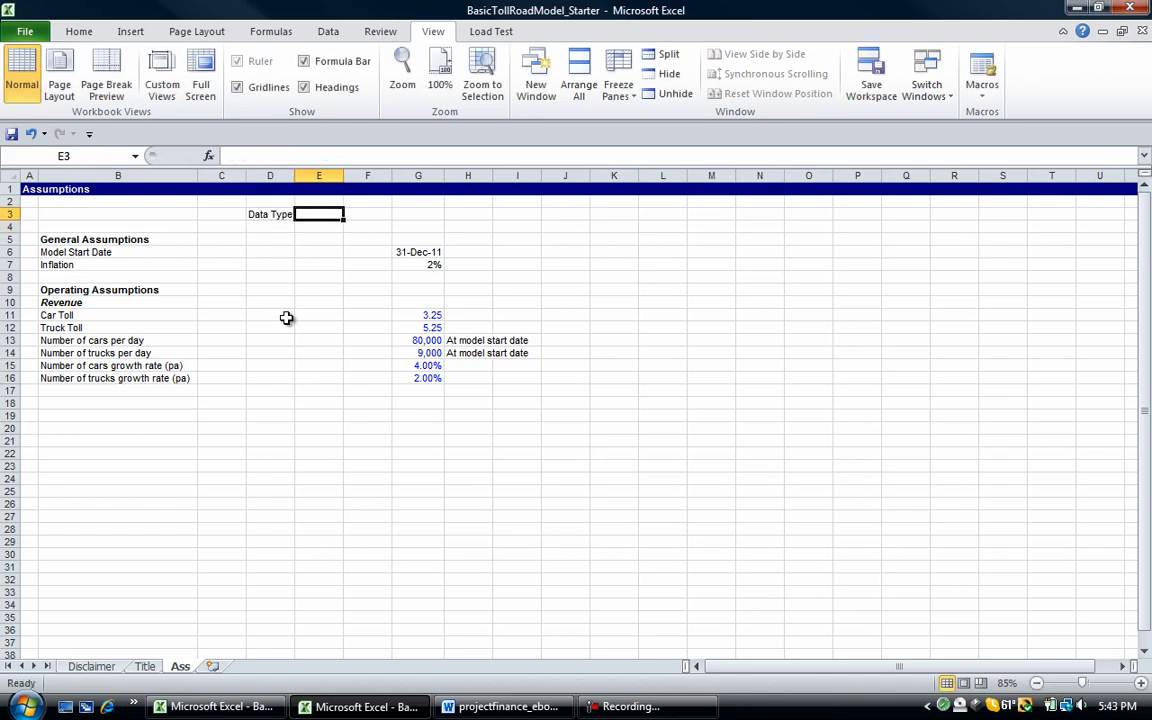
# Step: Add Data Units and Name headings in E3:F3 and make the three headings bold
pyautogui.write('Data Units')
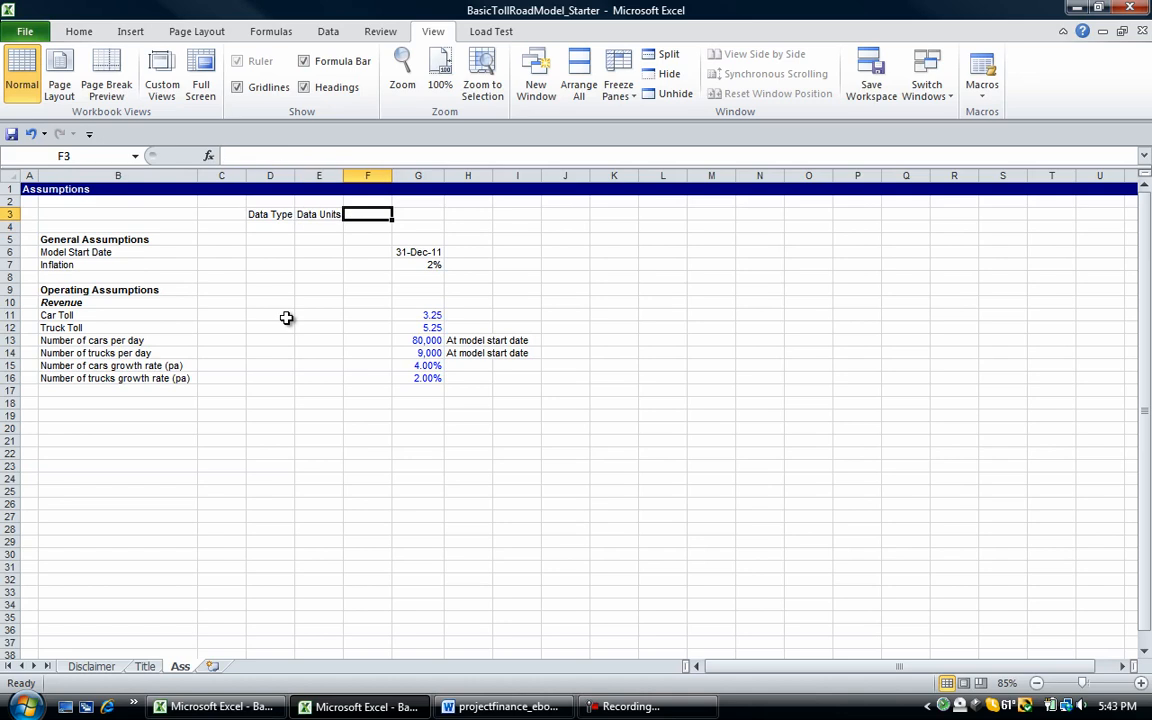
pyautogui.write('Name')
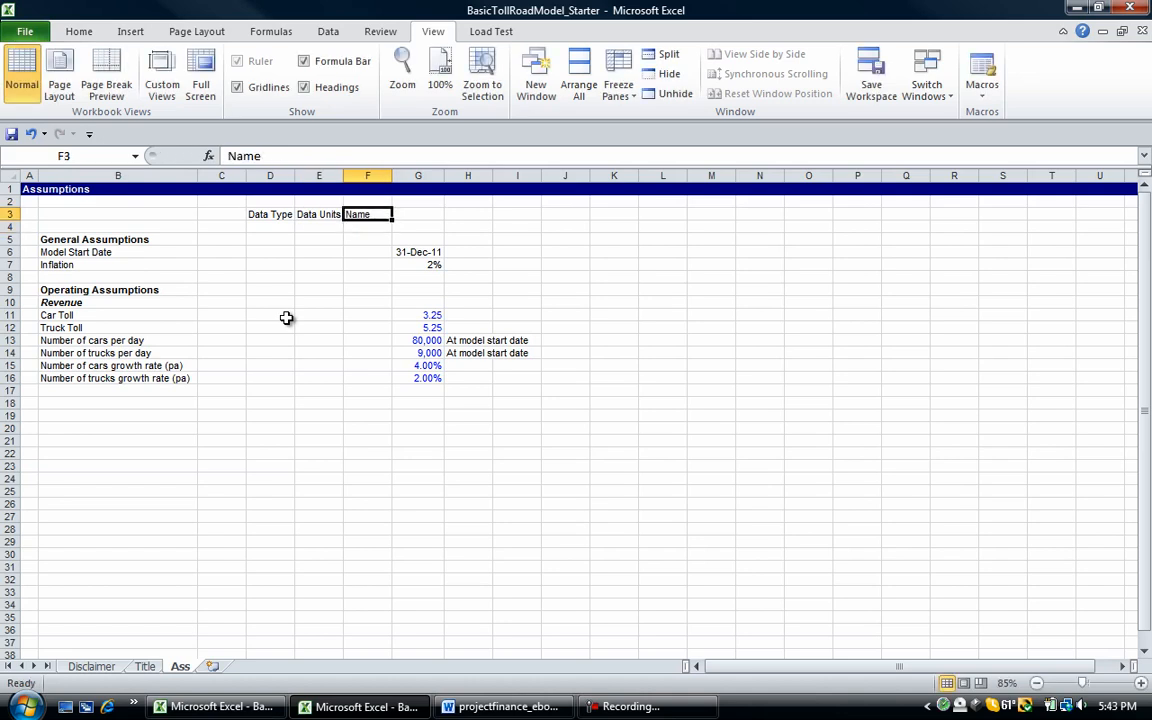
pyautogui.click(270, 214)
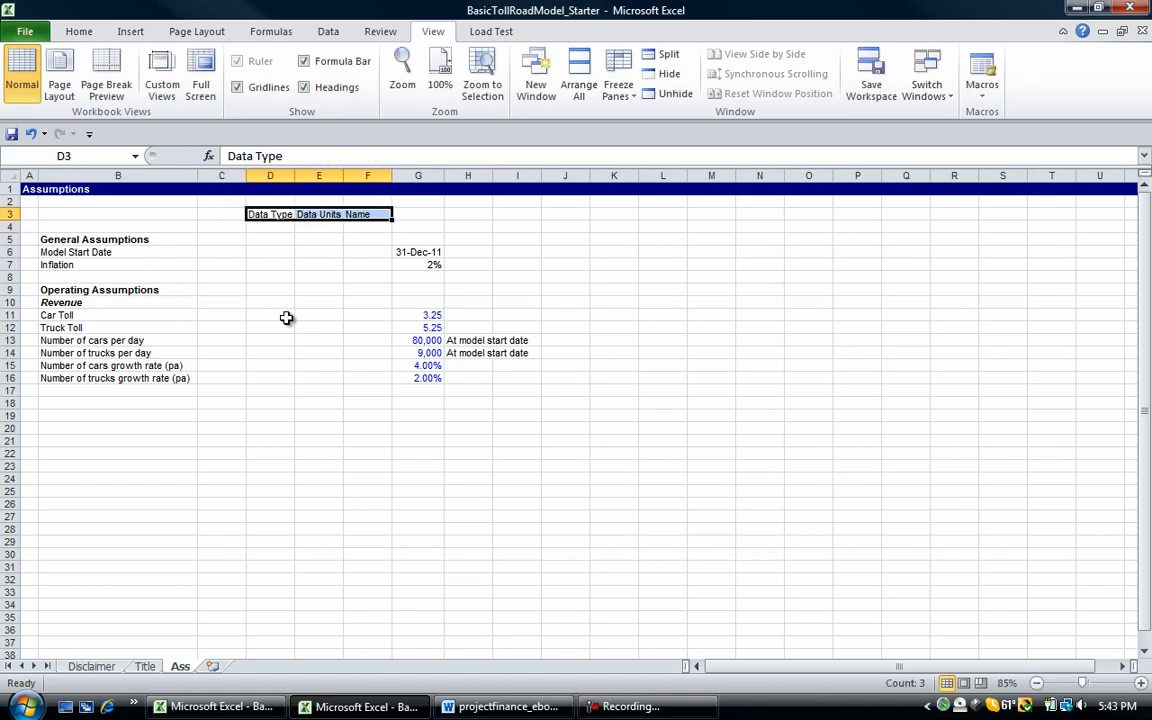
pyautogui.press('alt')
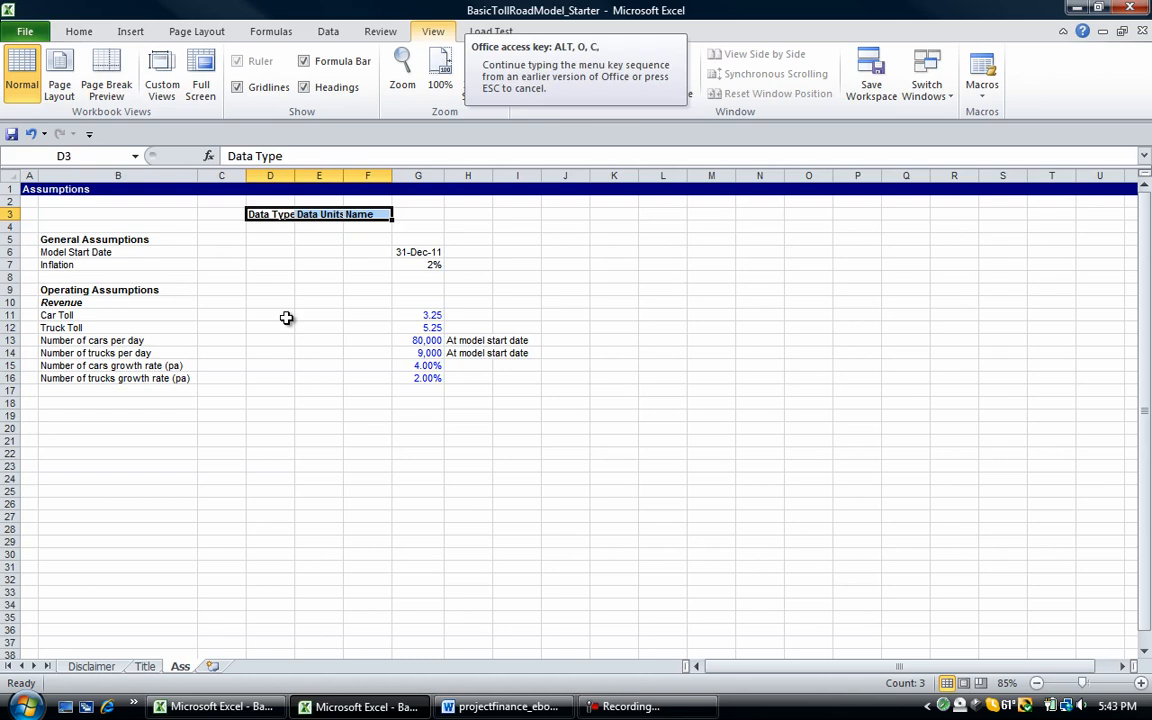
pyautogui.click(372, 264)
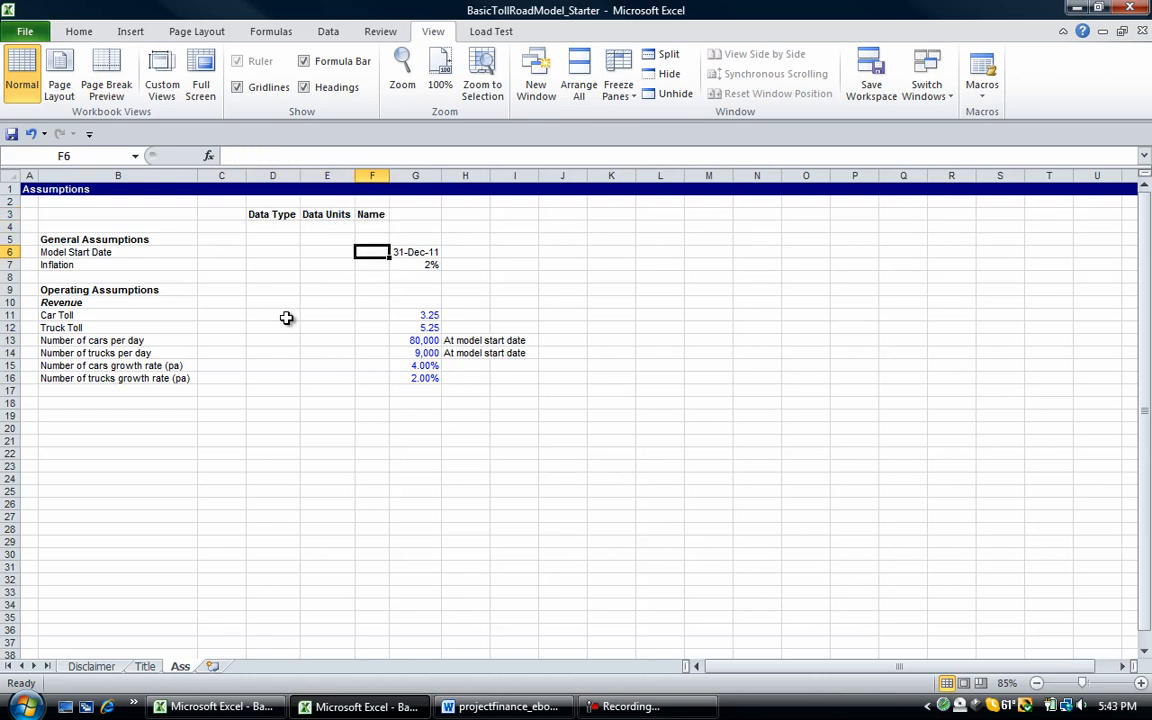
# Step: Format the Model Start Date and Inflation inputs blue, with inflation shown as 2.00%
pyautogui.click(416, 264)
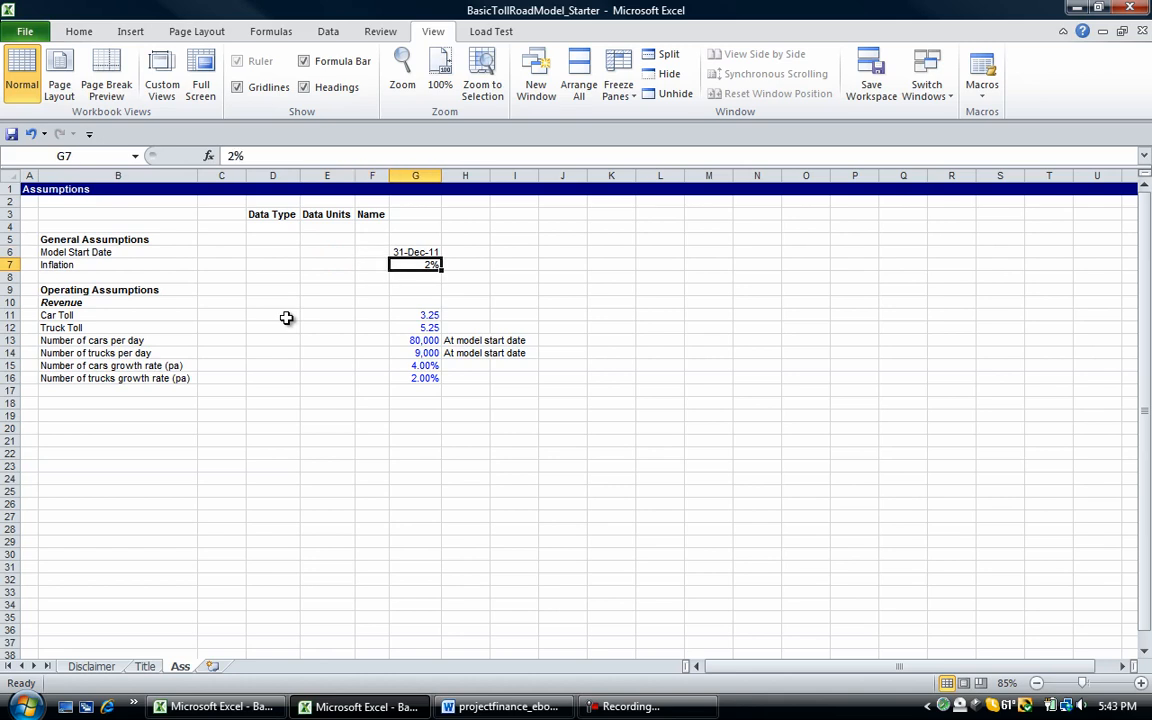
pyautogui.click(416, 252)
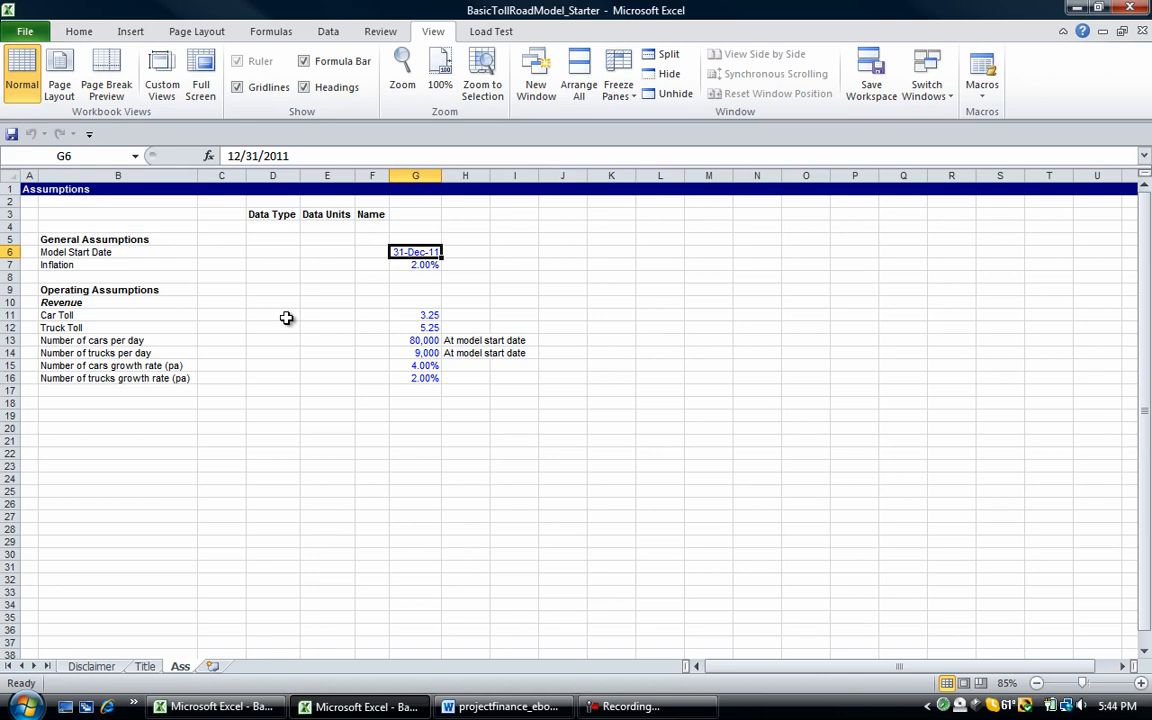
pyautogui.click(416, 264)
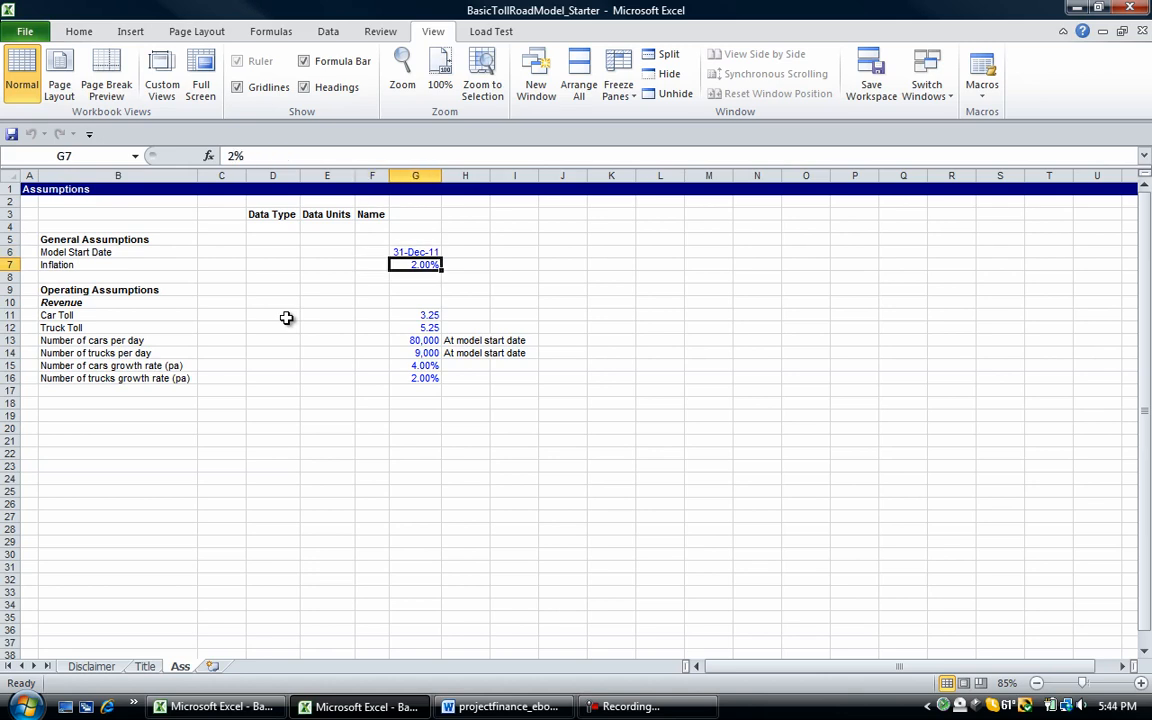
pyautogui.click(272, 252)
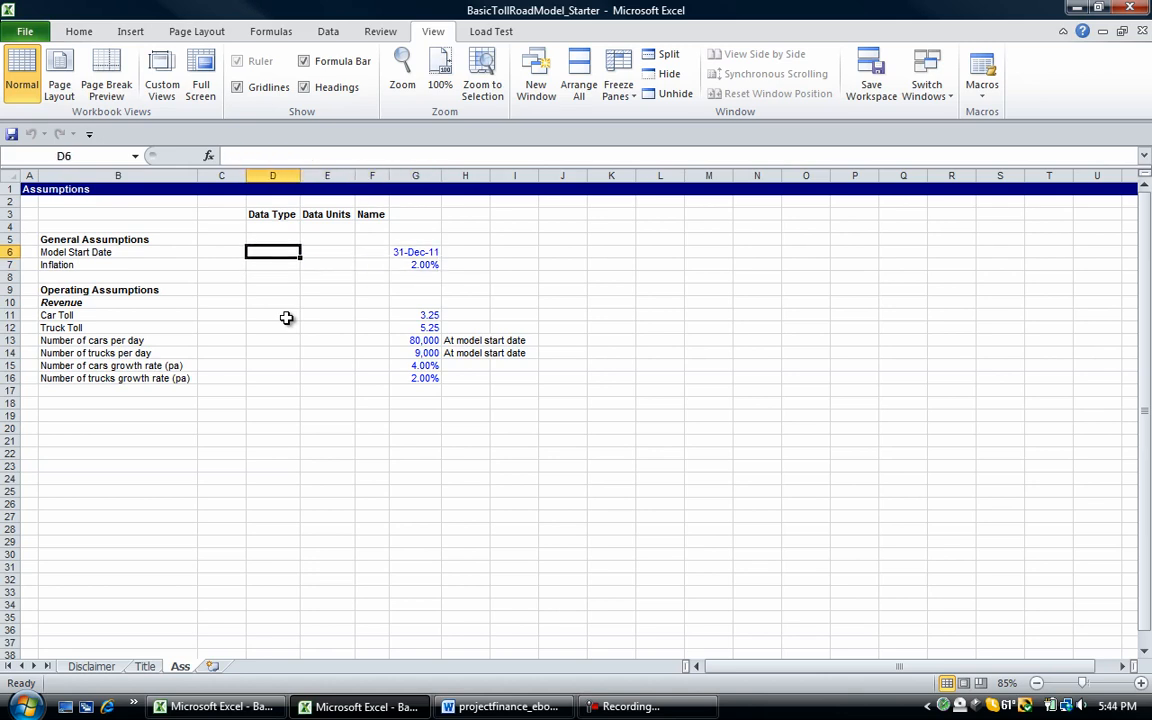
# Step: Copy the [input] tag from D6 into the operating assumption rows D11:D16
pyautogui.write('input]')
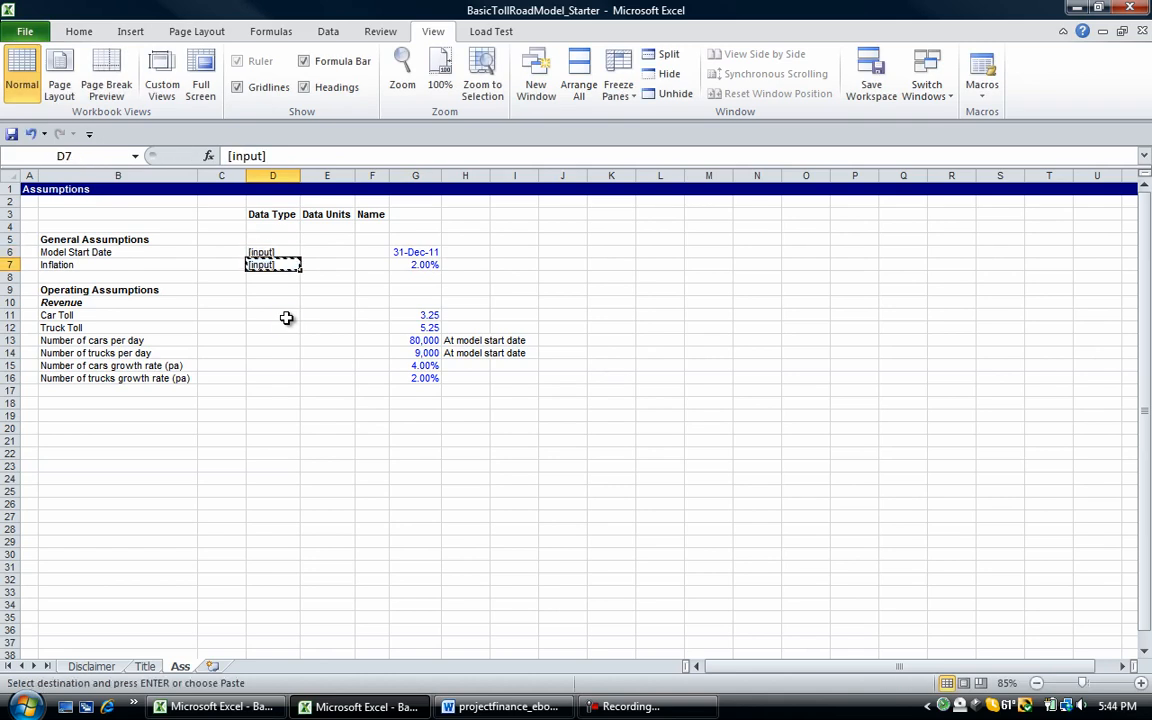
pyautogui.click(272, 316)
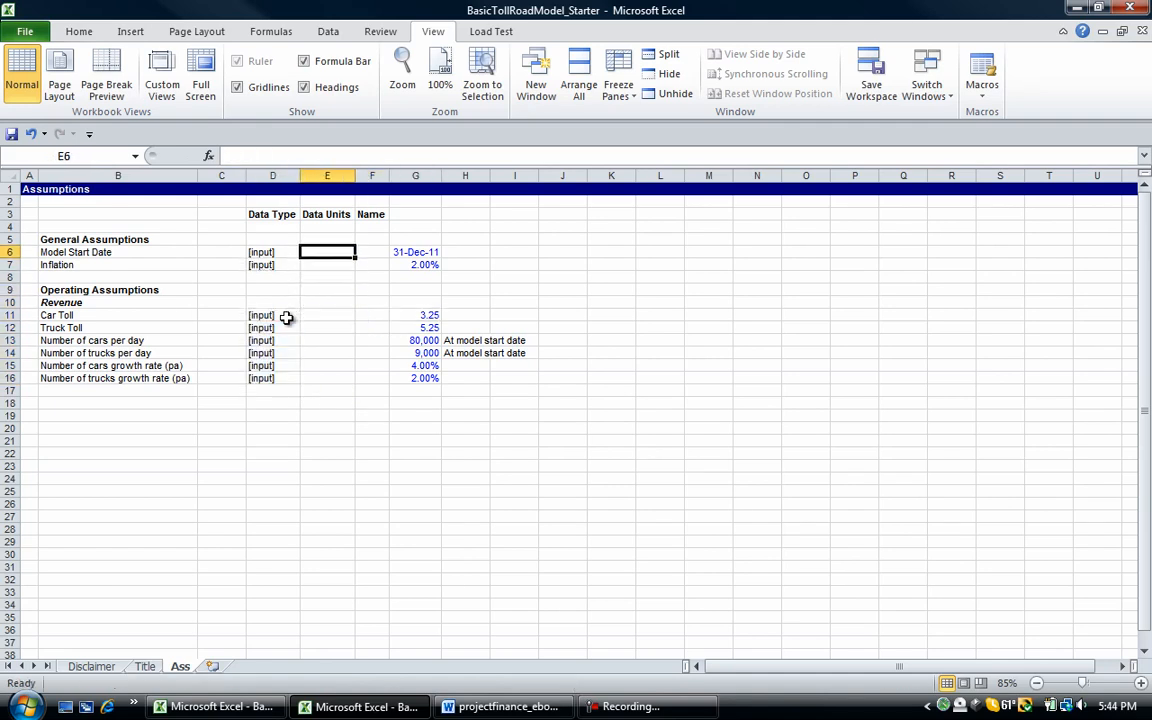
# Step: Enter [date] for the start date and [%] for inflation and both growth rates
pyautogui.write('date')
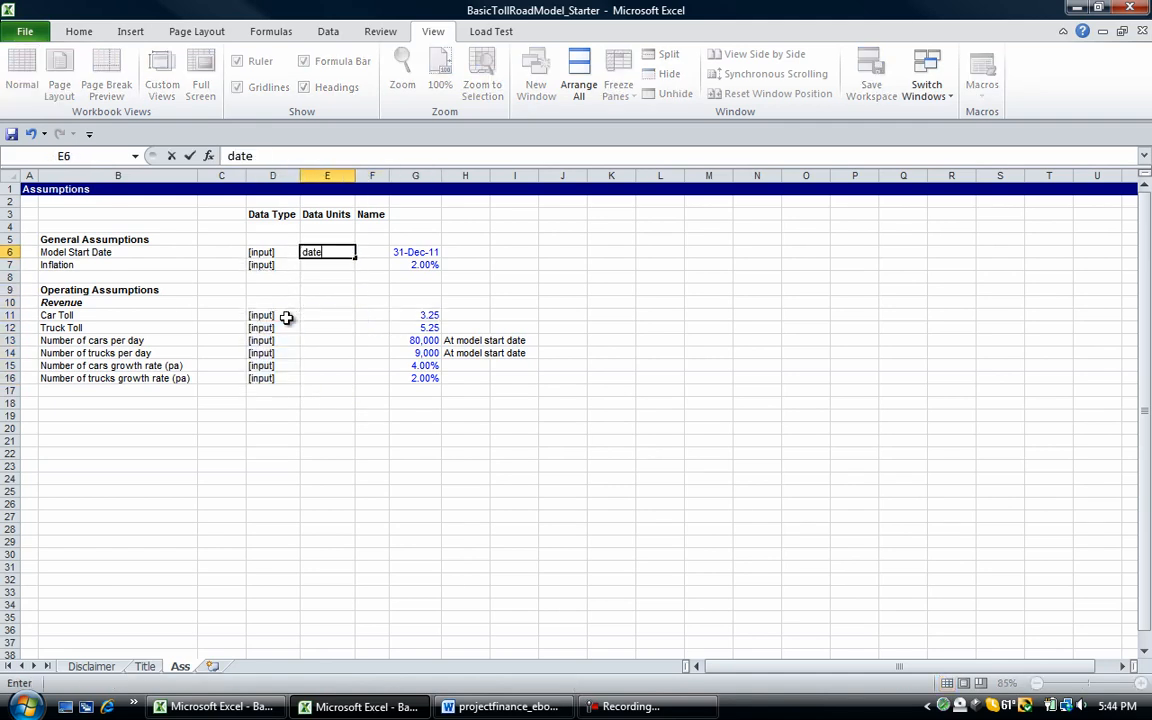
pyautogui.press('Return')
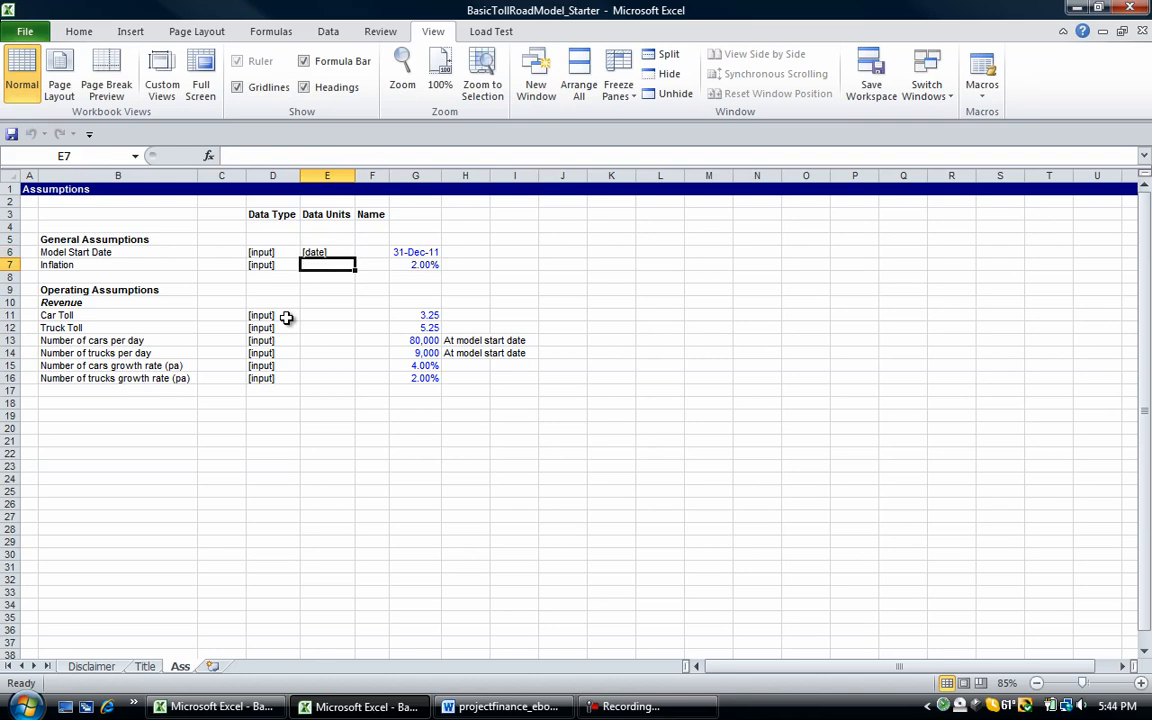
pyautogui.write('[%]')
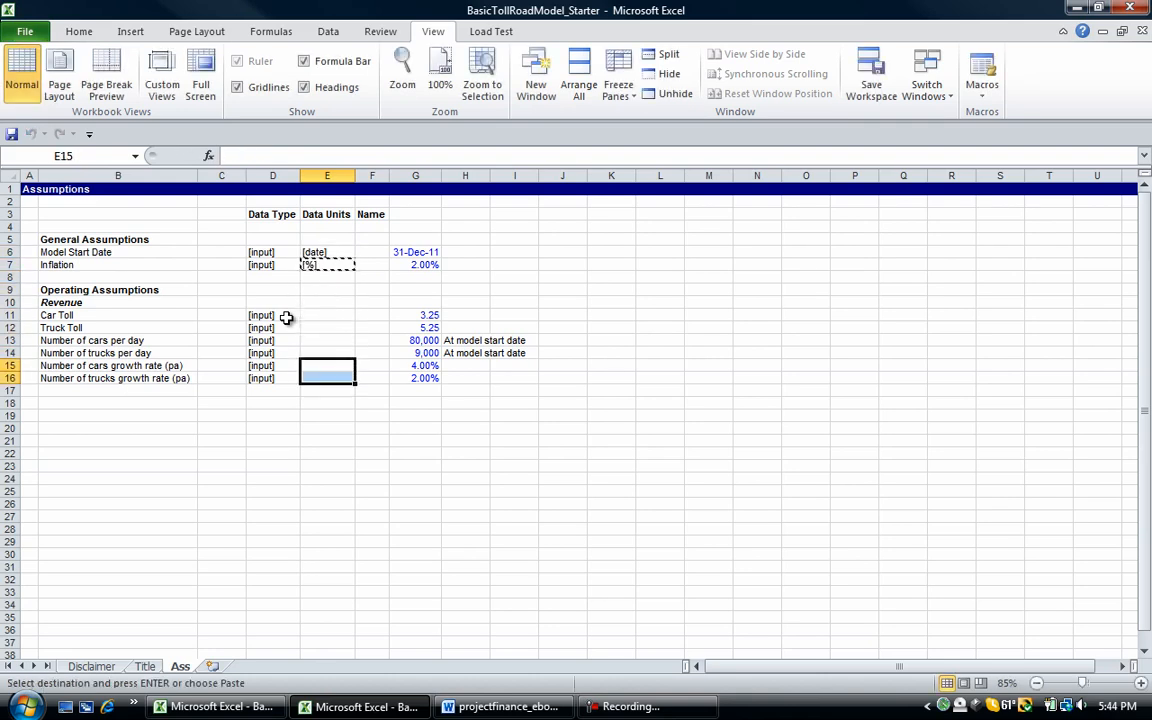
pyautogui.press('ctrl+v')
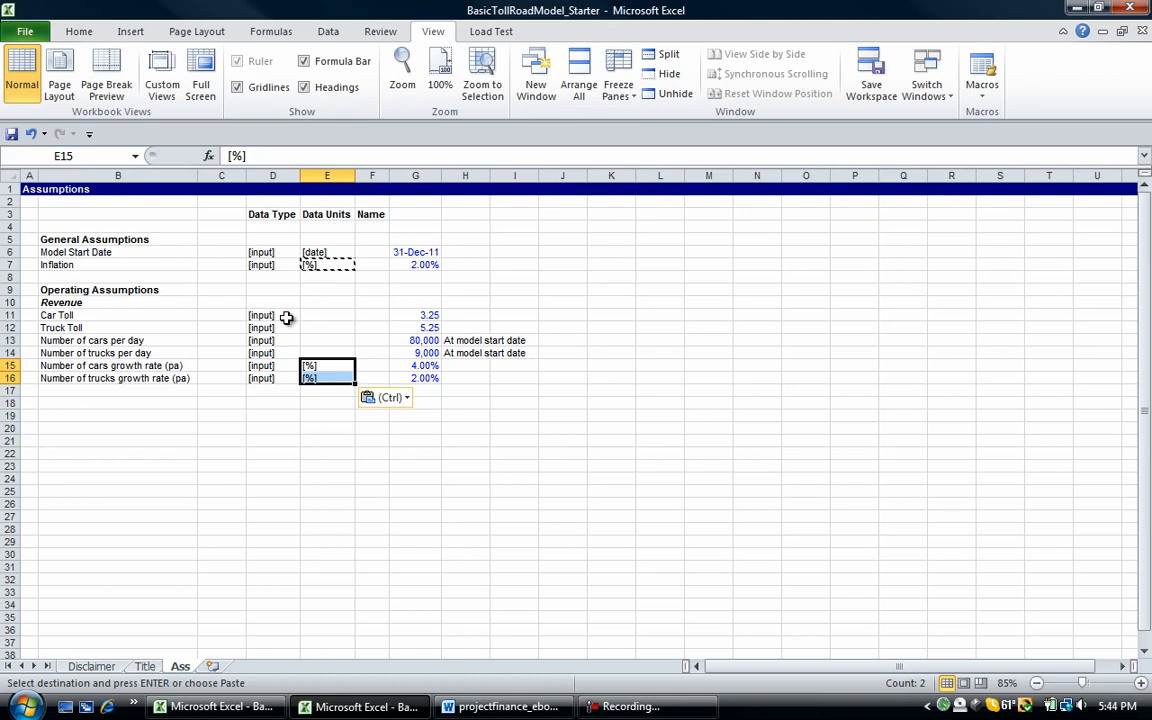
pyautogui.click(372, 364)
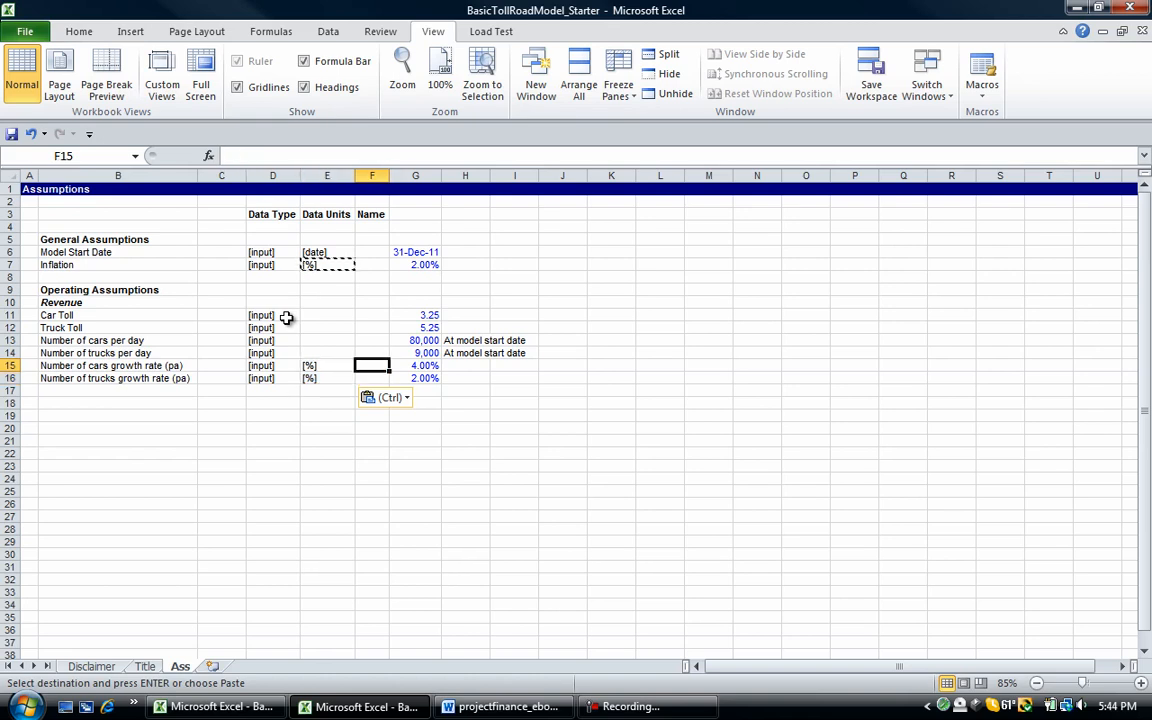
pyautogui.click(272, 302)
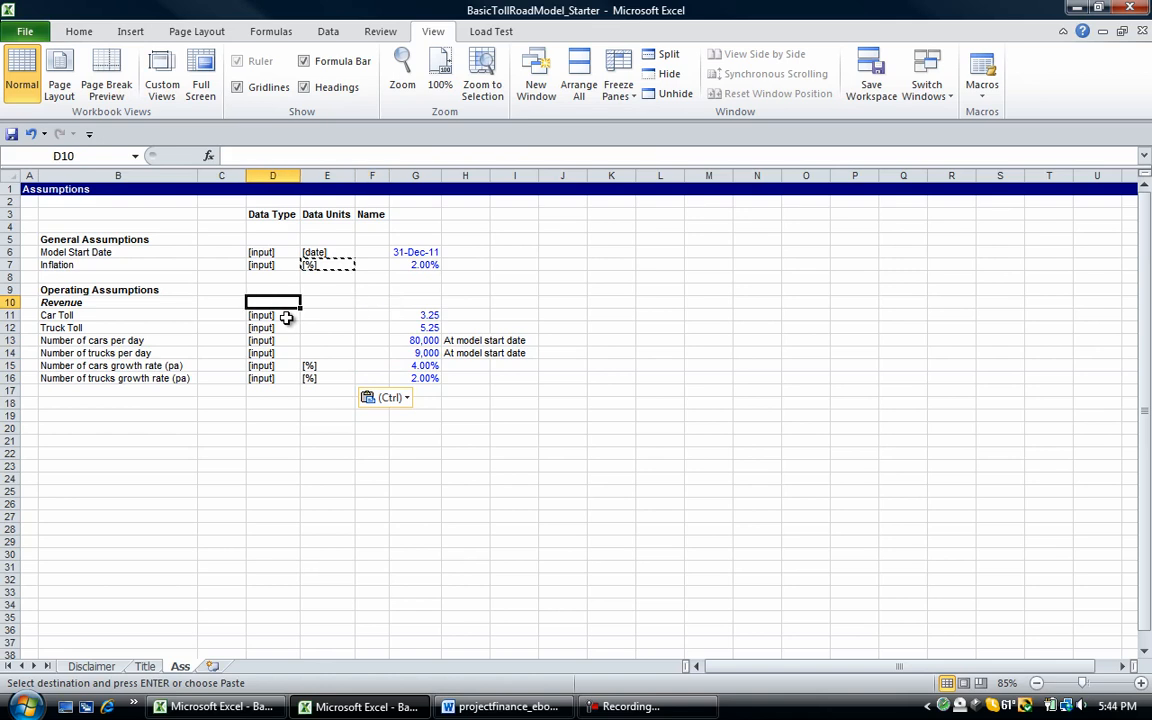
# Step: Enter [$/car] and [$/truck] for the tolls and [#] for the daily vehicle counts
pyautogui.click(328, 316)
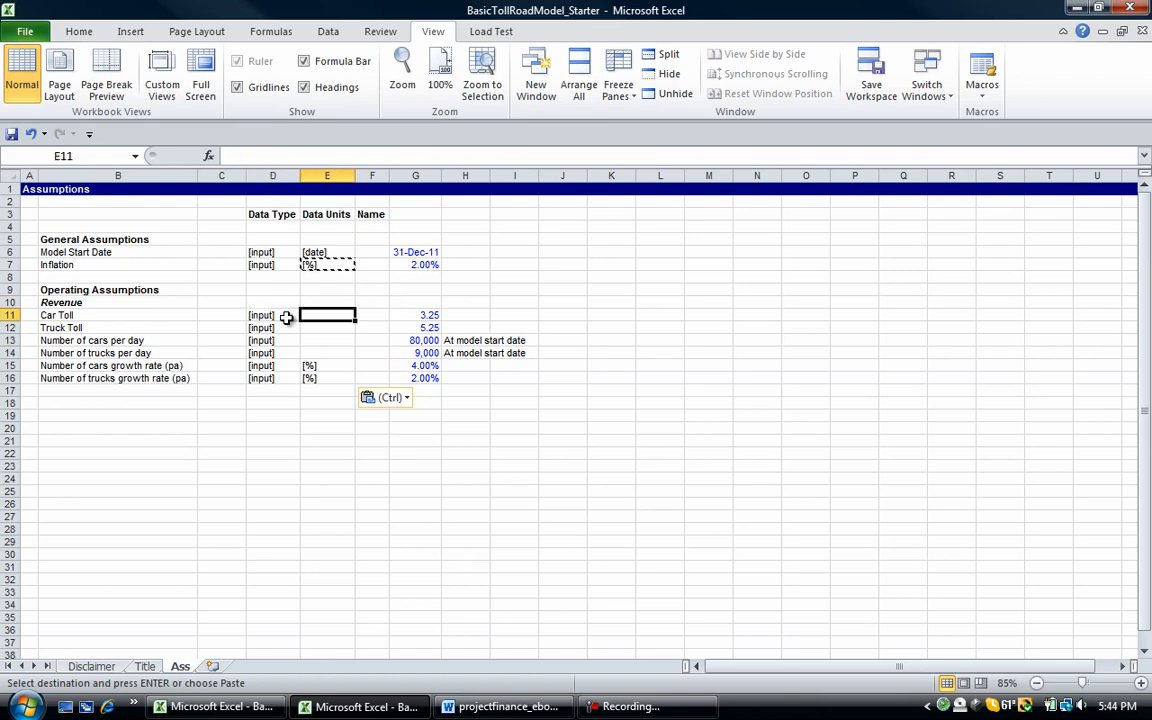
pyautogui.write('$')
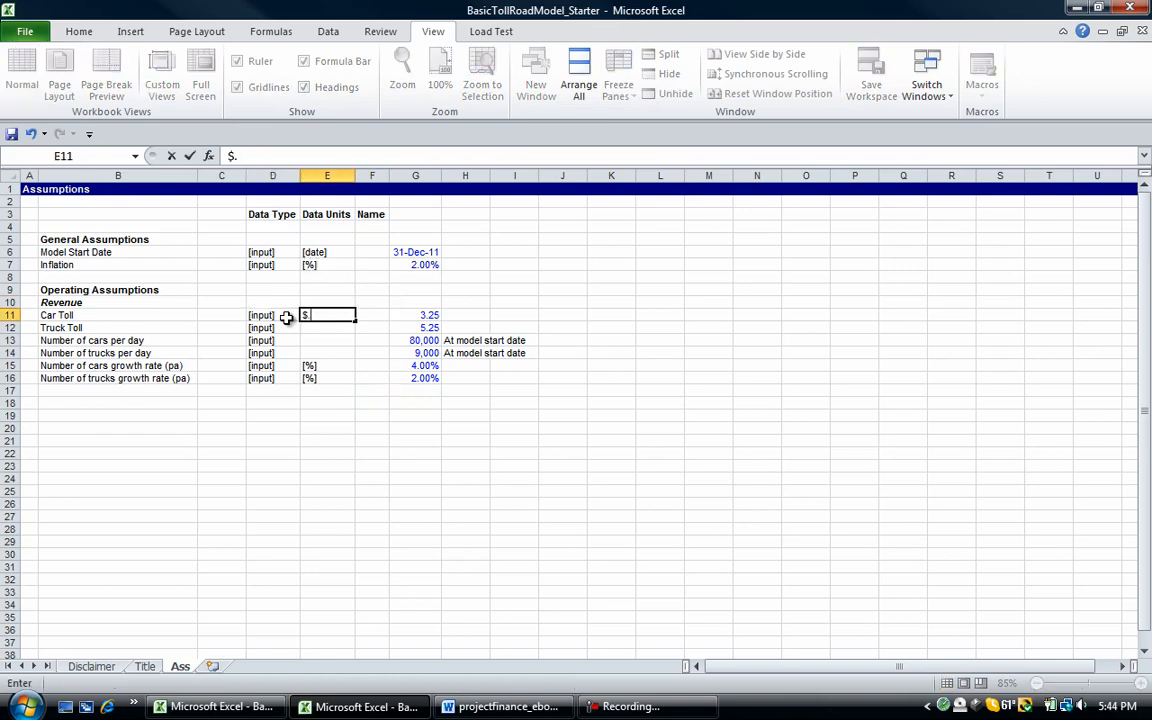
pyautogui.write('/car')
pyautogui.click(328, 326)
pyautogui.write('$/truck')
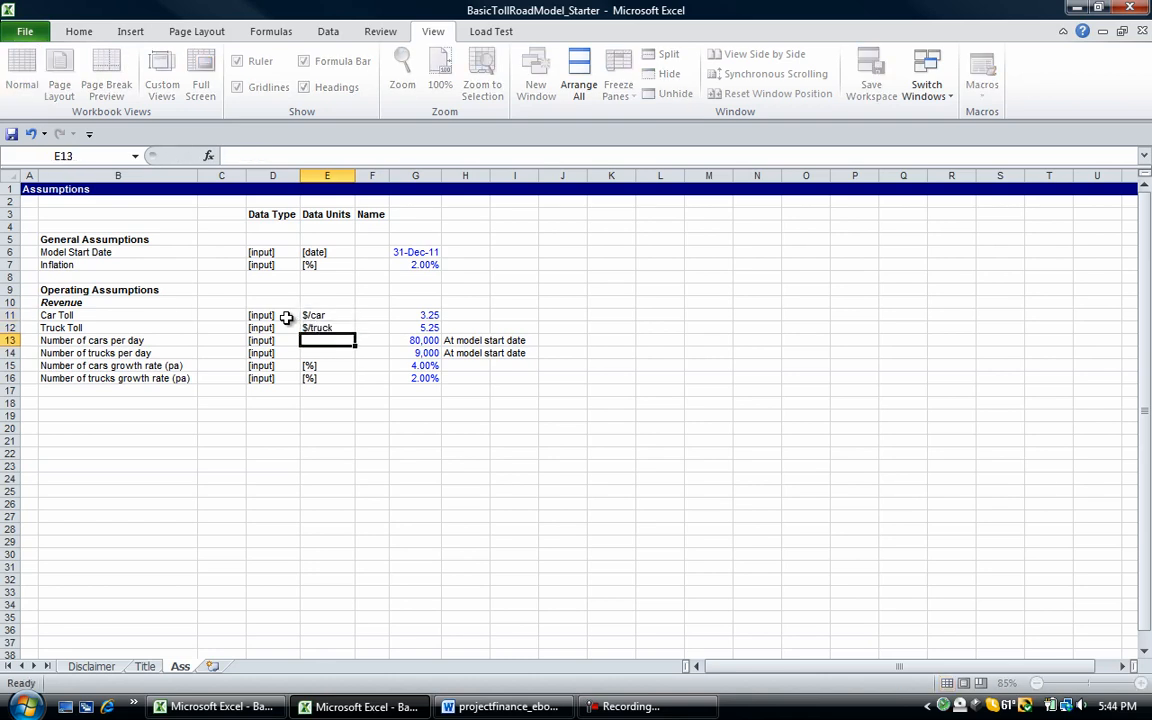
pyautogui.click(328, 316)
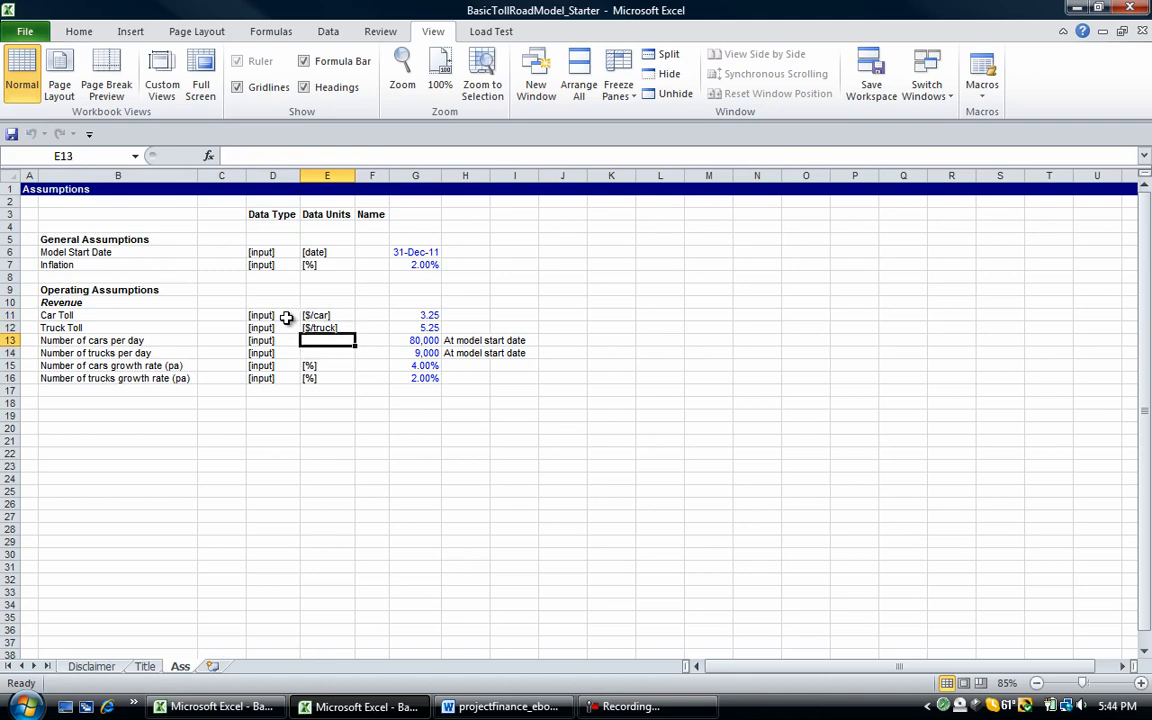
pyautogui.press('Return')
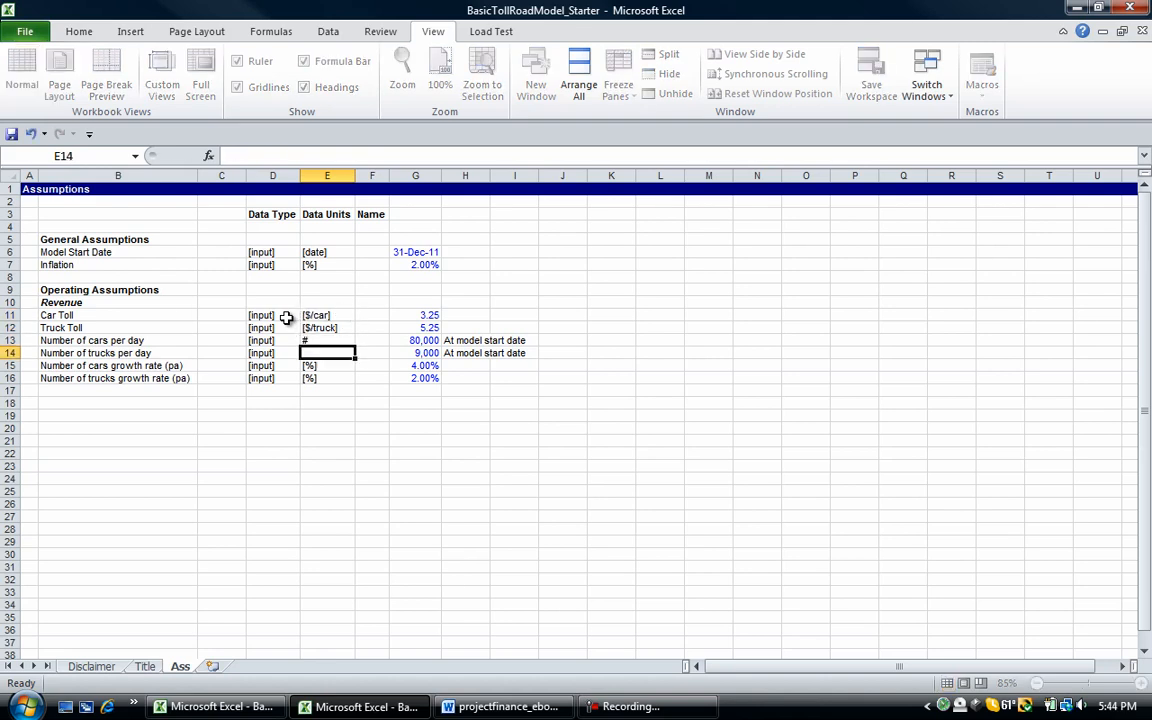
pyautogui.write('[#]')
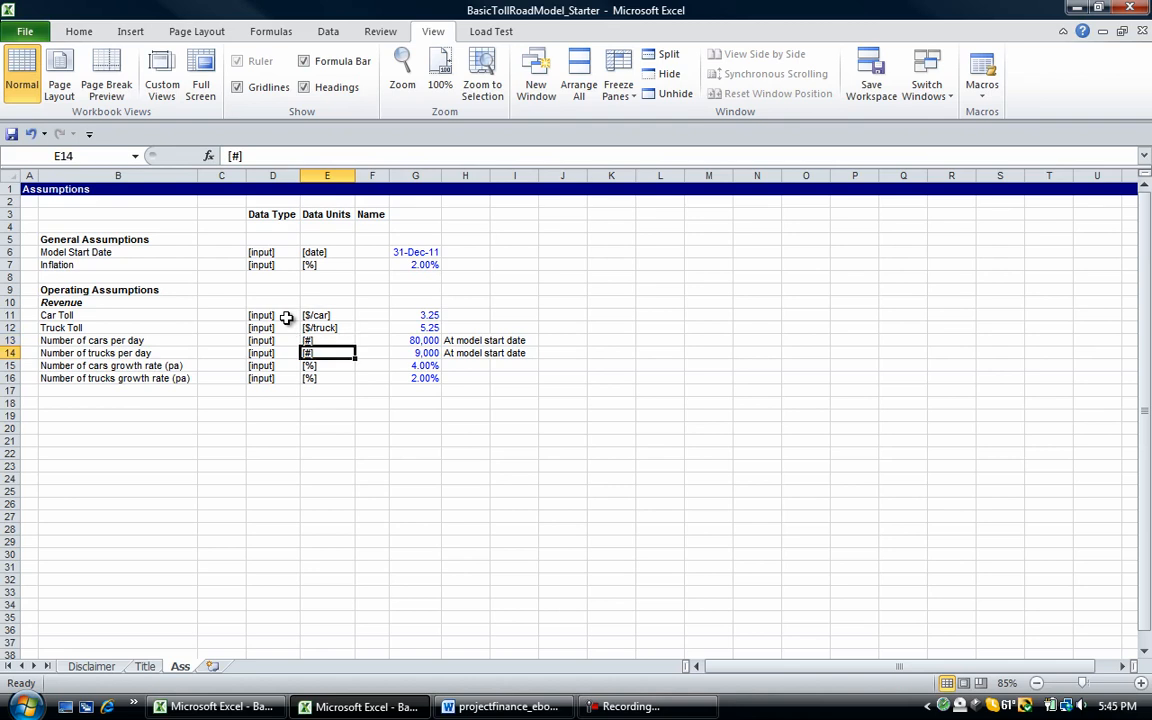
pyautogui.click(372, 252)
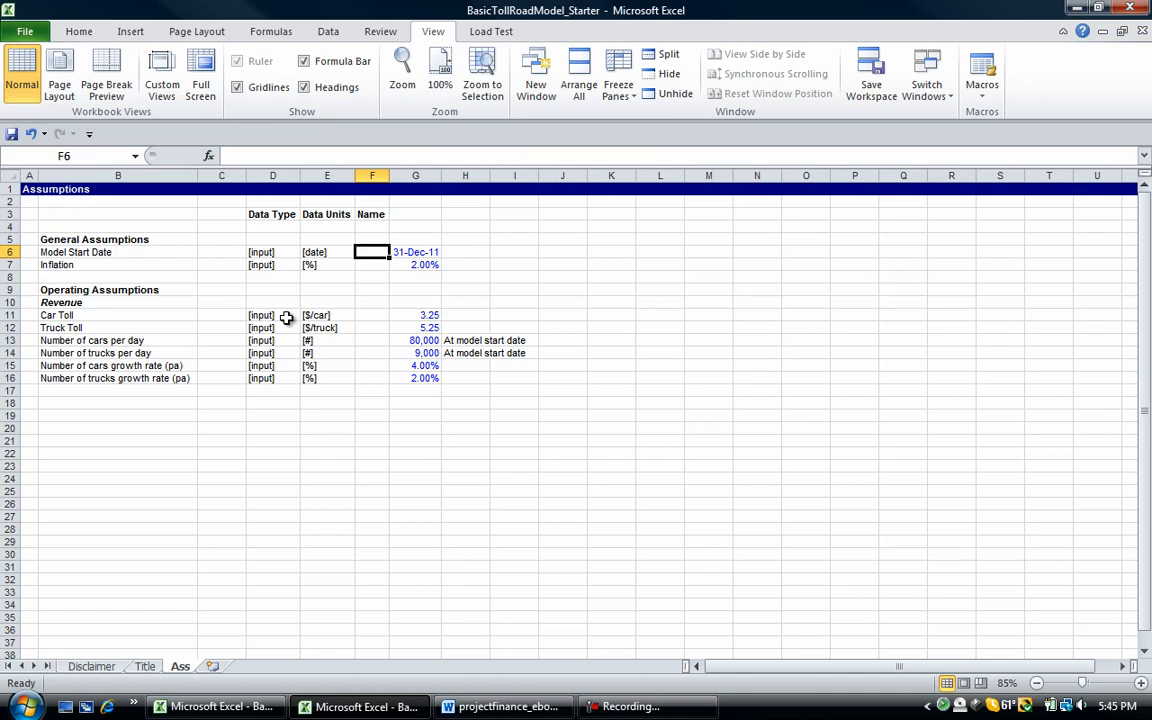
# Step: Name the first inputs StartDate (in red font) and Inf in column F
pyautogui.write('StartDate')
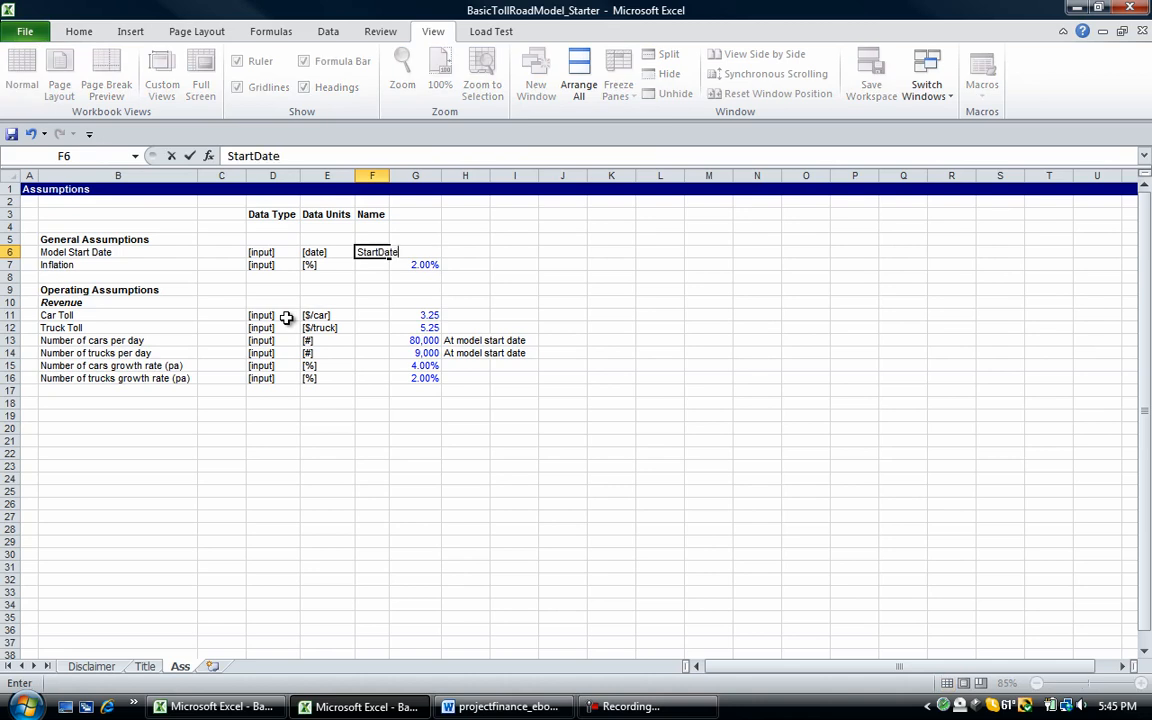
pyautogui.press('Return')
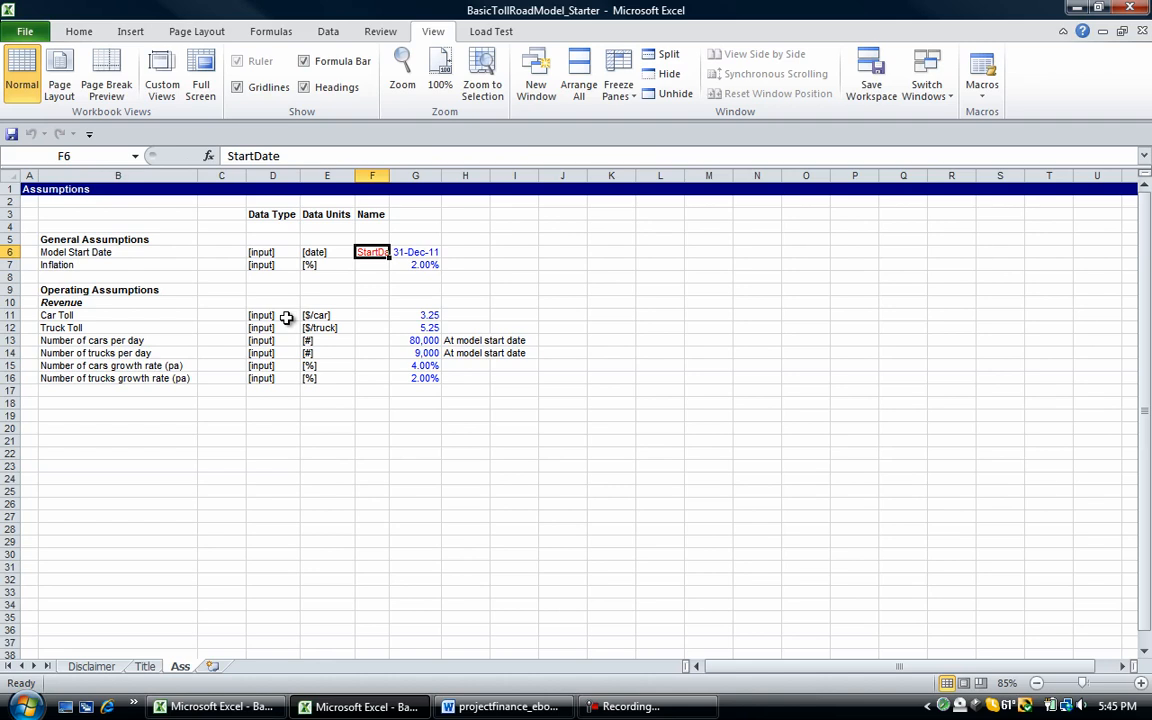
pyautogui.click(78, 32)
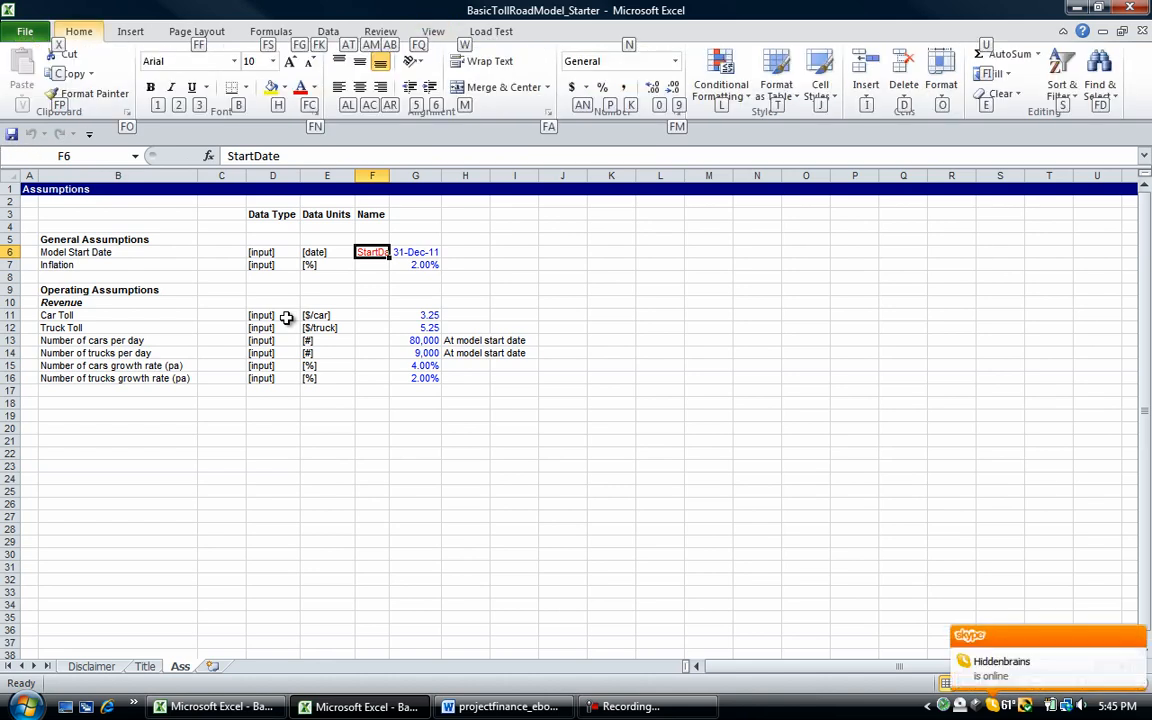
pyautogui.click(940, 76)
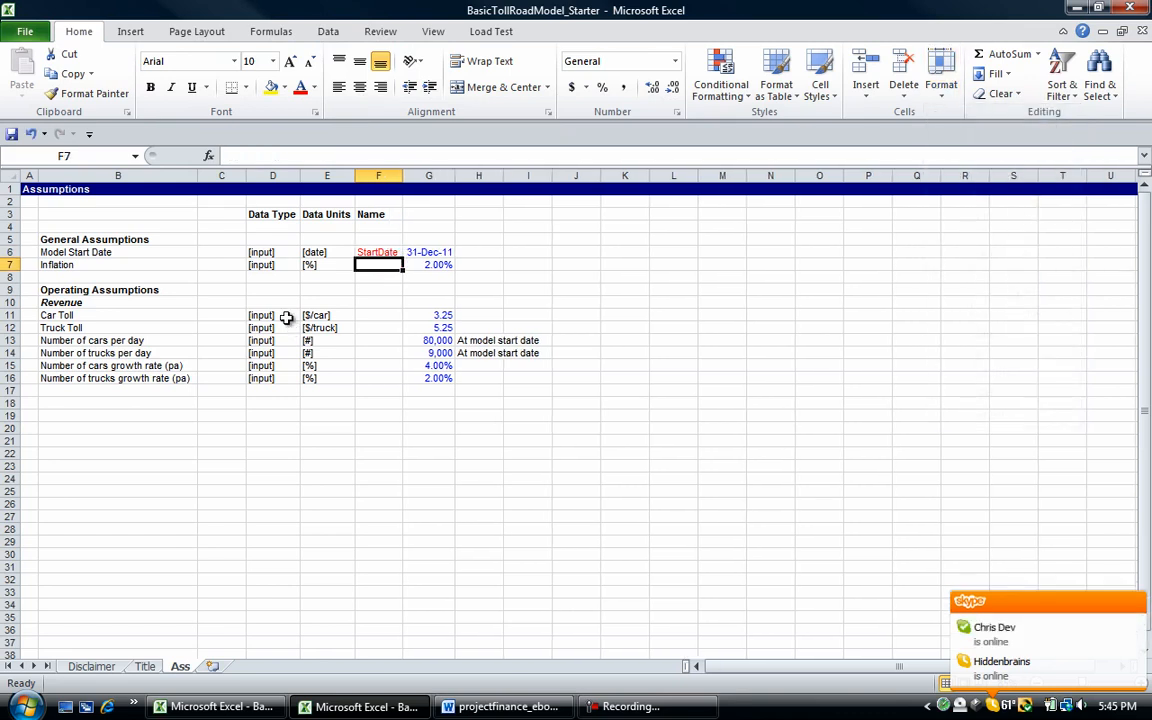
pyautogui.write('In')
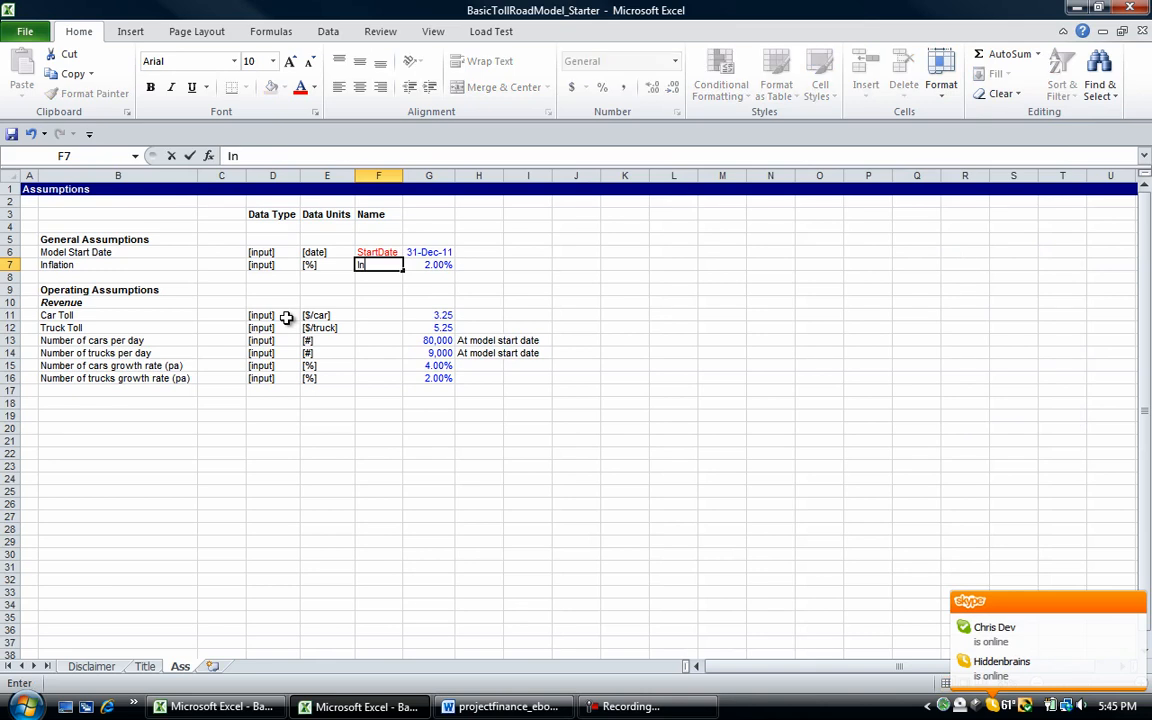
pyautogui.press('Return')
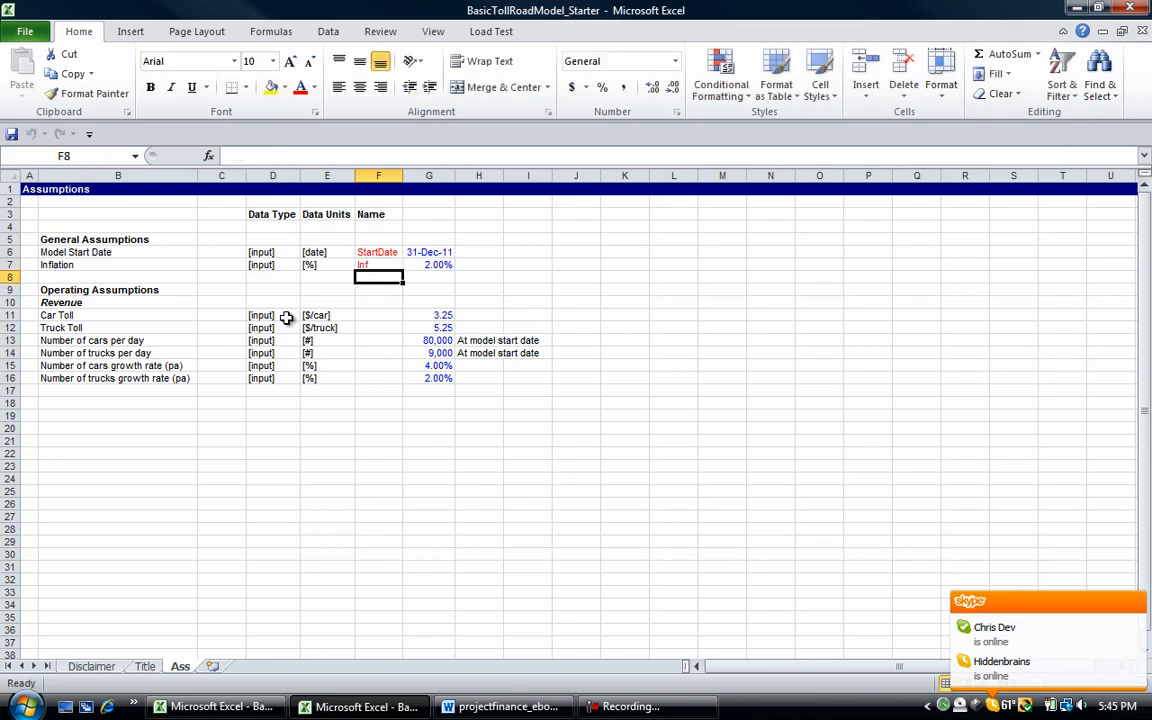
# Step: Name the revenue inputs CarToll, TruckToll, NoCarsperday and NoTrucksperday in column F
pyautogui.click(378, 316)
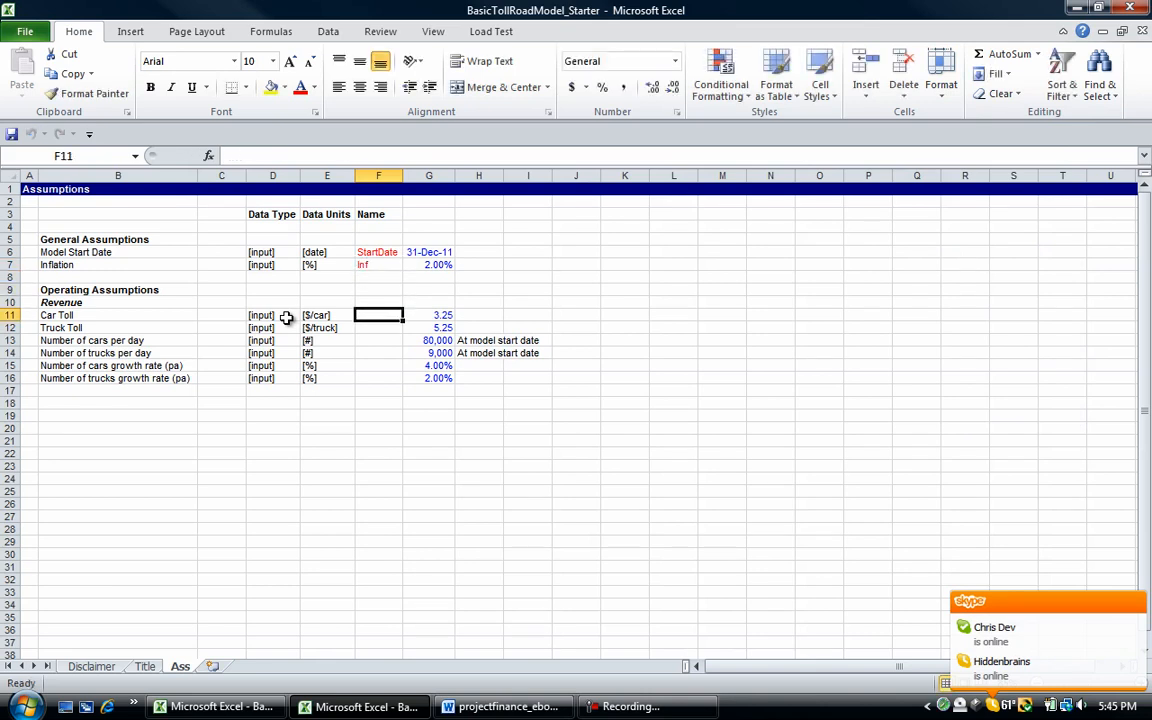
pyautogui.write('CarTo')
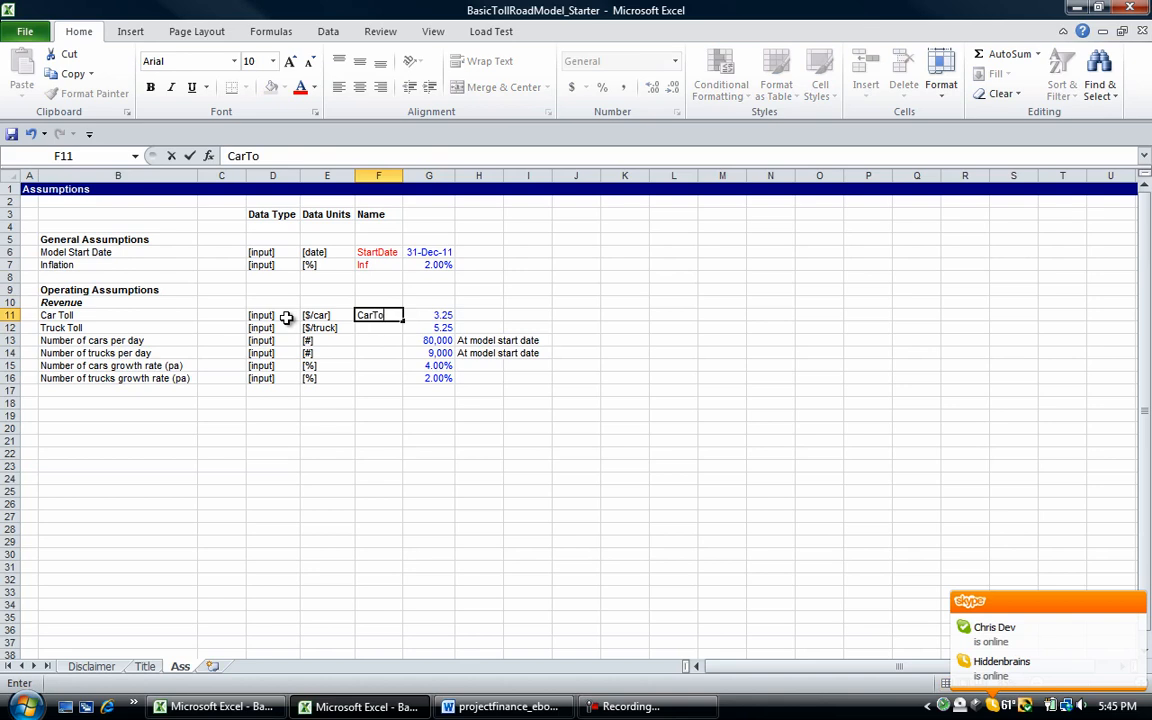
pyautogui.write('ll')
pyautogui.click(378, 328)
pyautogui.write('Truc')
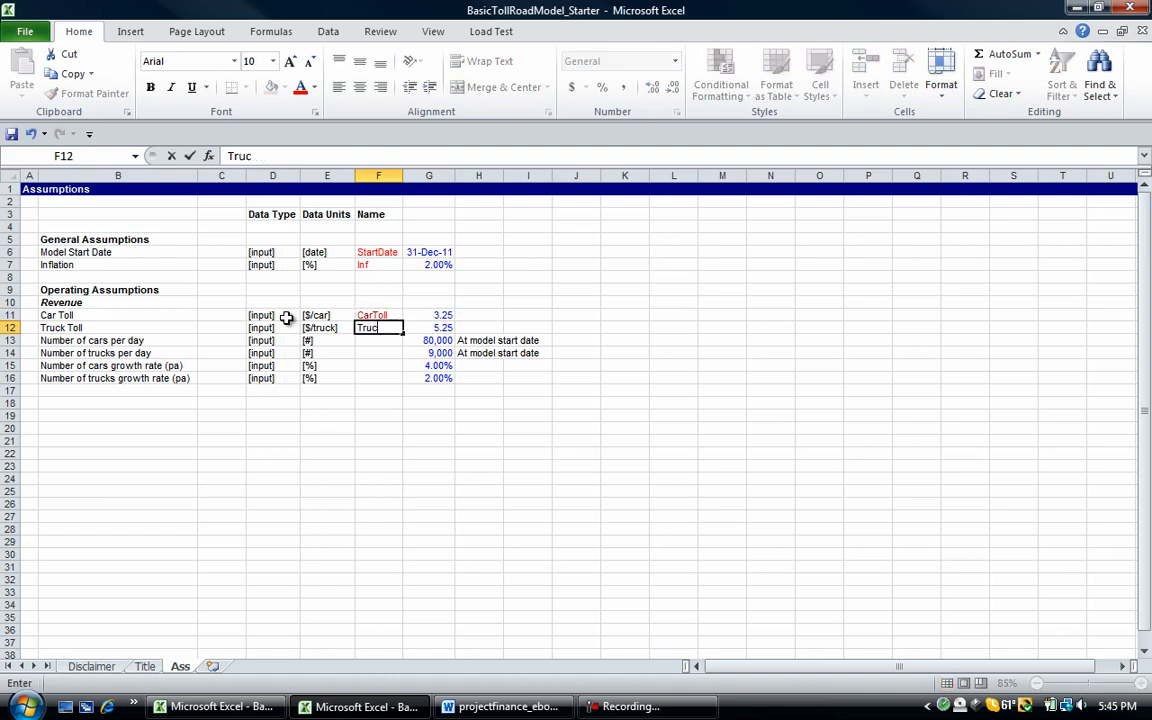
pyautogui.write('kToll')
pyautogui.click(380, 340)
pyautogui.write('No')
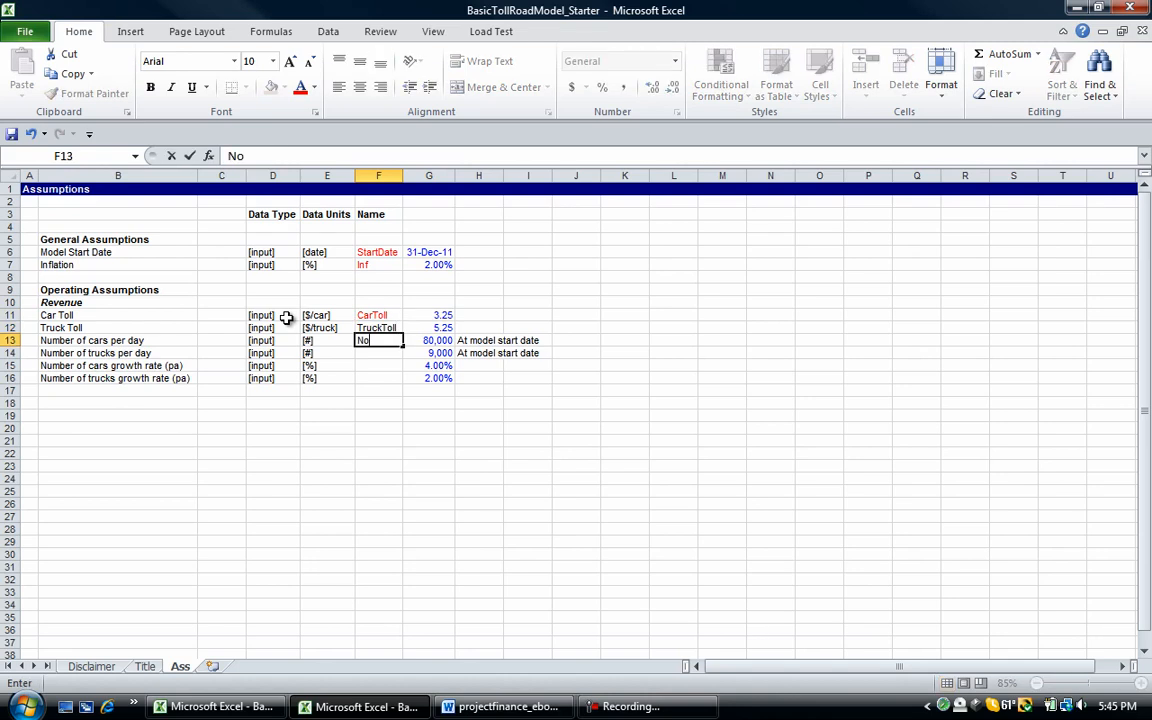
pyautogui.write('Carper')
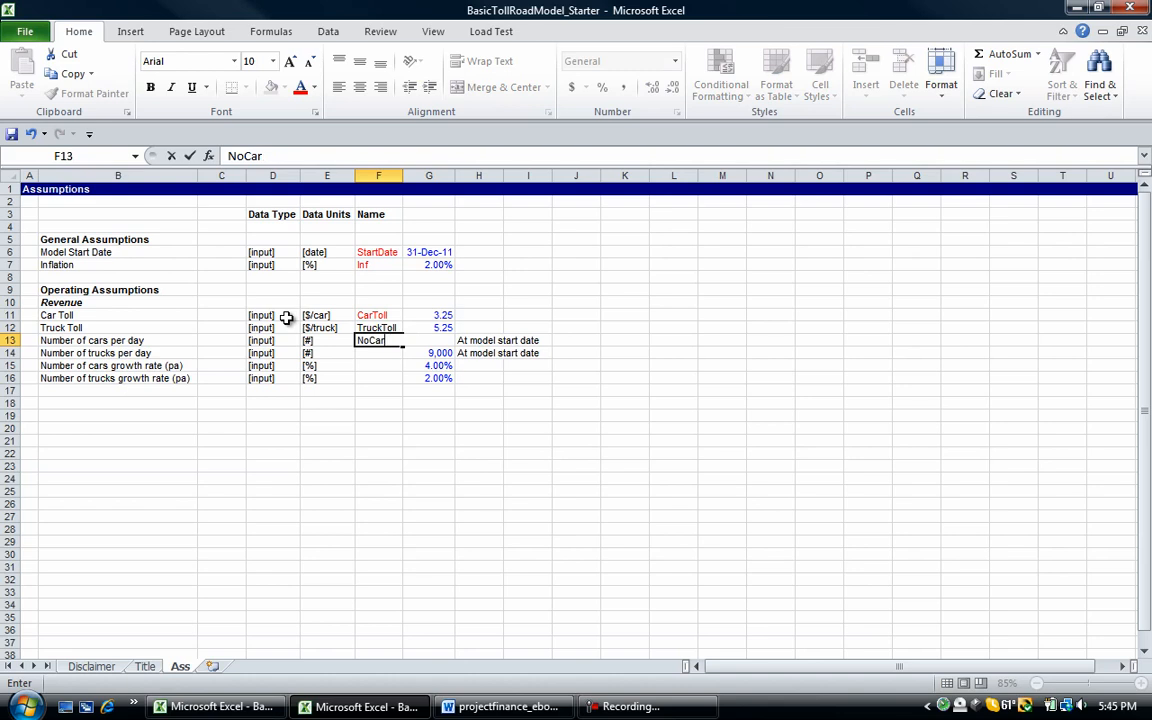
pyautogui.press('Return')
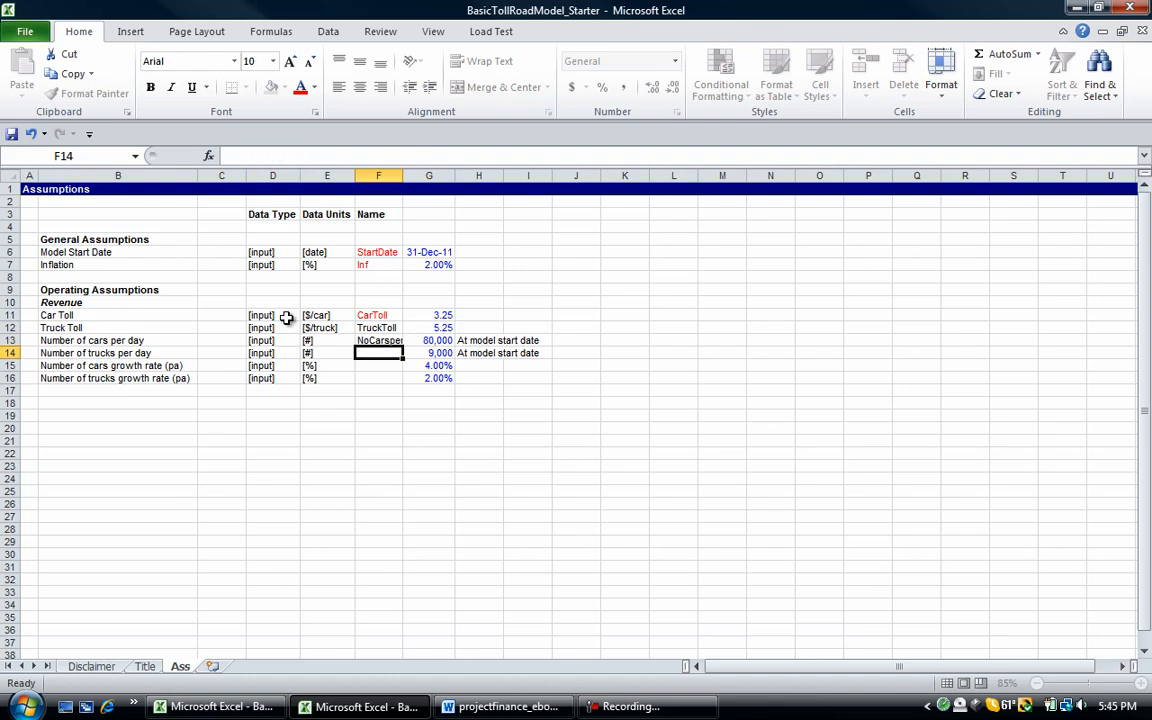
pyautogui.write('NoCarsperday')
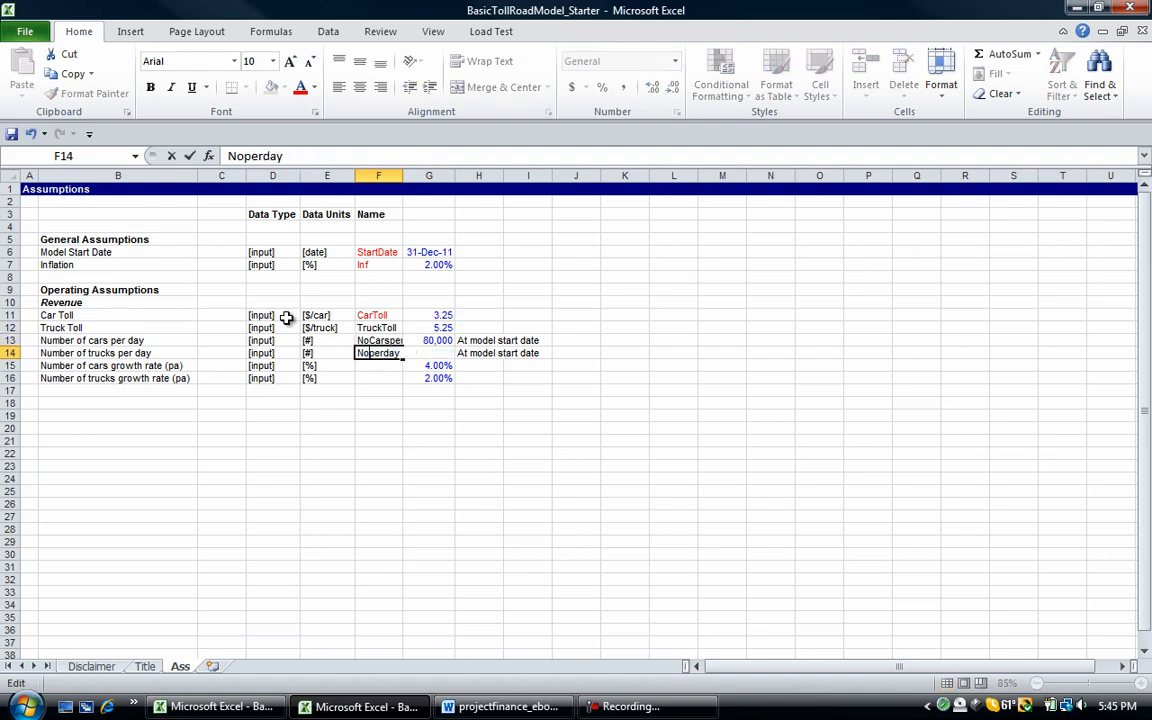
pyautogui.press('Return')
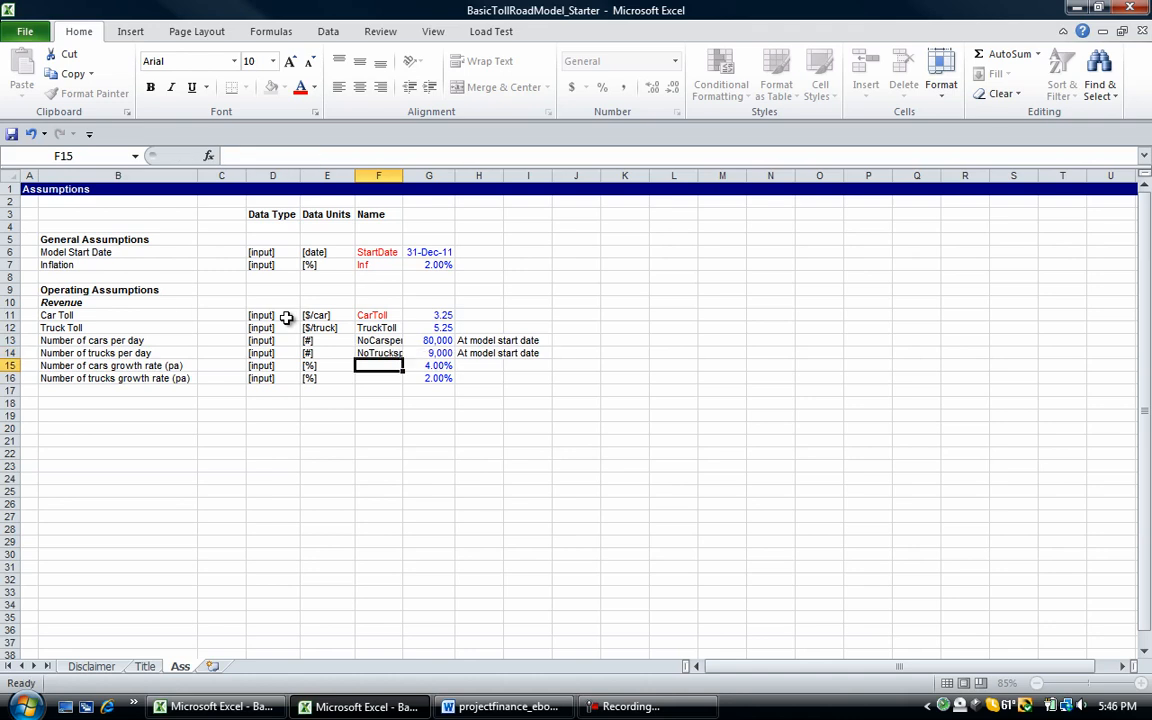
# Step: Add CarGwthRate and TruckGwthRate names and colour the names in F12:F16 red
pyautogui.click(360, 60)
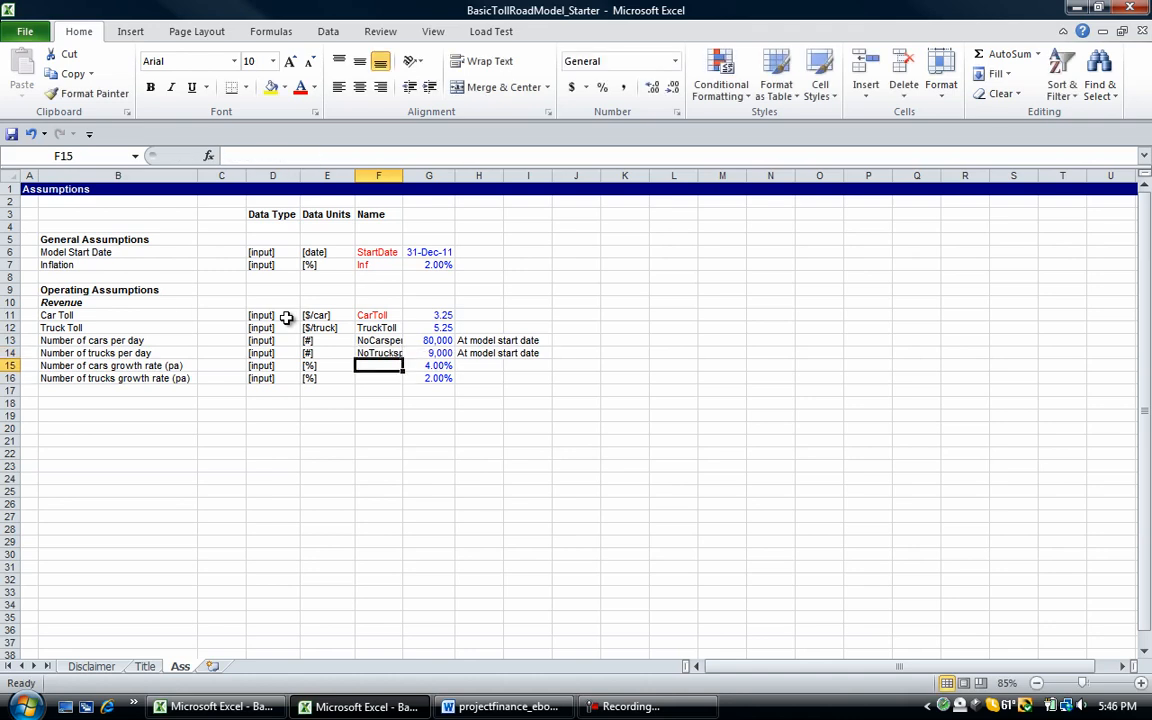
pyautogui.write('CarGwt')
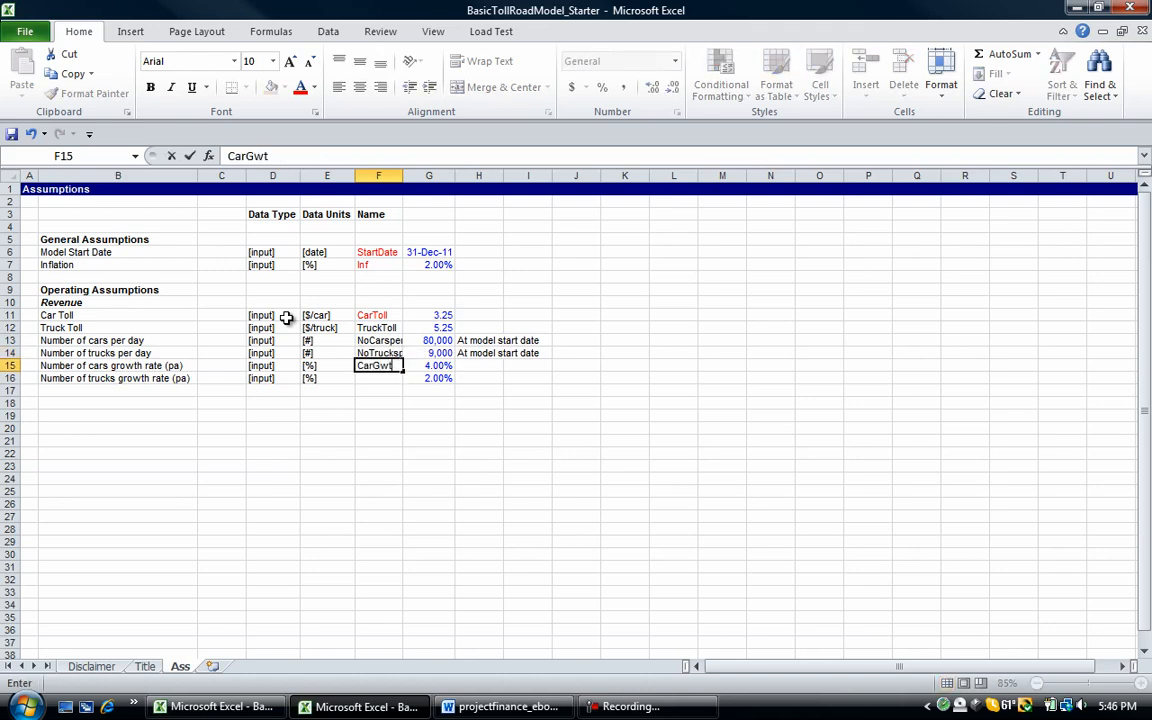
pyautogui.write('hRate')
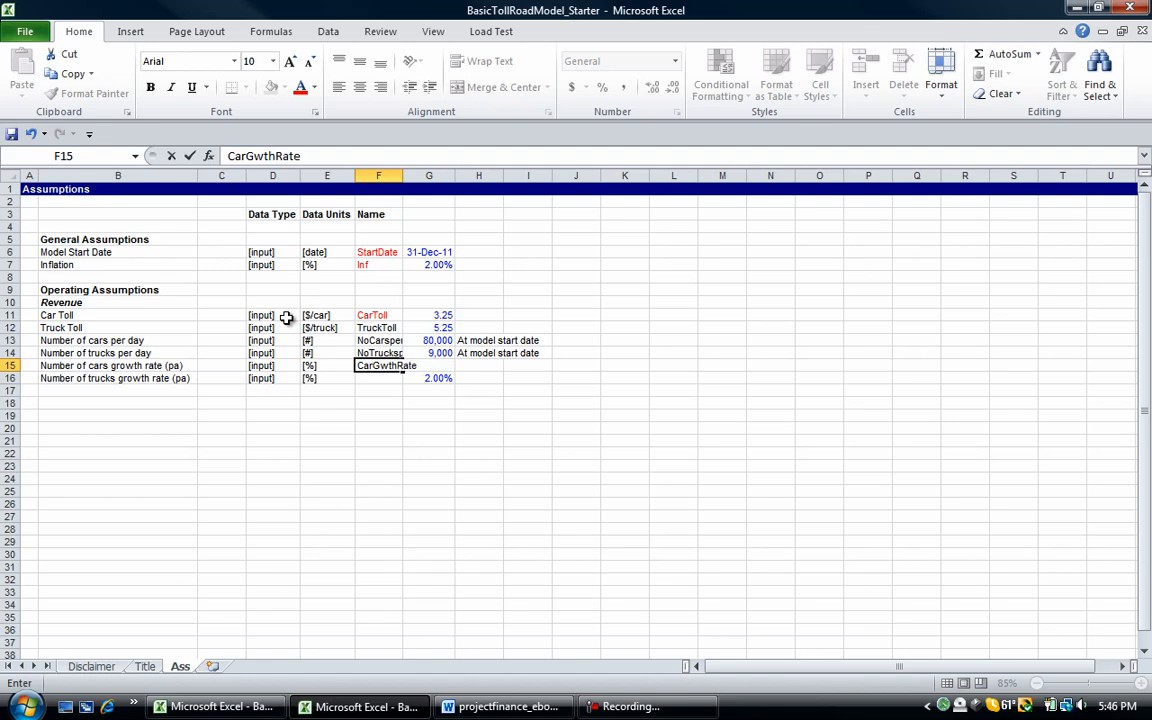
pyautogui.press('Return')
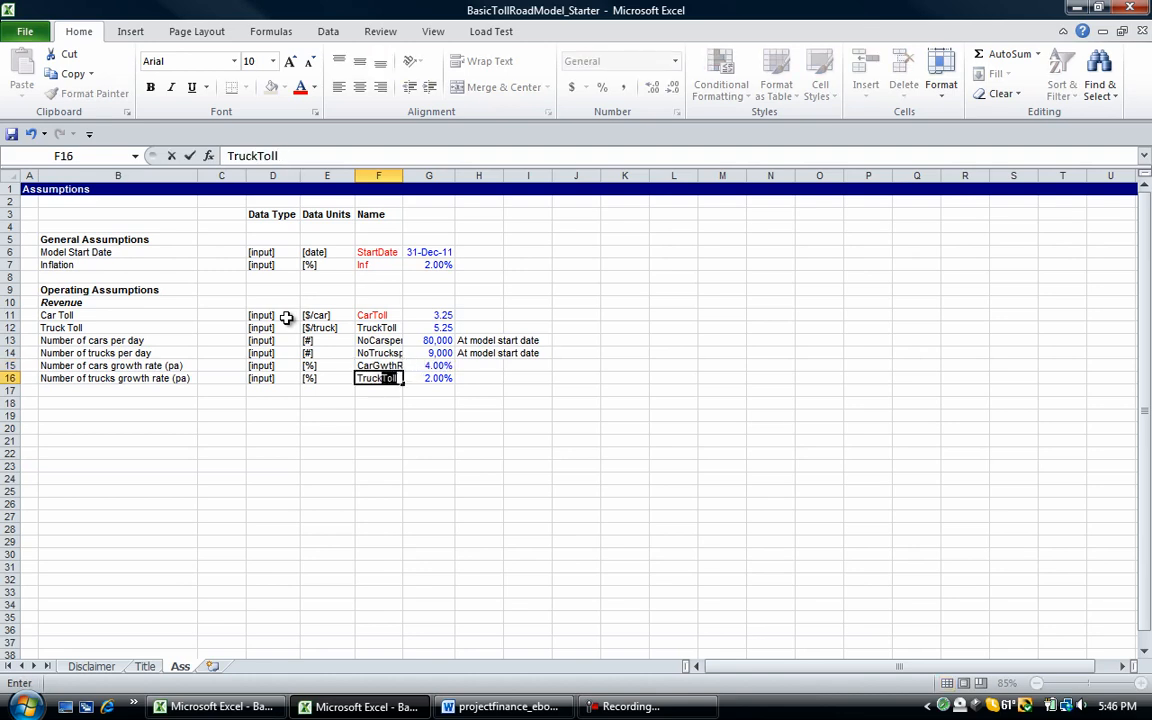
pyautogui.write('TruckGwth')
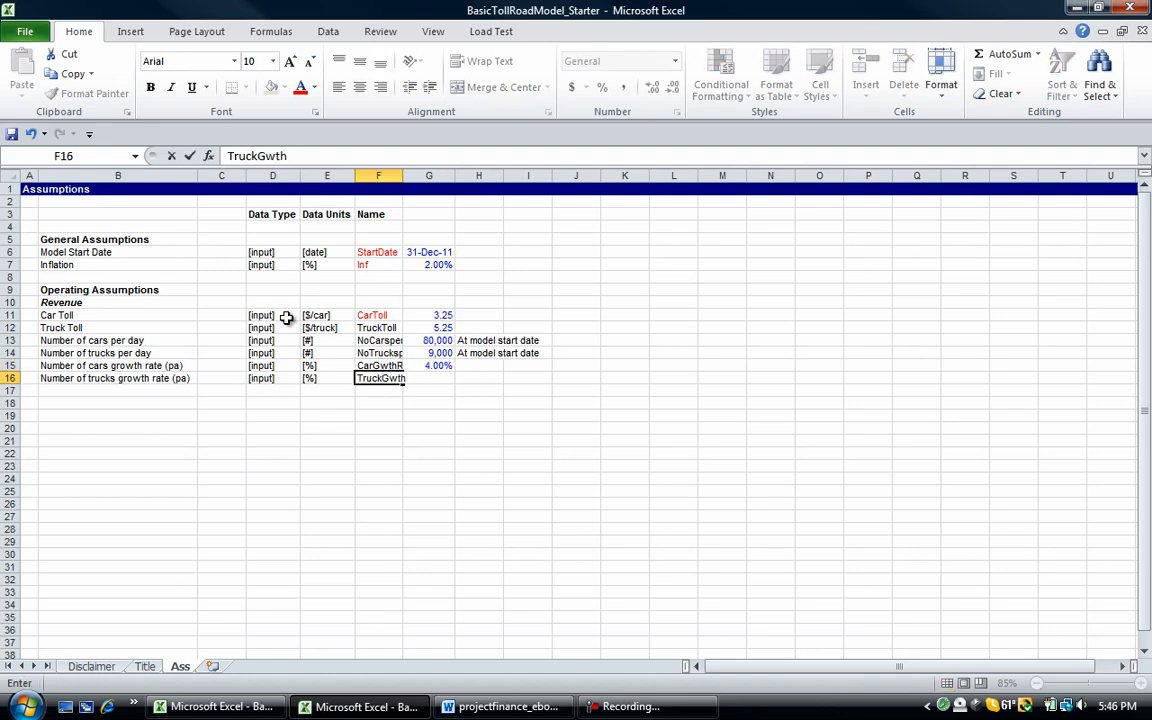
pyautogui.moveTo(378, 328); pyautogui.dragTo(378, 378)
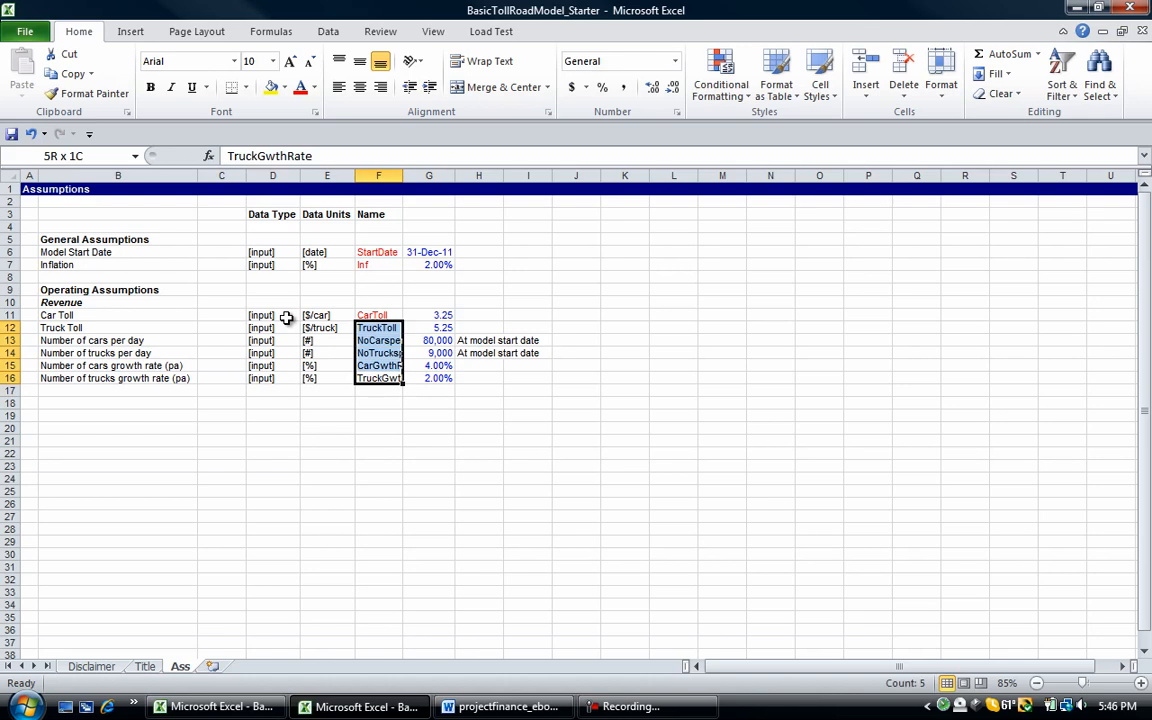
pyautogui.click(378, 378)
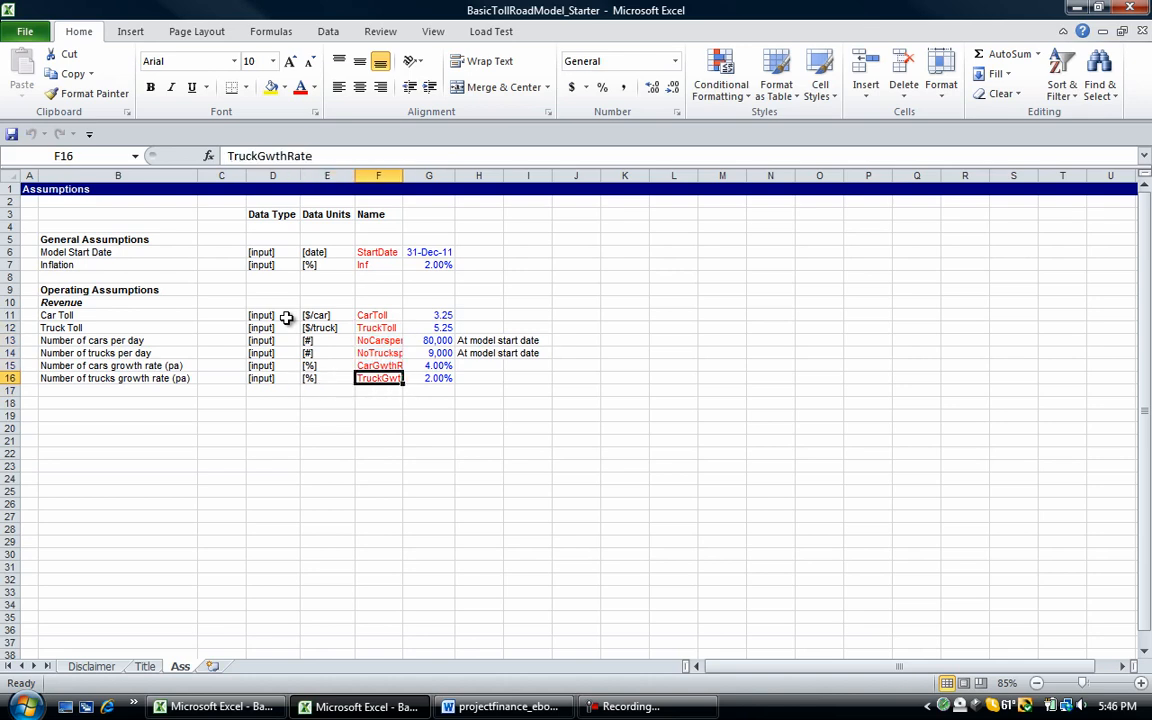
pyautogui.click(940, 76)
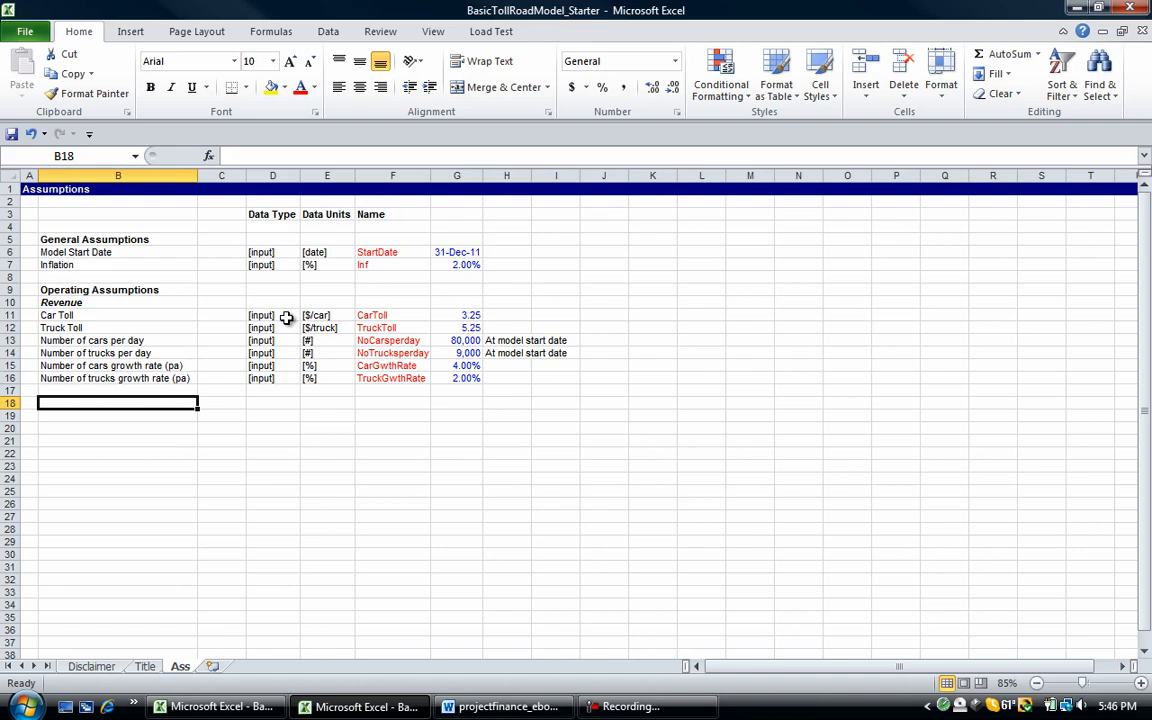
# Step: Define the name CarToll for G11 via Name Manager, referring to =Ass!$G$11, and verify it
pyautogui.click(456, 316)
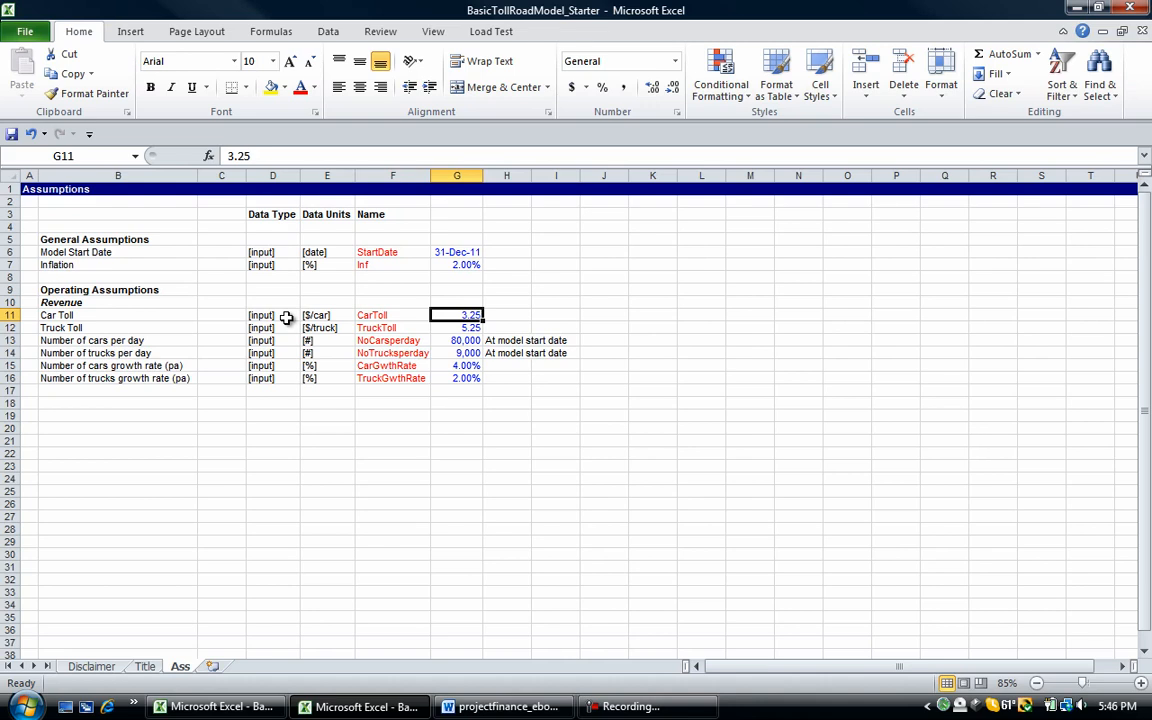
pyautogui.moveTo(288, 324)
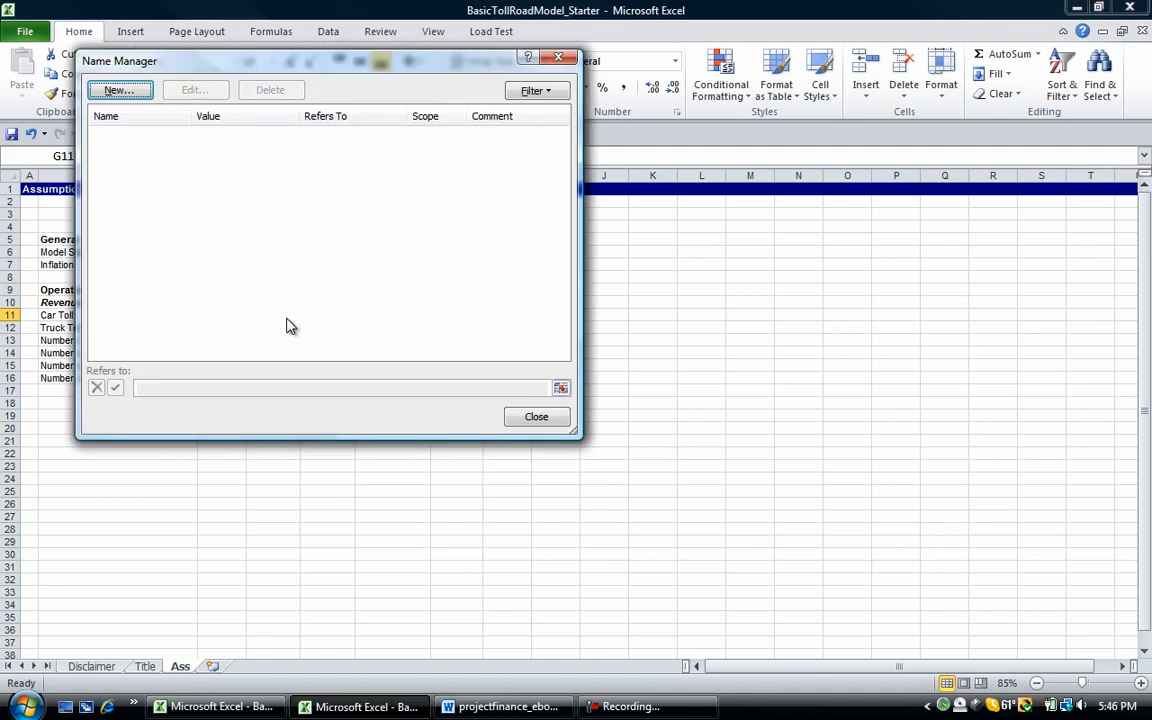
pyautogui.moveTo(194, 164)
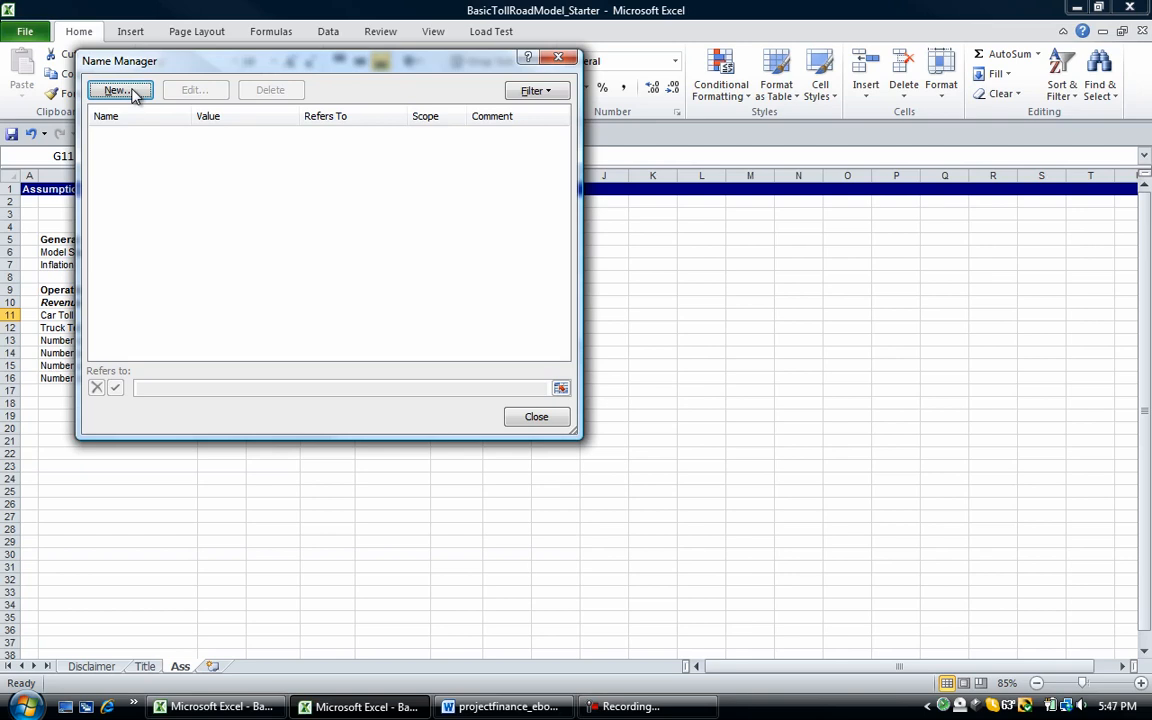
pyautogui.click(116, 90)
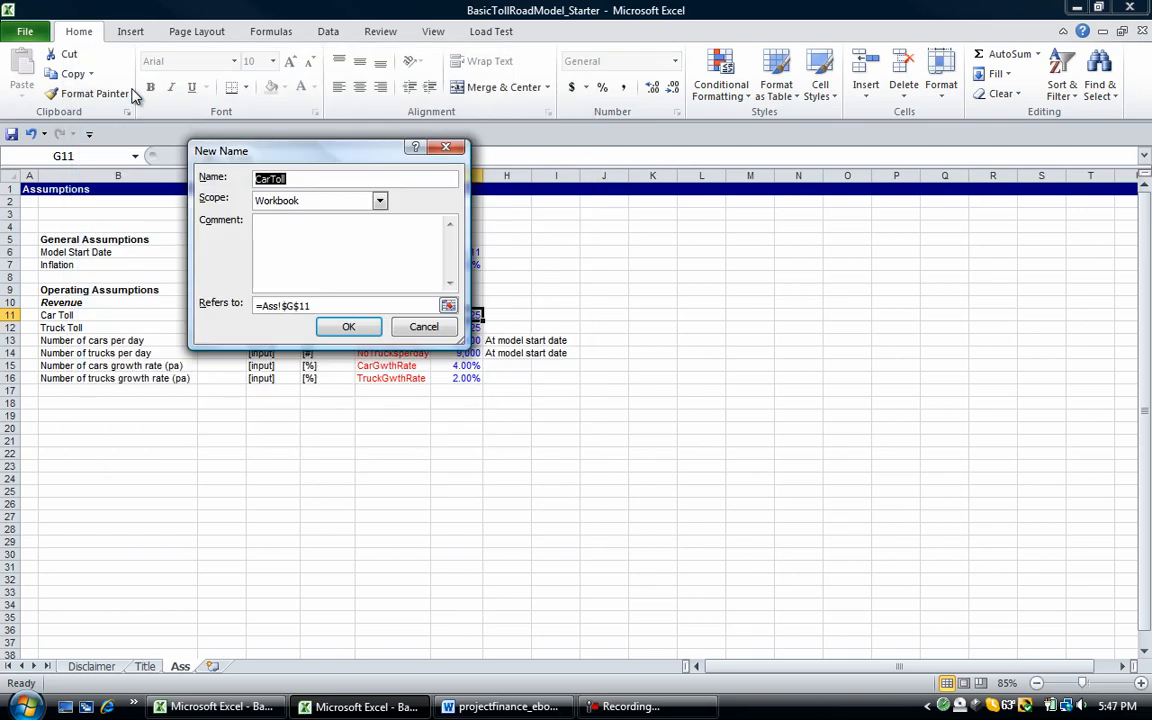
pyautogui.click(348, 328)
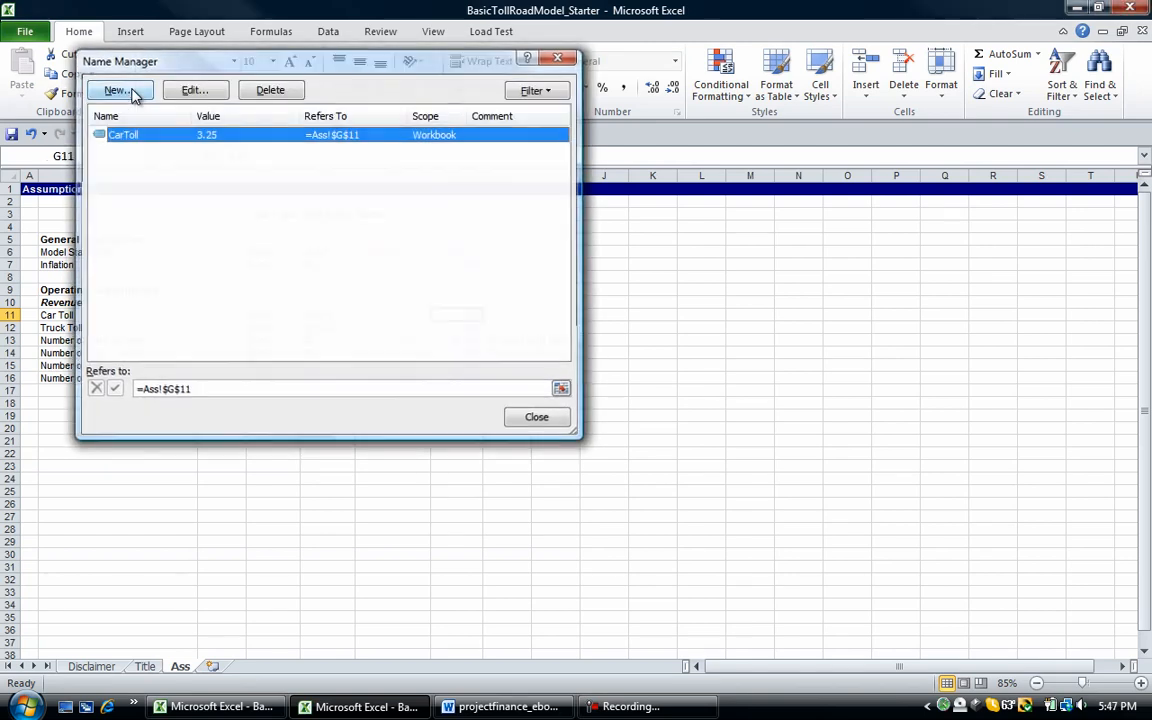
pyautogui.click(536, 418)
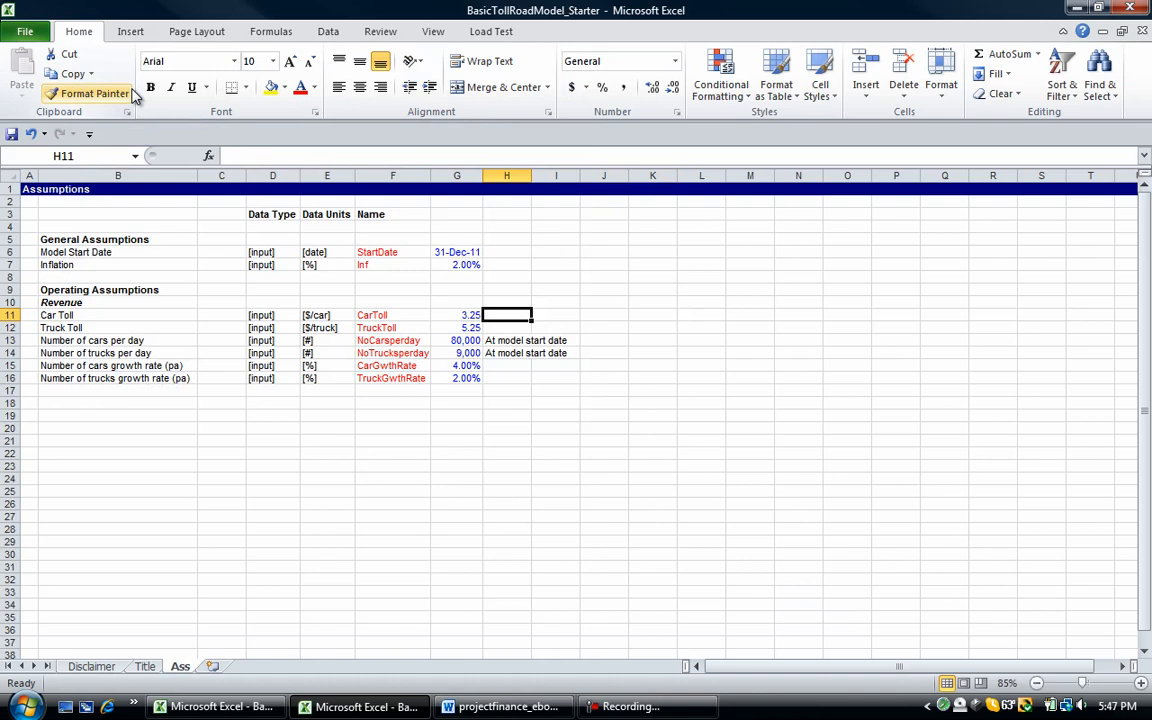
pyautogui.click(456, 316)
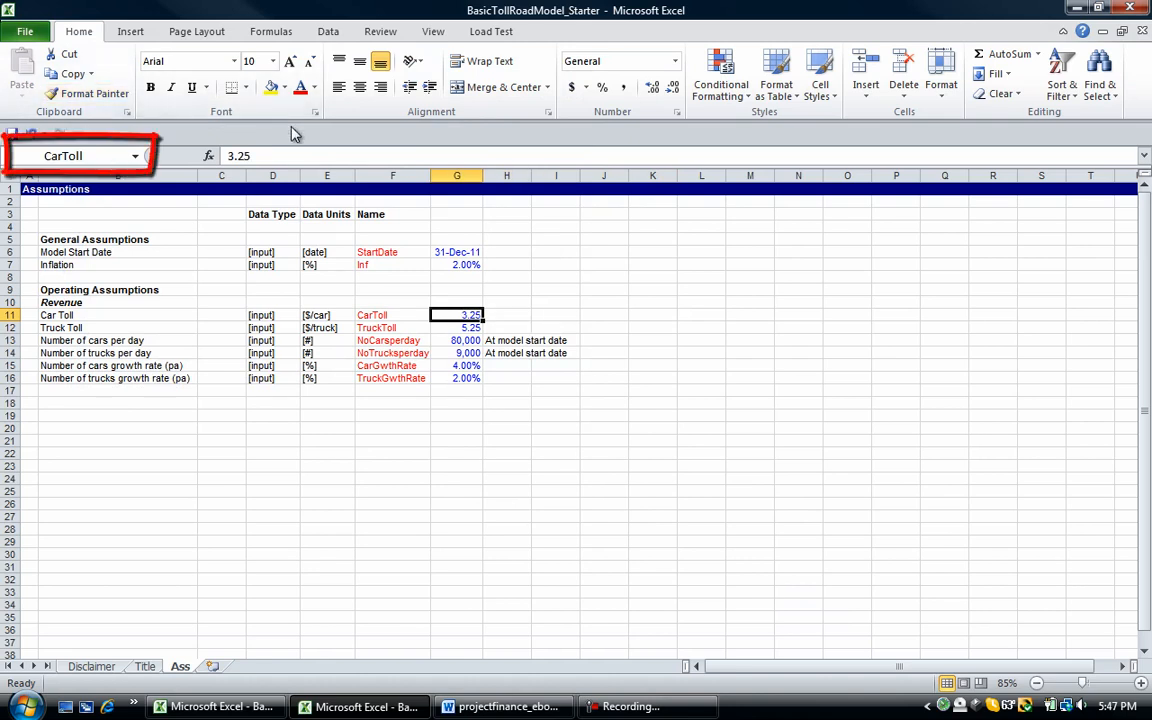
pyautogui.click(456, 264)
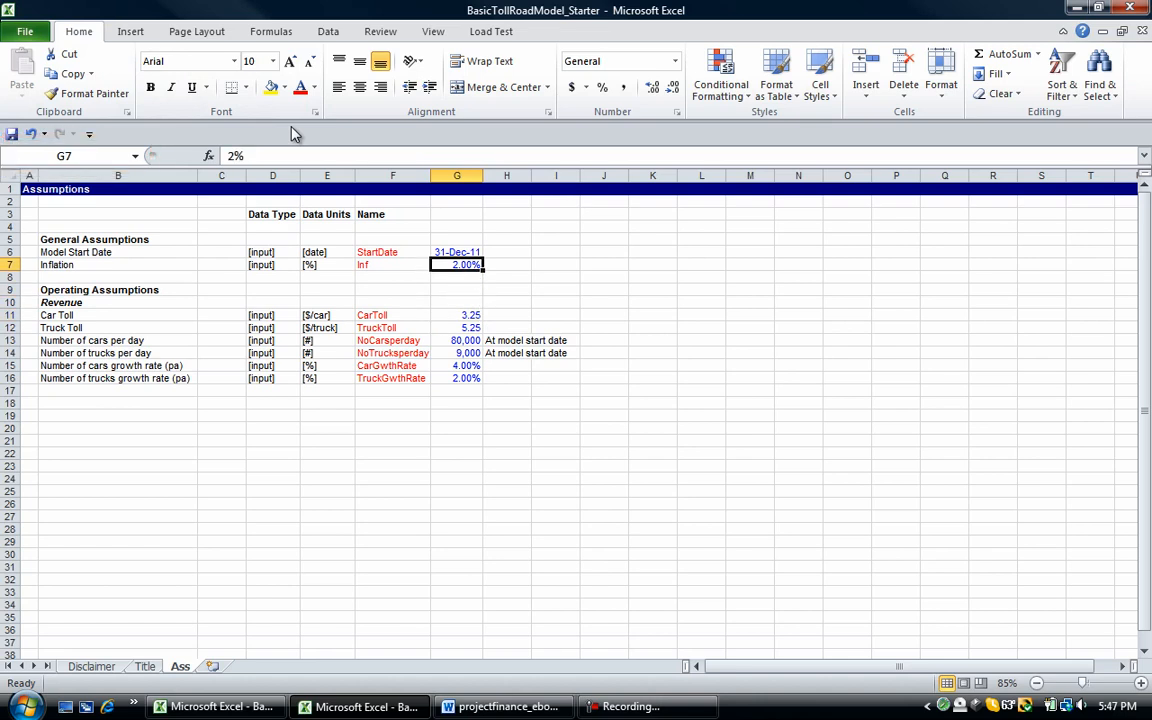
# Step: Create names StartDate and Inf from the left-column labels of F6:G7 and verify them
pyautogui.click(392, 252)
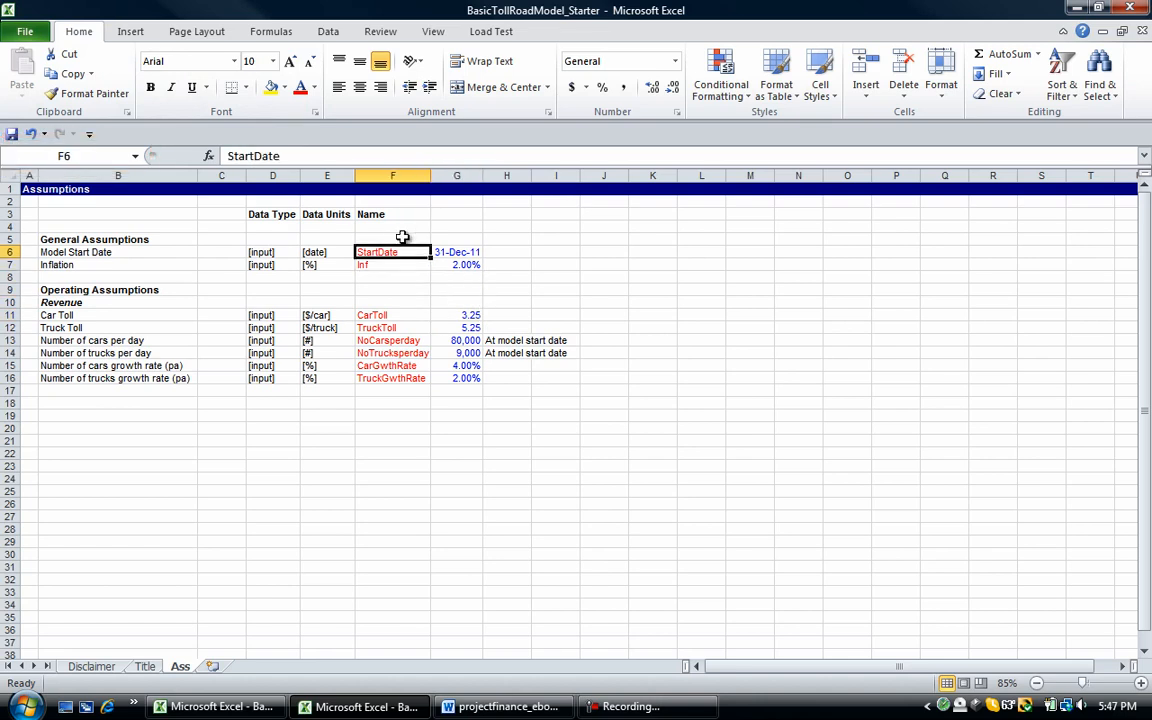
pyautogui.moveTo(392, 252); pyautogui.dragTo(456, 264)
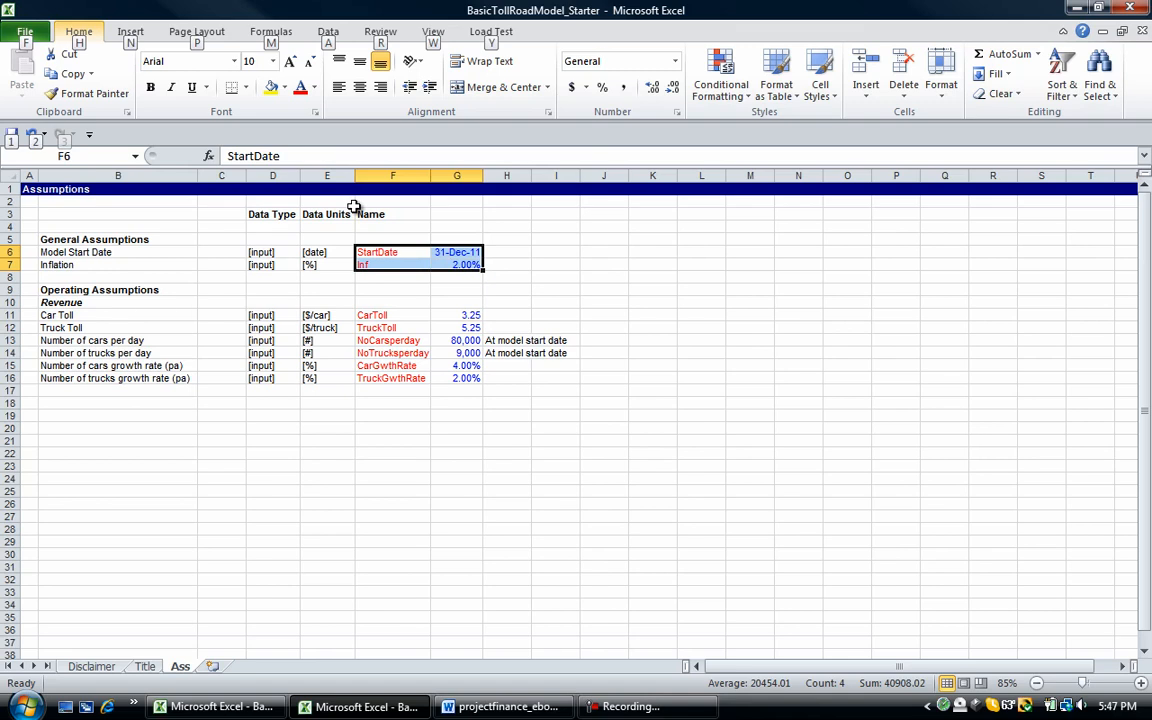
pyautogui.click(272, 32)
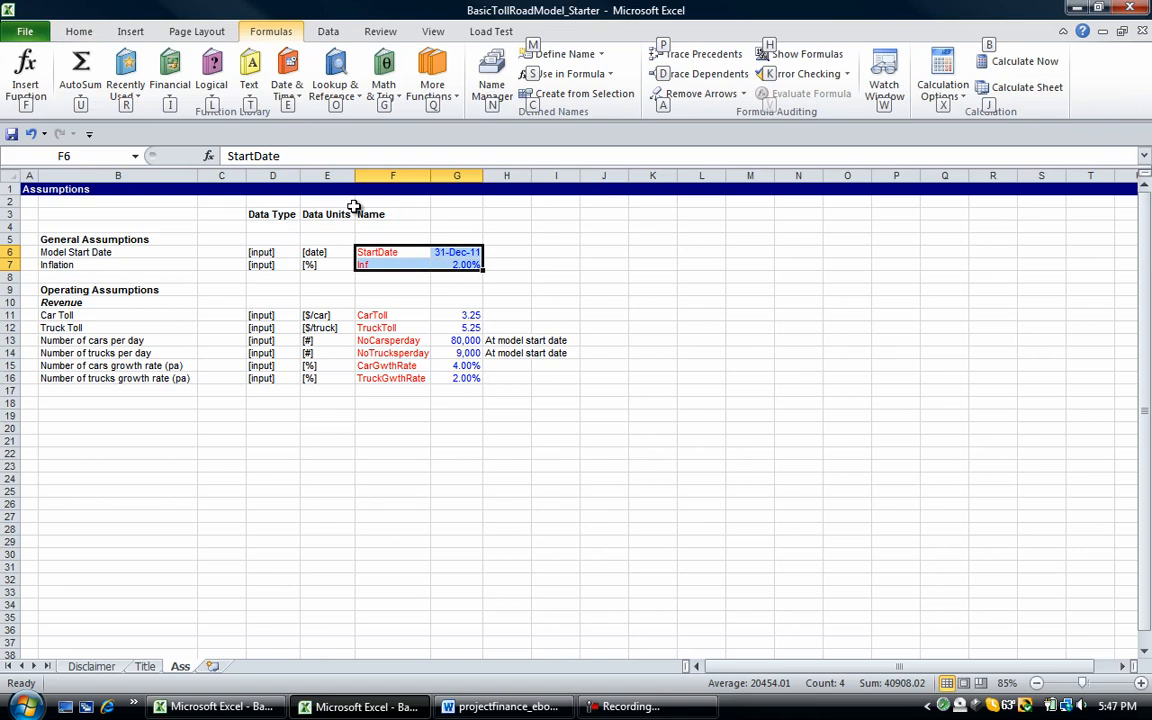
pyautogui.click(584, 94)
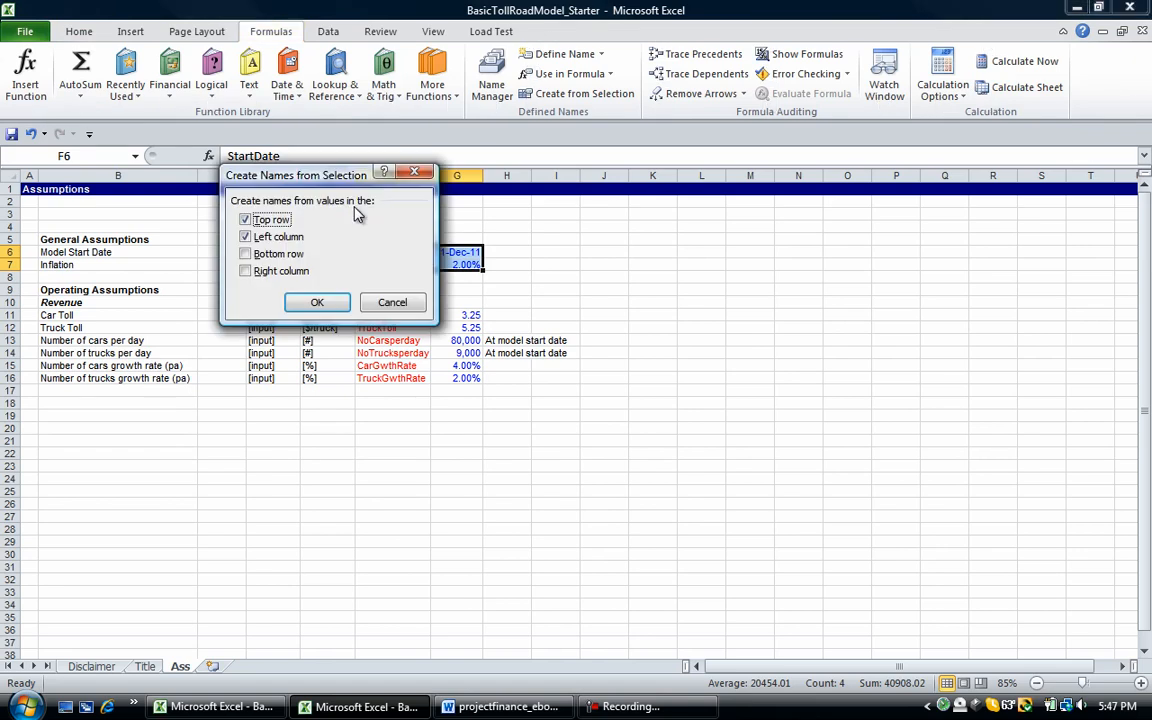
pyautogui.click(244, 218)
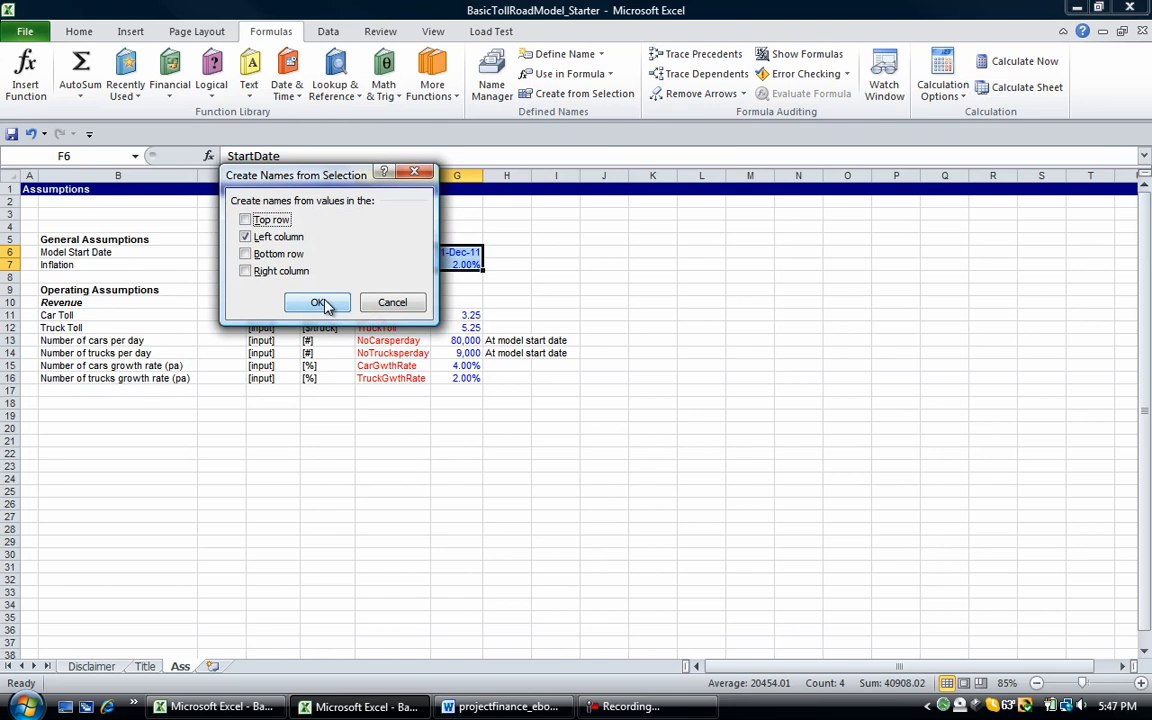
pyautogui.click(318, 304)
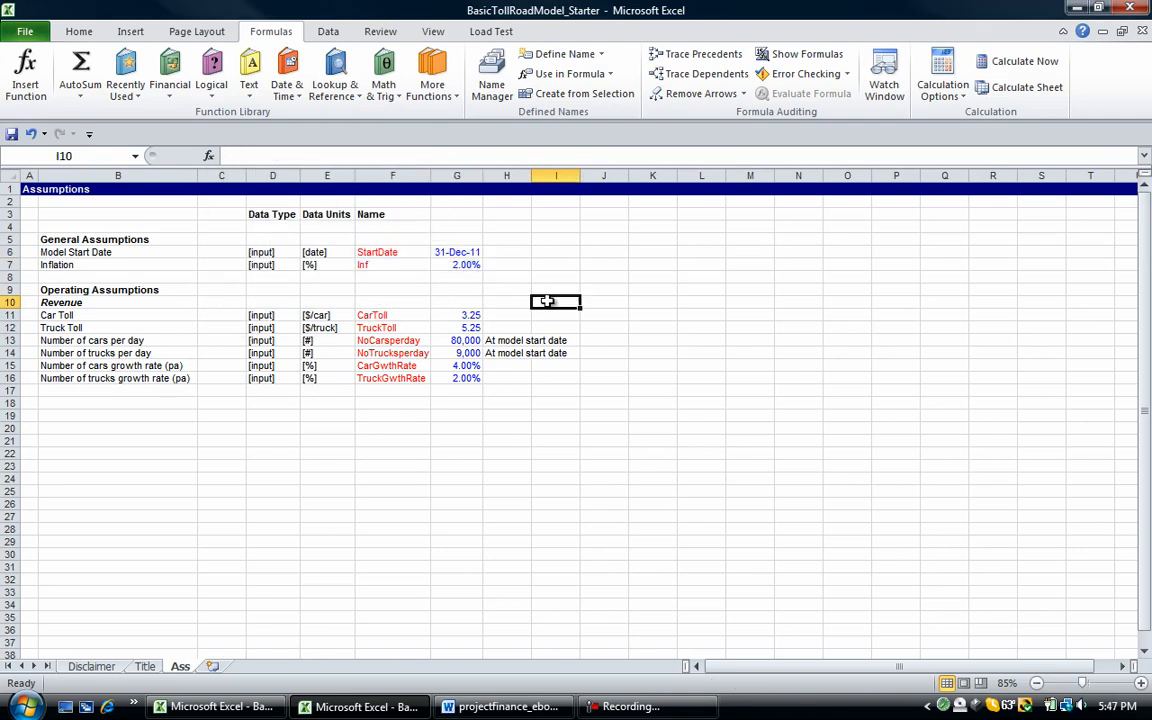
pyautogui.click(456, 264)
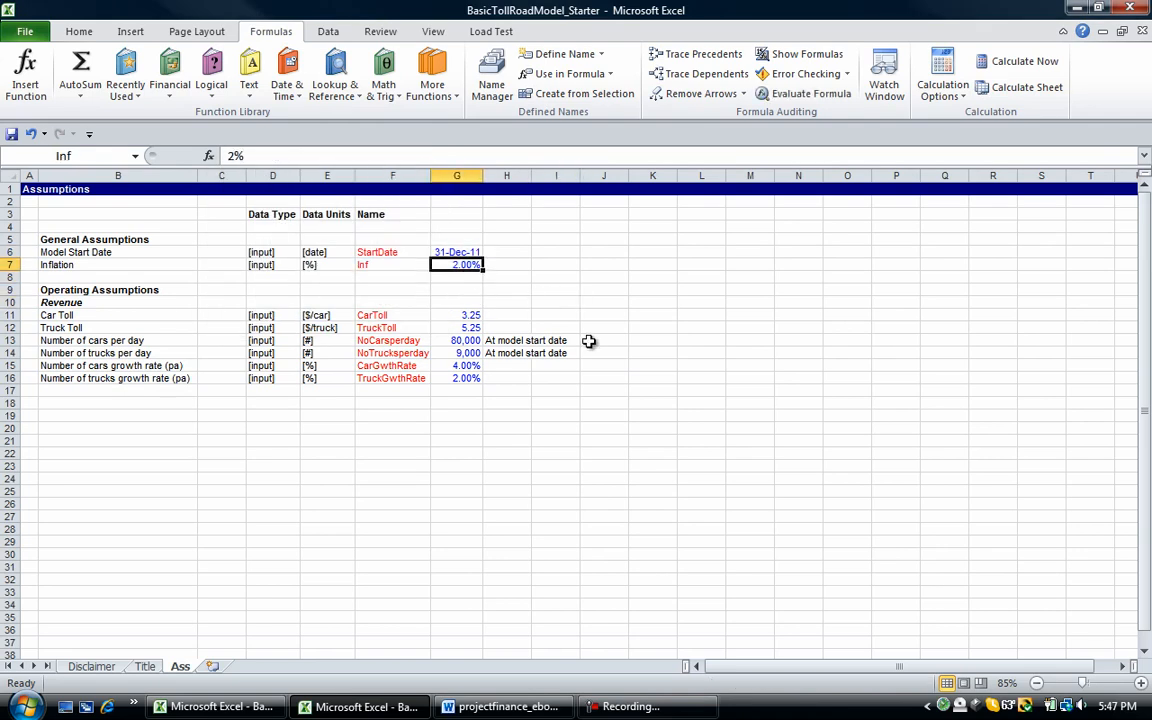
pyautogui.click(456, 252)
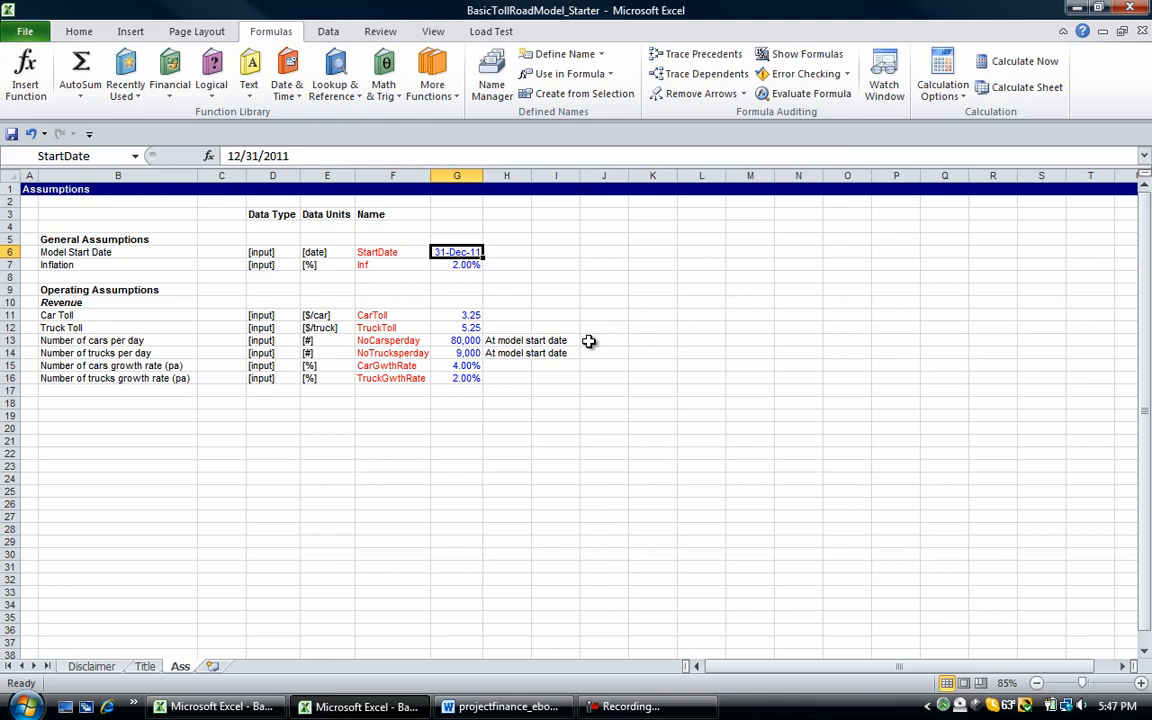